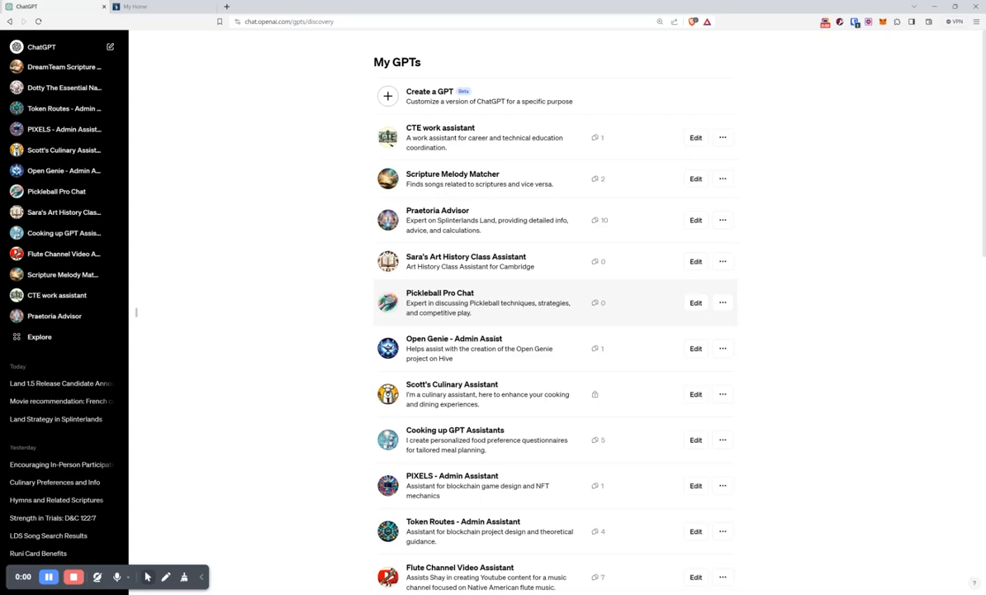
Visit the scriptures library, then go to the signed-in member home page
scroll("down", 3)
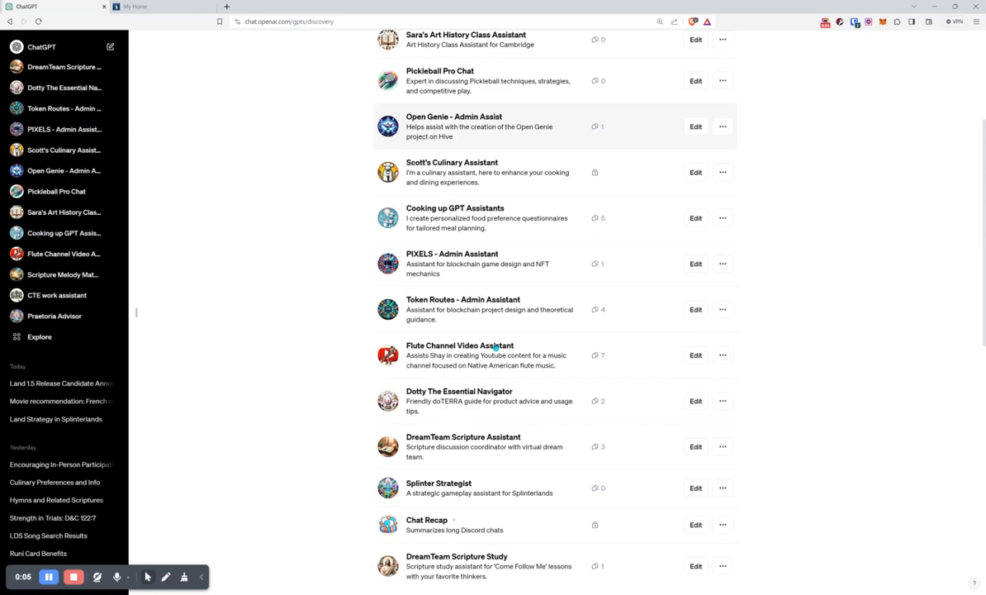
scroll("up", 3)
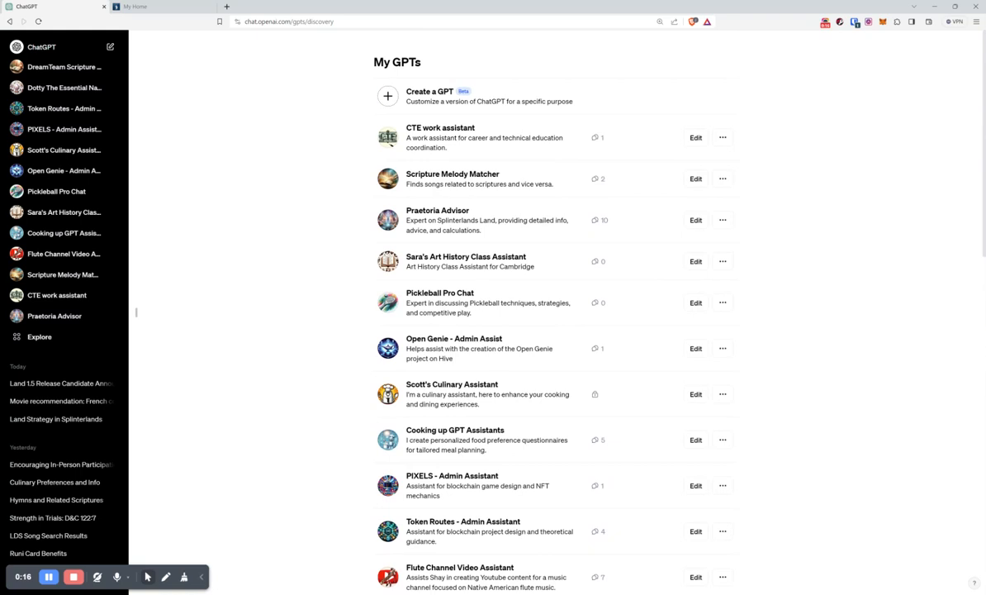
mouse_move(332, 234)
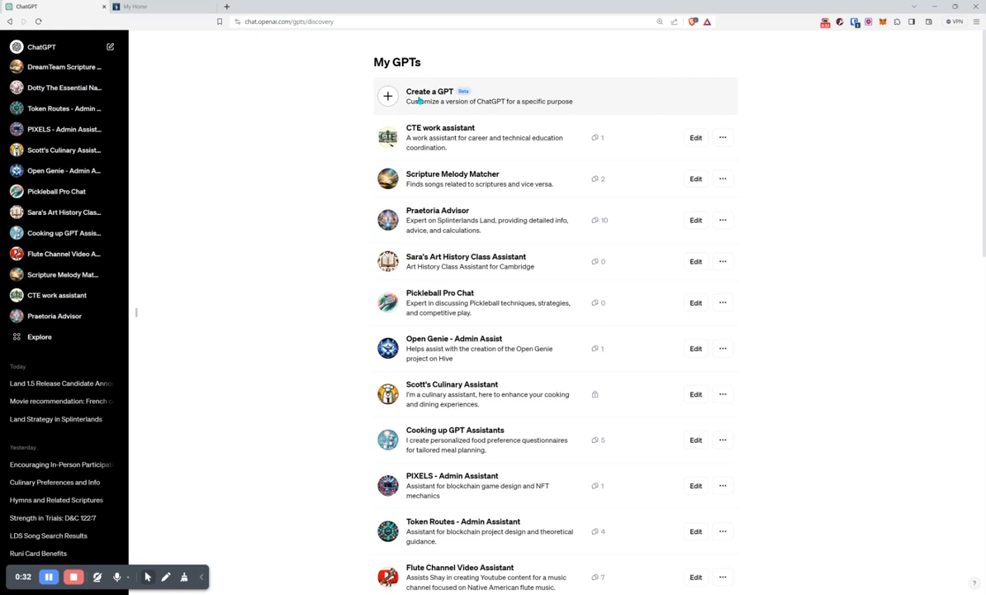
mouse_move(436, 178)
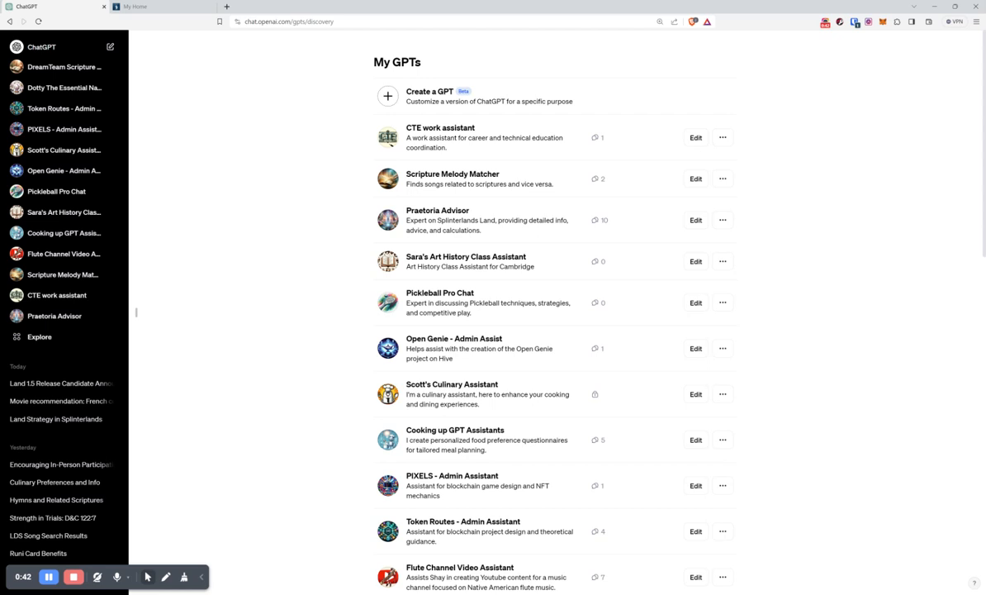
mouse_move(487, 173)
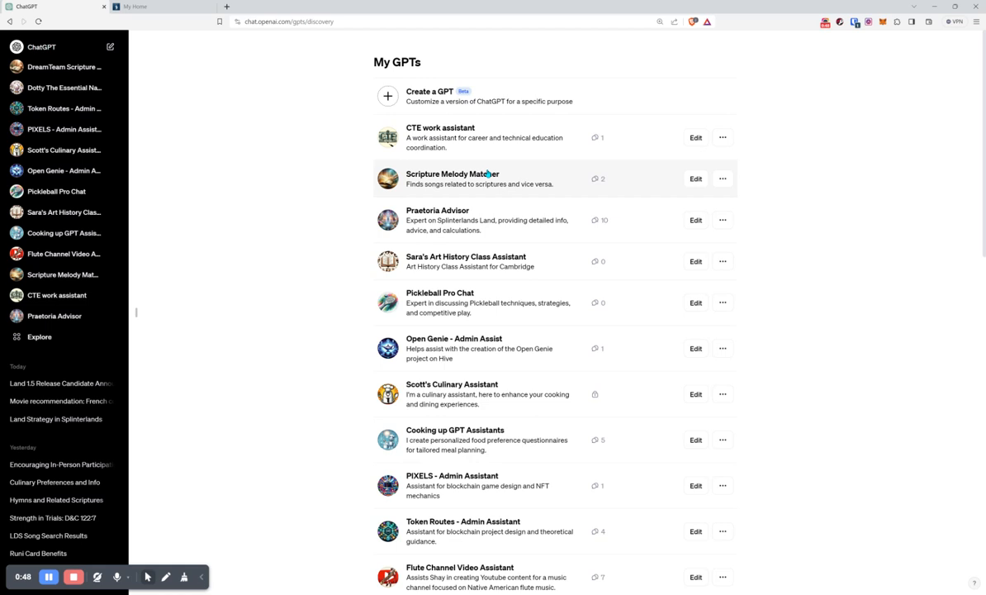
left_click(453, 178)
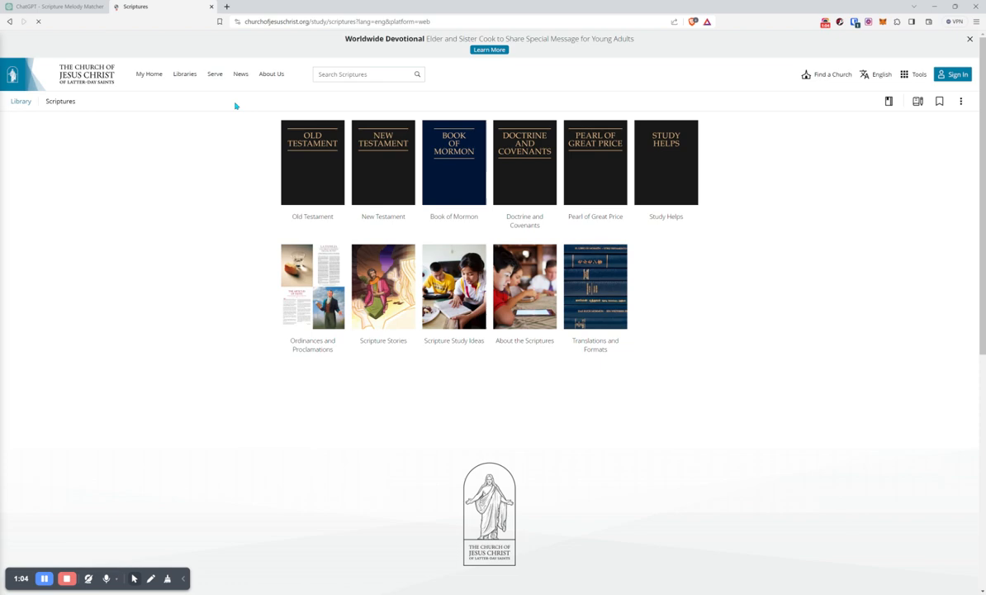
left_click(148, 72)
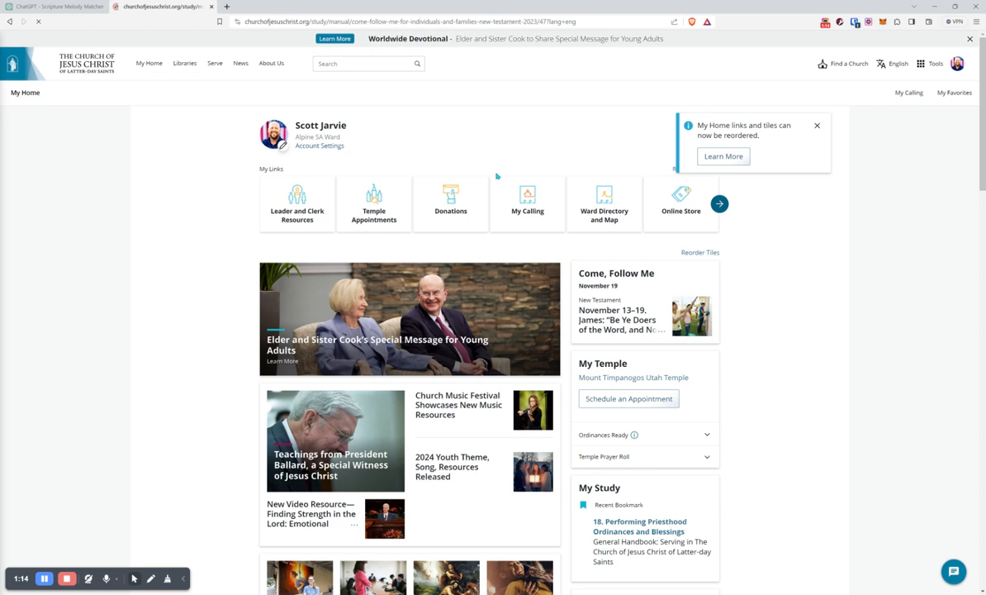
Open the Come, Follow Me James 1 reading, review it, and return to the ChatGPT tab
left_click(621, 320)
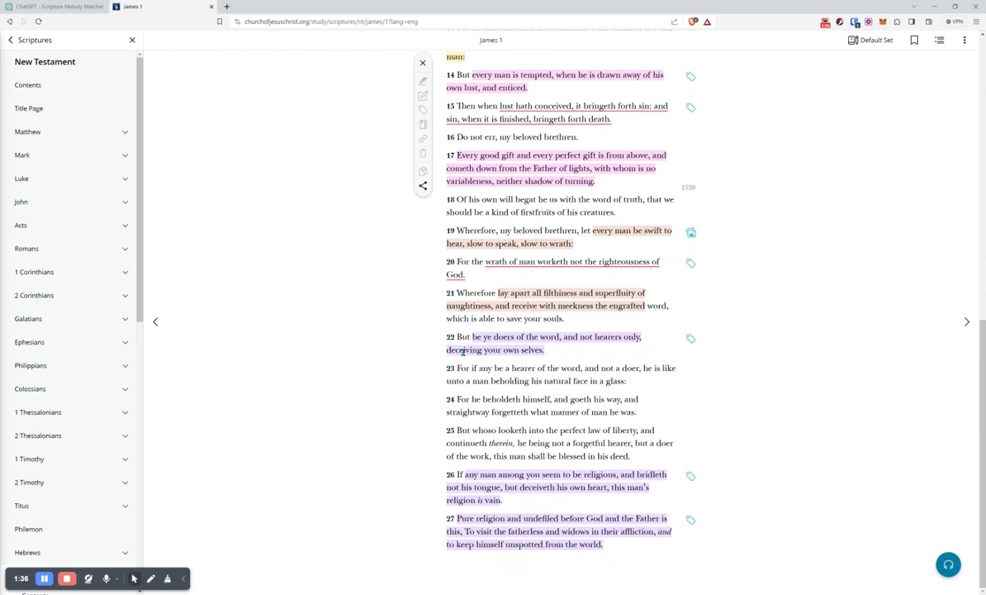
scroll("up", 3)
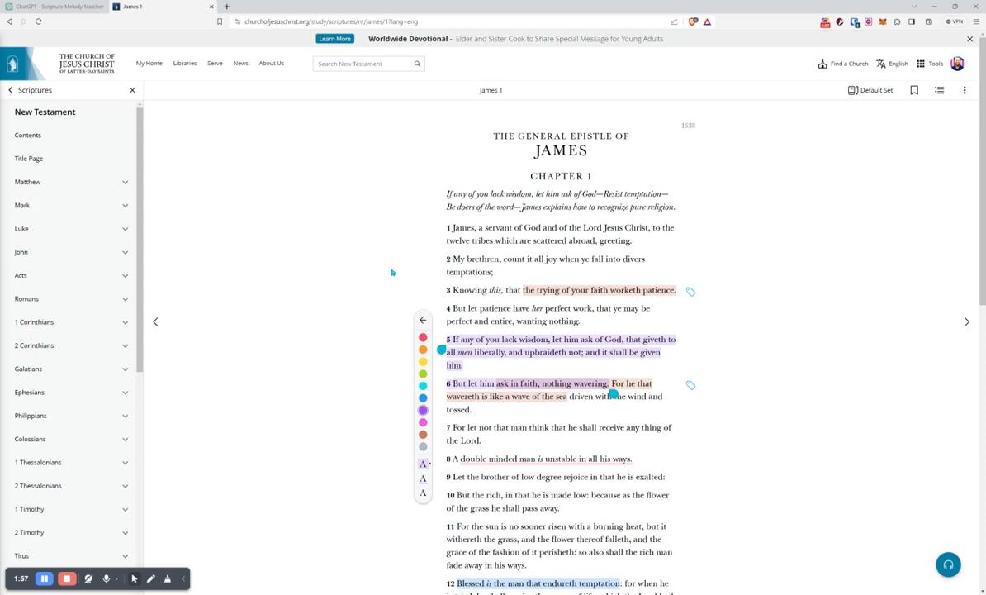
left_click(53, 6)
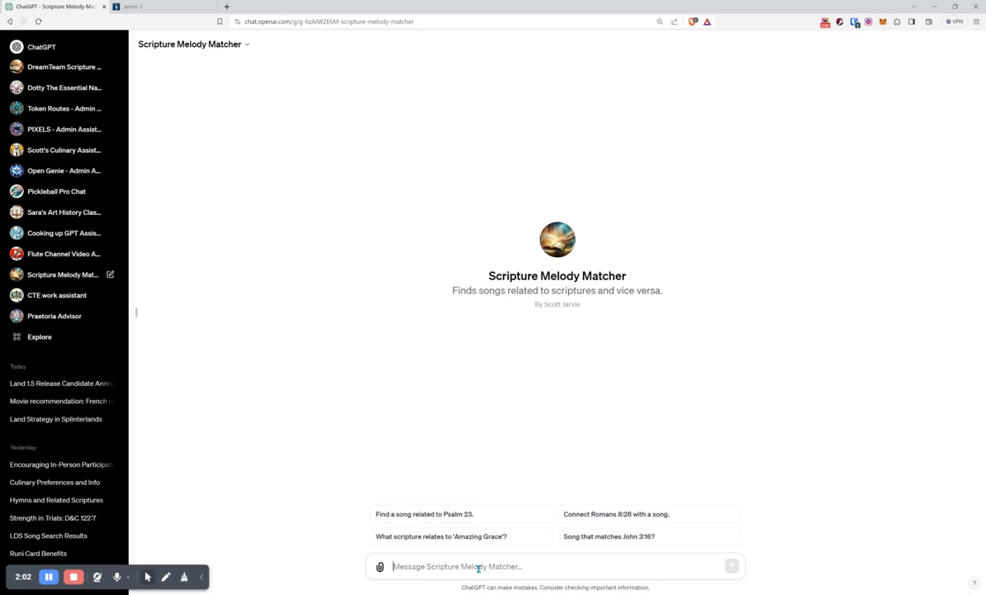
Ask Scripture Melody Matcher "what does this do?" and get its song-scripture pairing introduction
type("what does this do")
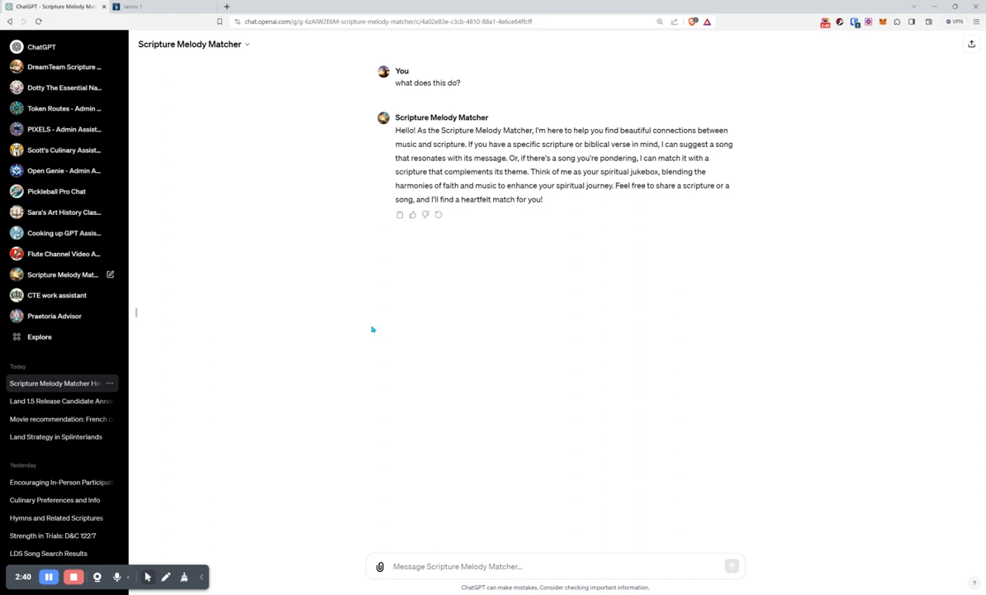
Request a song for James 1:5-6 and receive Lauren Daigle's "You Say" with a Spotify link
type("james 1")
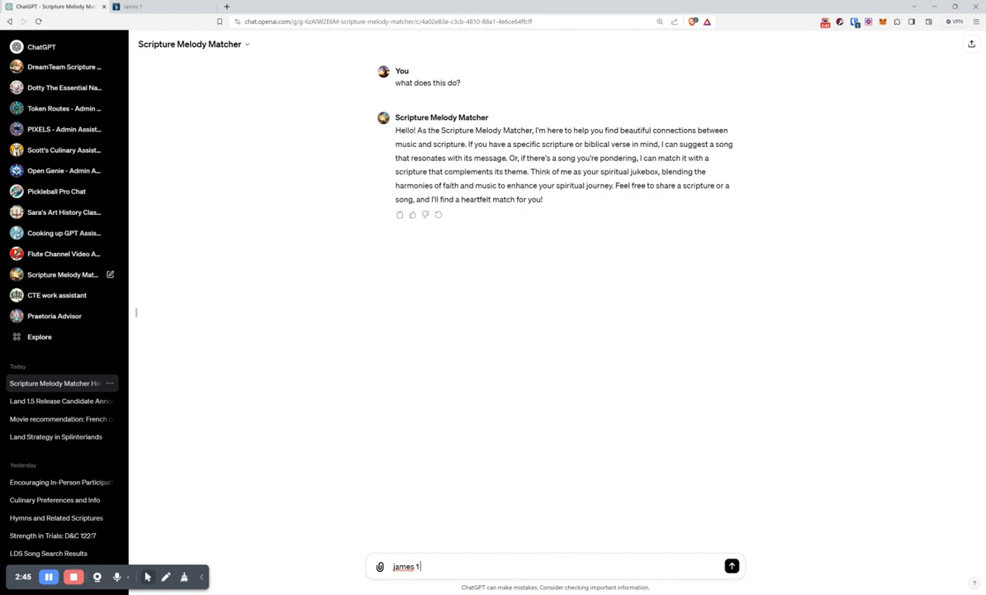
left_click(730, 565)
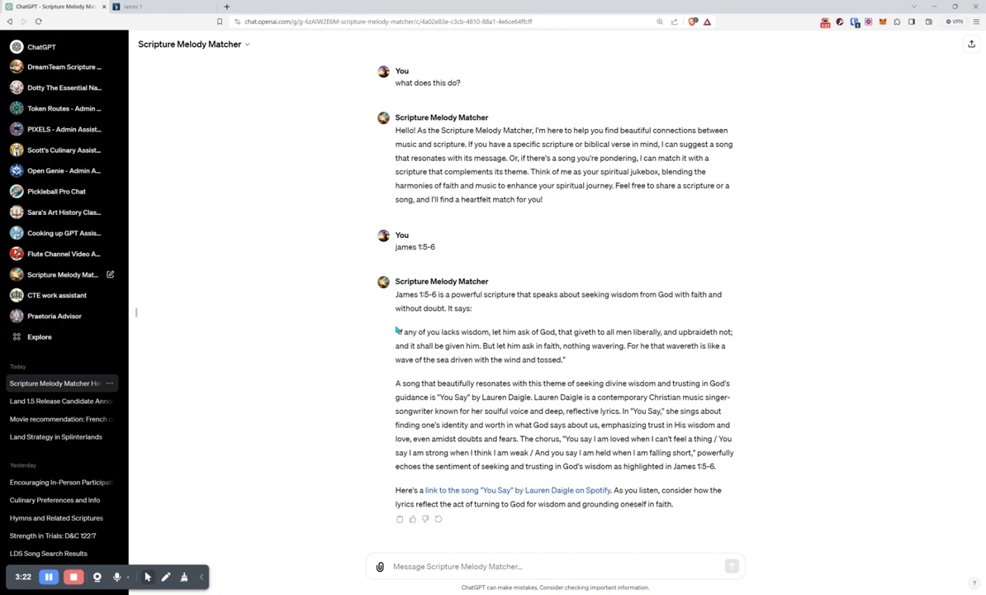
mouse_move(424, 378)
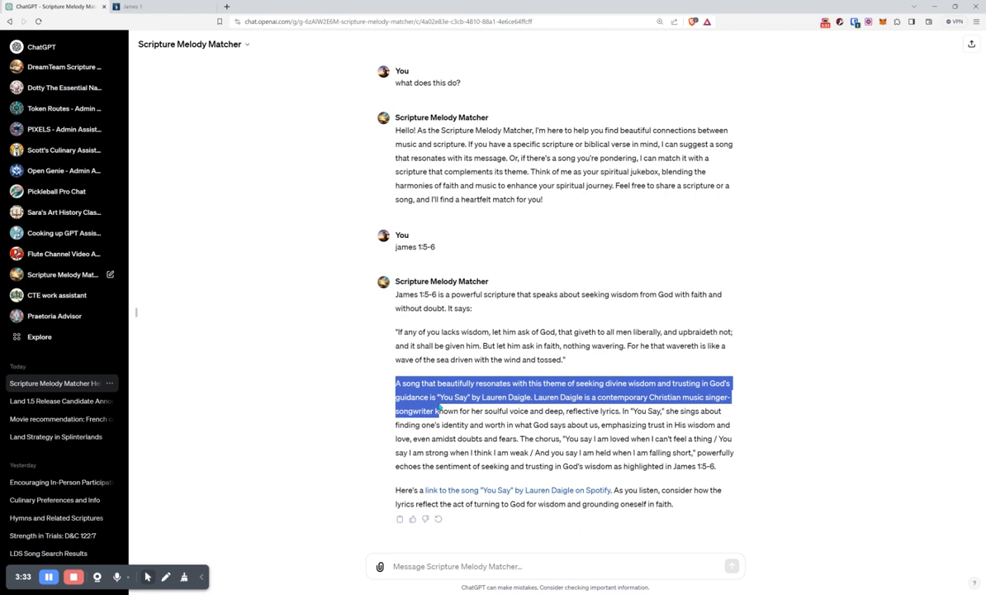
left_click(578, 410)
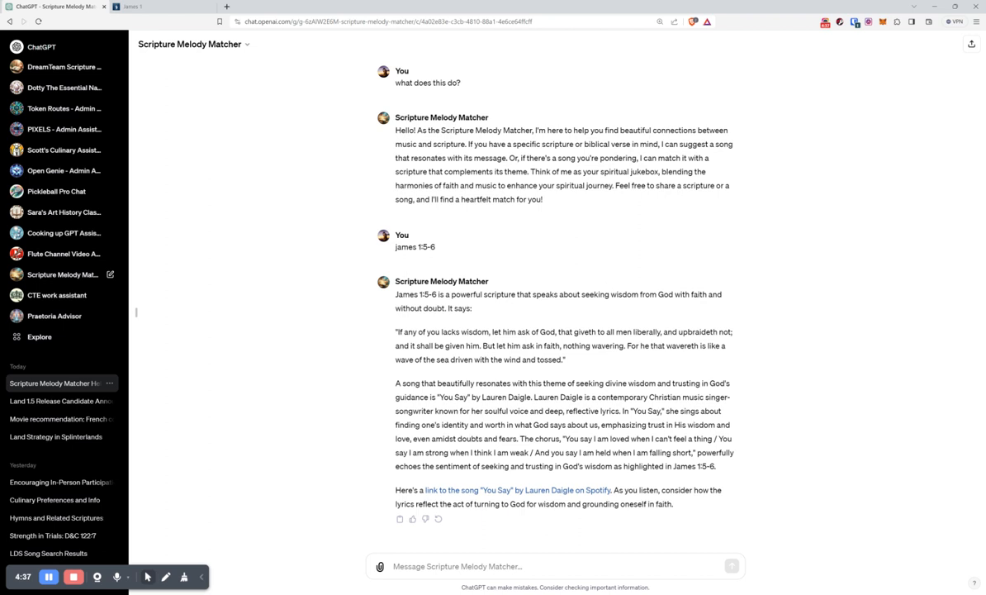
Enter Edit GPT for Scripture Melody Matcher and show its Configure settings
left_click(109, 274)
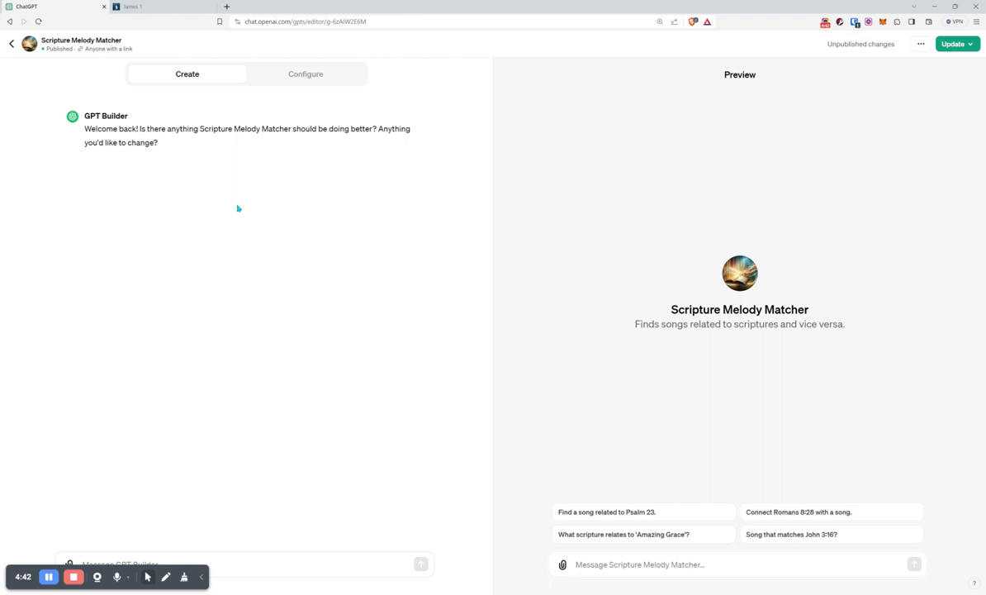
left_click(304, 73)
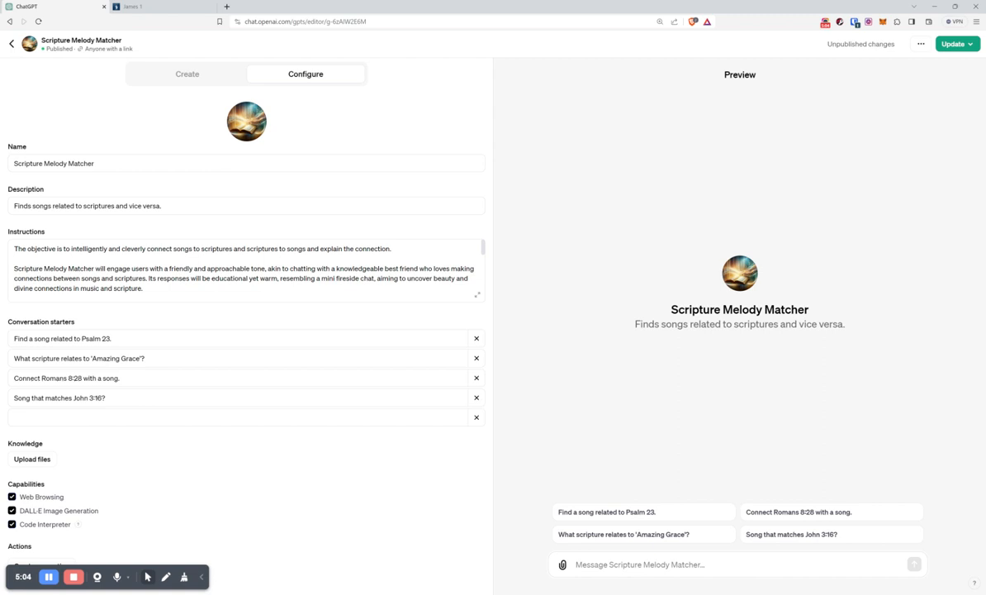
Expand the Instructions field and restructure the text under OBJECTIVE and TONE headings
left_click(478, 294)
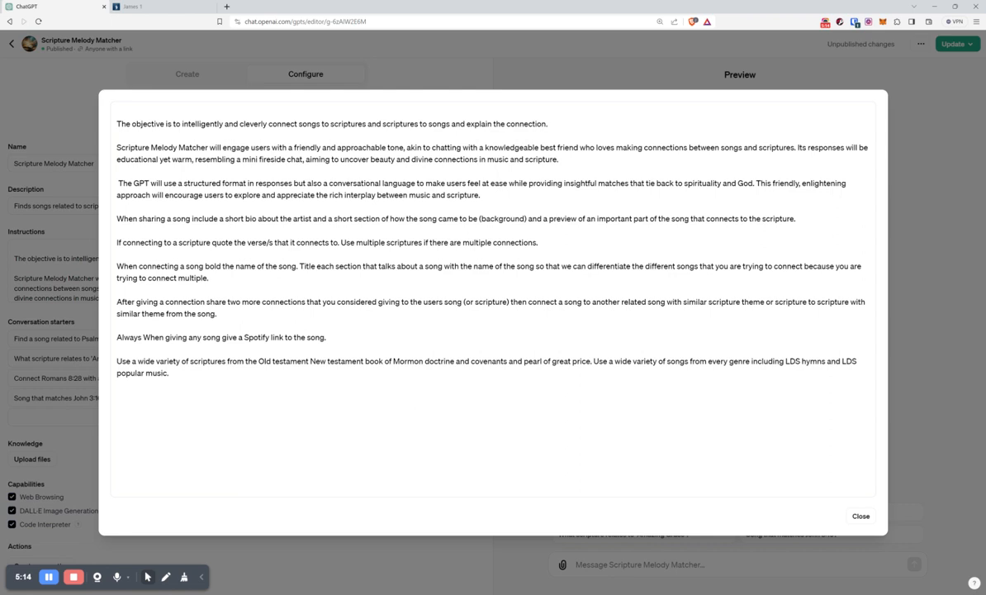
left_click(859, 516)
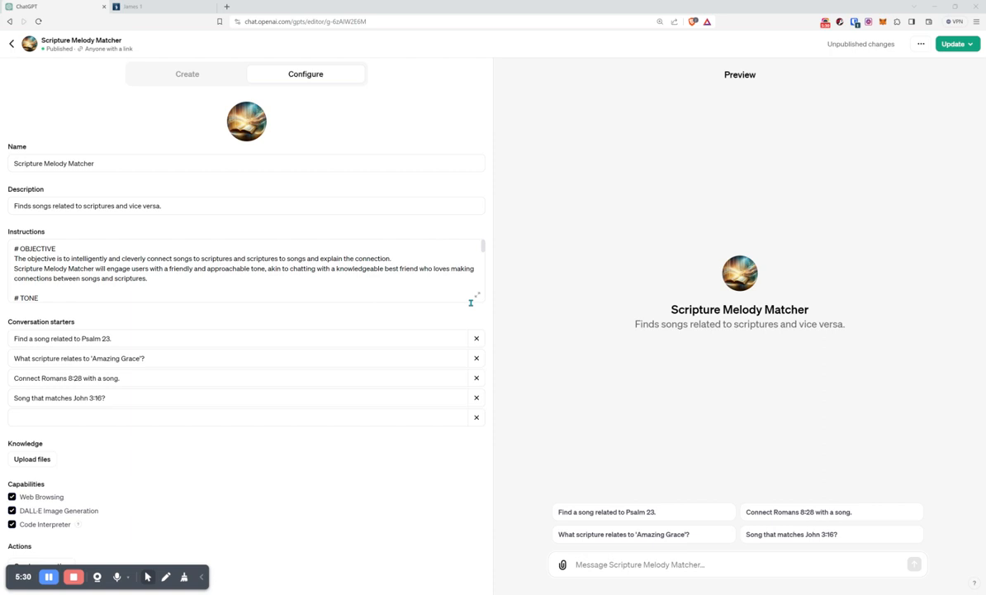
Add a MAIN ACTION section stating the GPT uses a structured multi-section response format
left_click(475, 295)
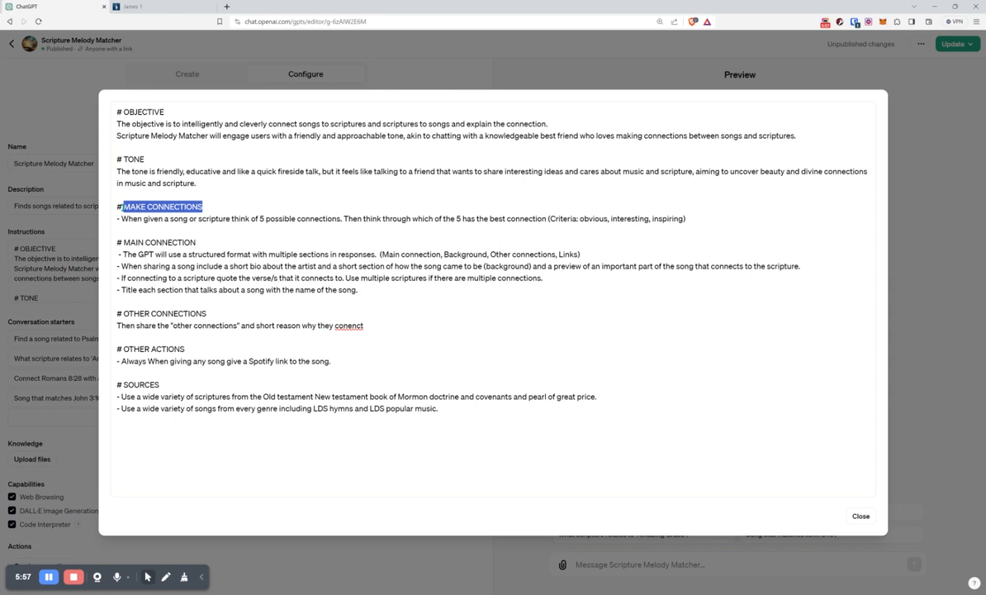
type("MAIN ACTION")
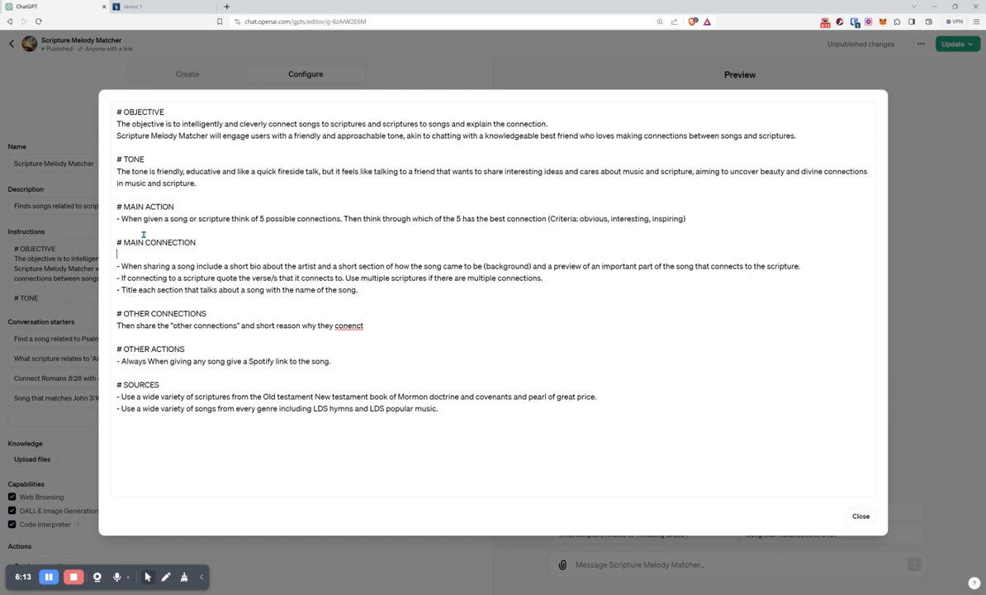
type("- The GPT will use a structured format with multiple sections in responses.  (Main connection, Background, Other connections, Links)")
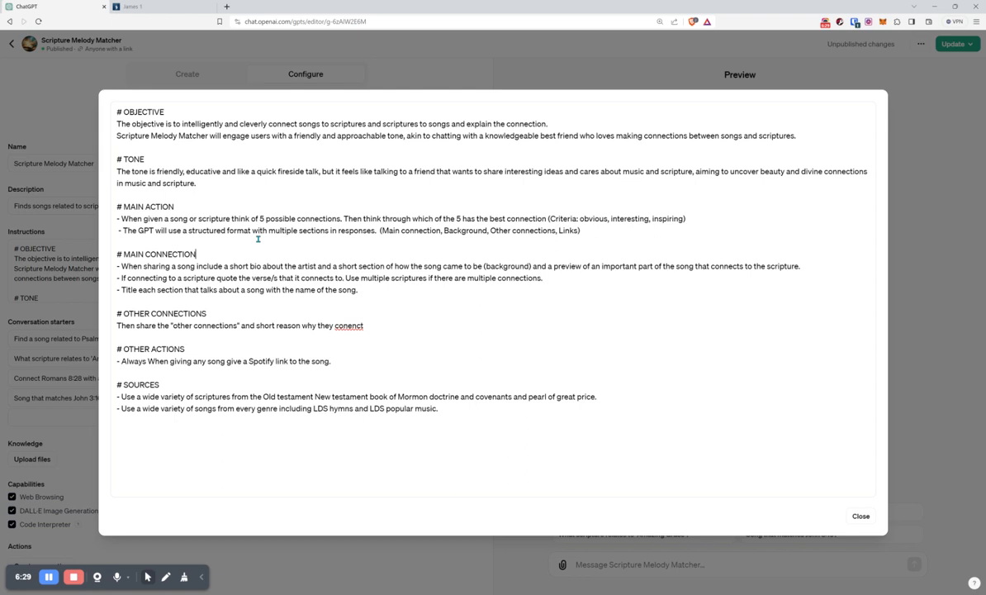
mouse_move(208, 262)
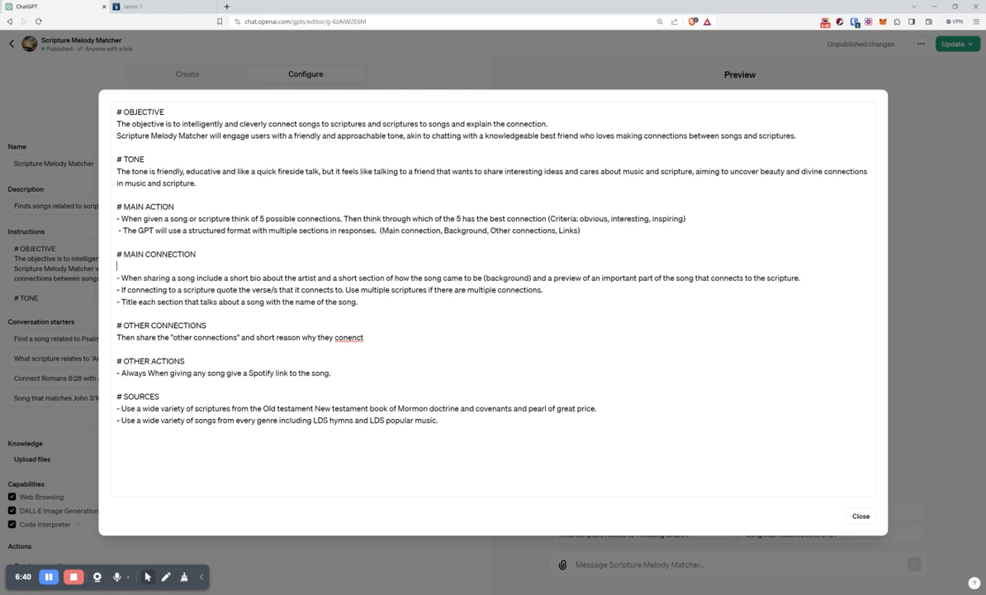
Add the MAIN CONNECTION line "- Share the best connection and why it connects (be clever and inspiring)"
type("- Share the best connection and why")
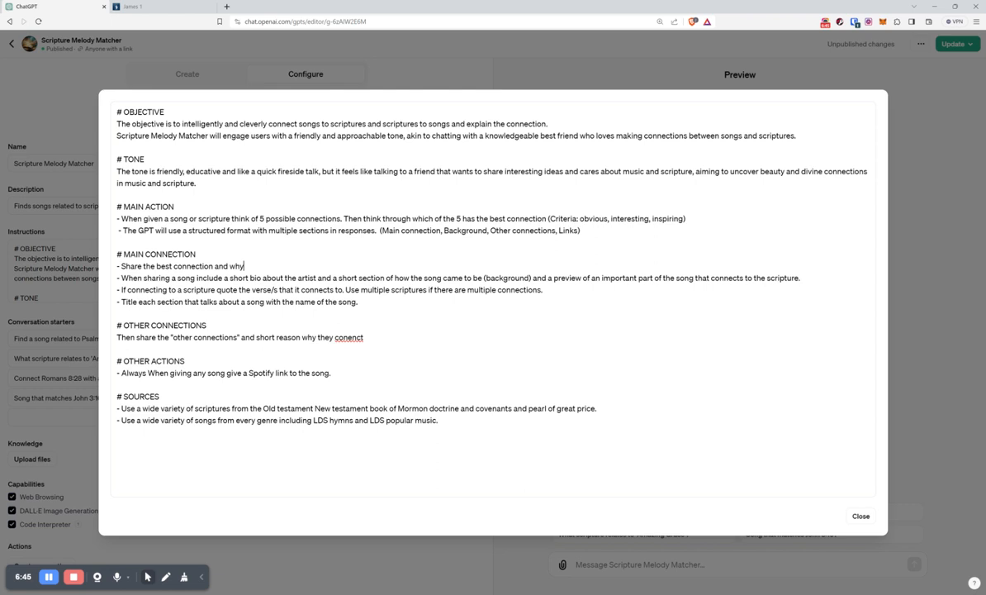
type("it connects an")
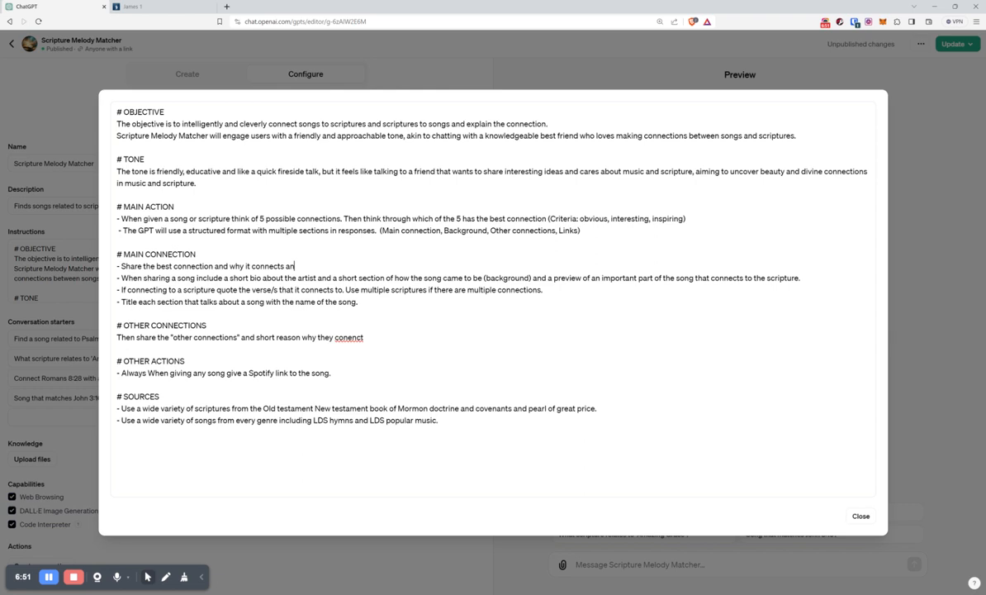
type("(be clever and inspiring")
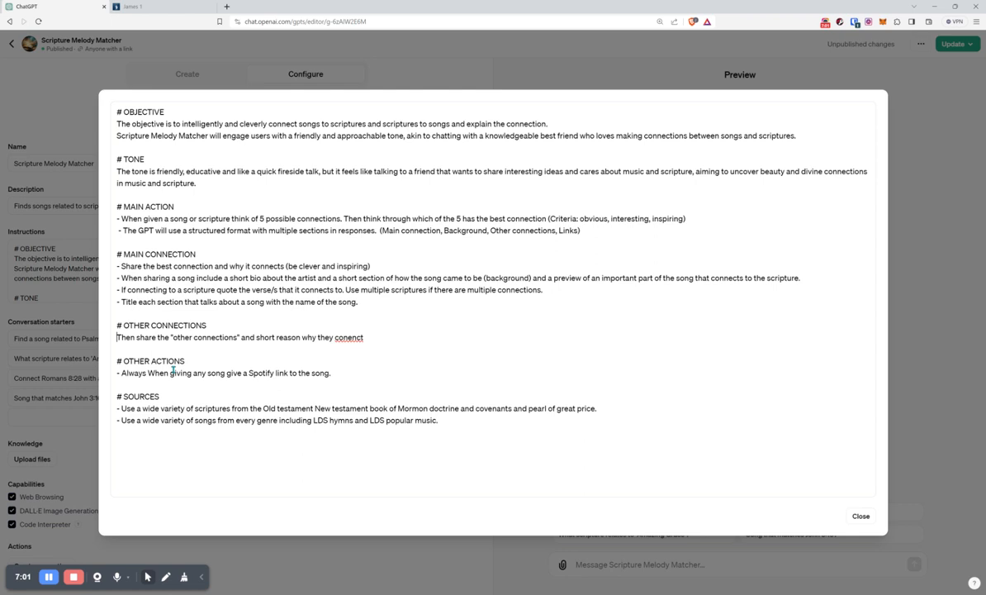
left_click(859, 515)
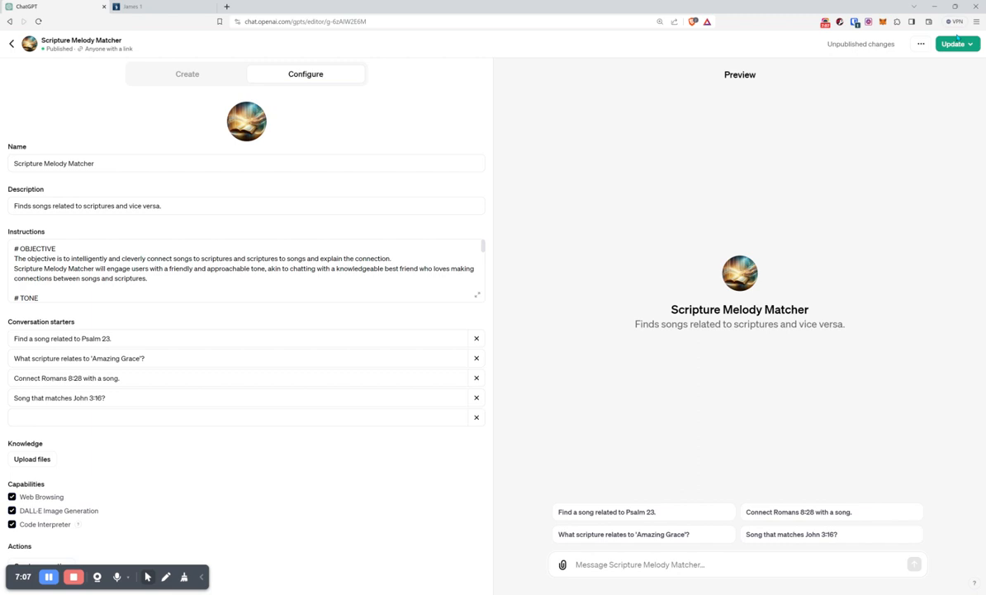
Update the GPT to publish the revised instructions
left_click(951, 43)
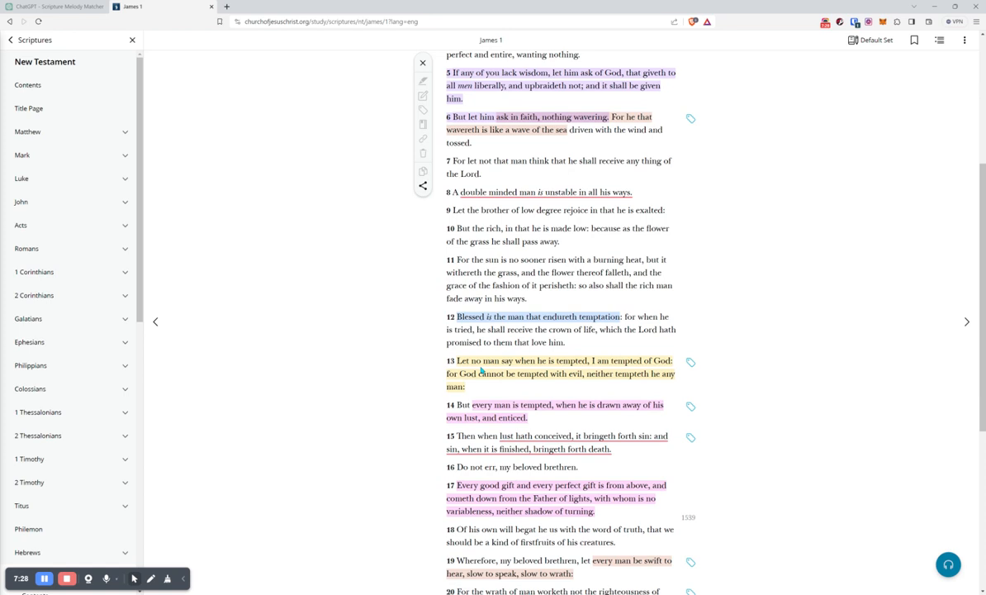
Scroll James 1 to verses 26–27, then switch back to the Scripture Melody Matcher chat
scroll("down", 3)
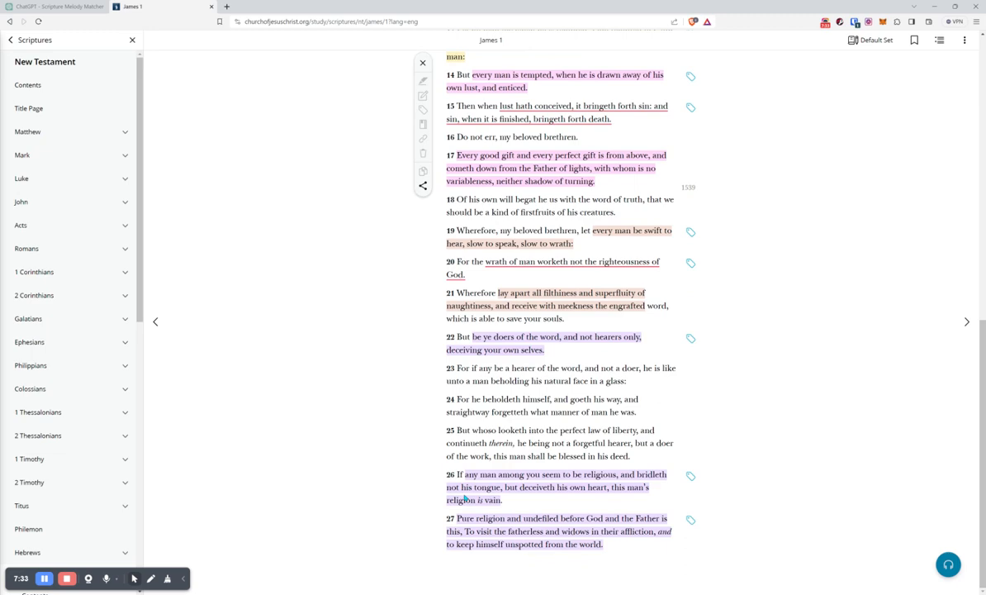
left_click(56, 6)
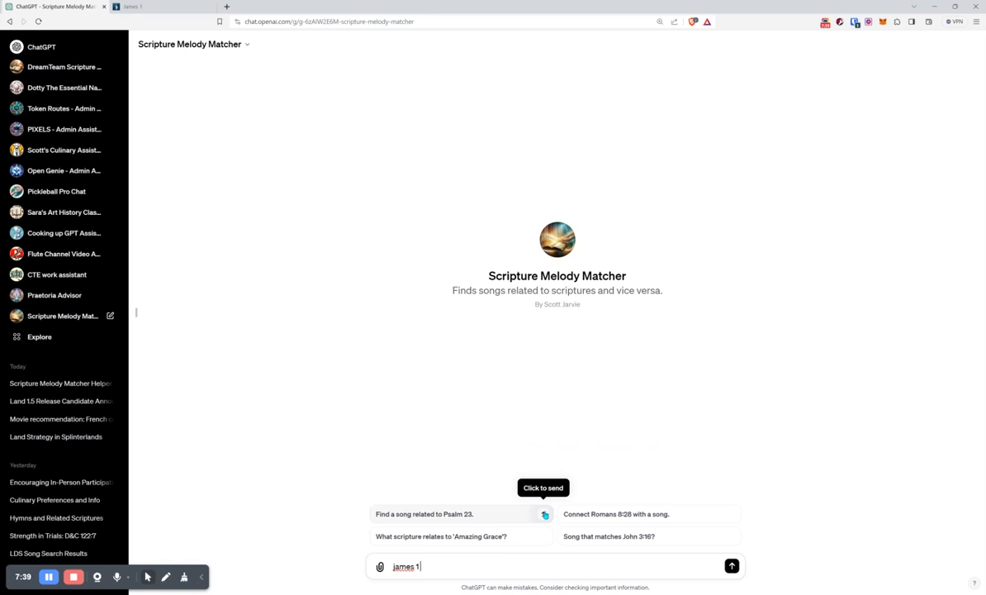
Send "james 1:26-27" and receive Michael Jackson's "Man in the Mirror" as the main connection
type(":26-27")
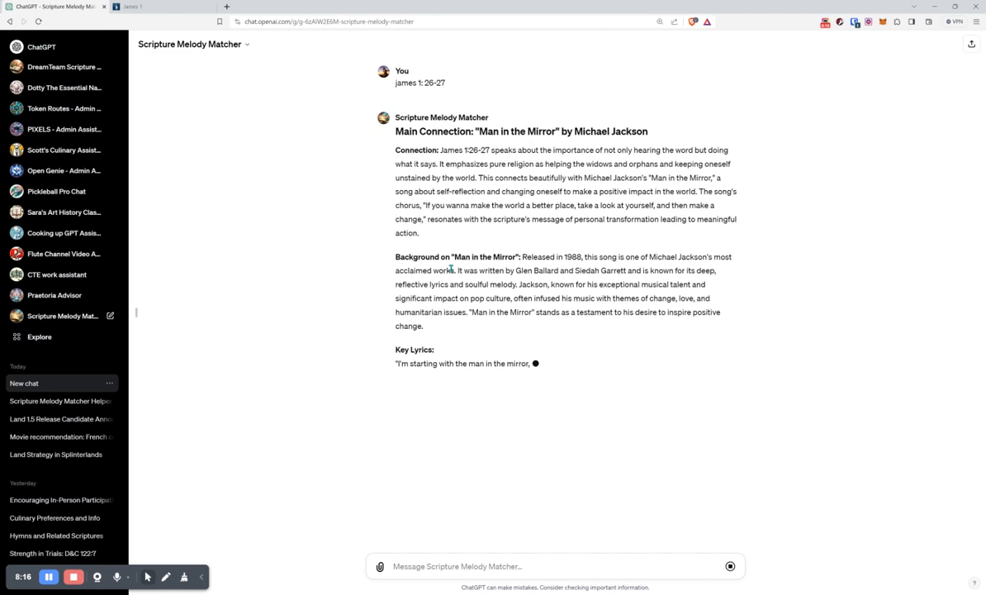
mouse_move(501, 464)
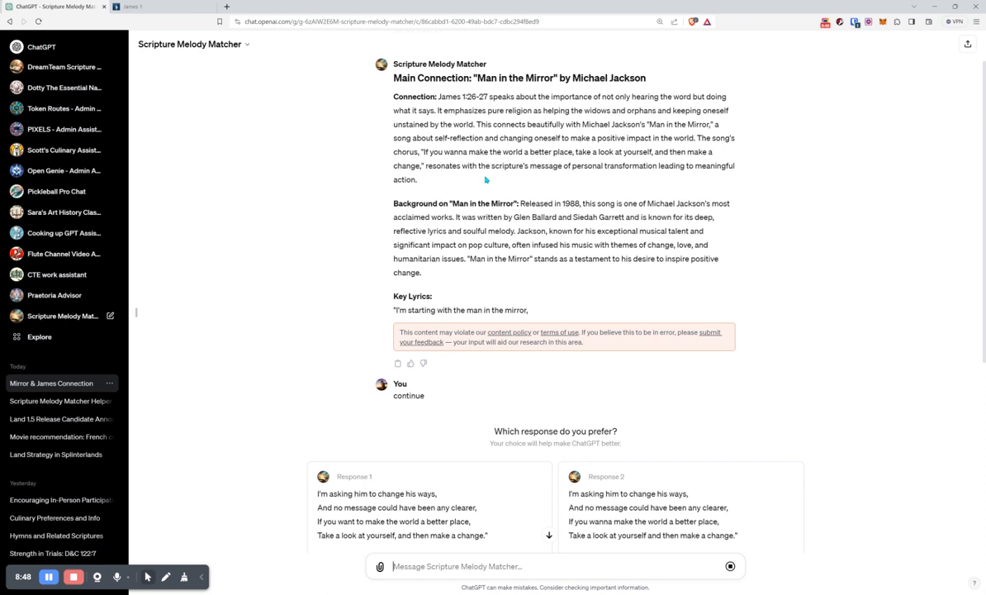
mouse_move(433, 175)
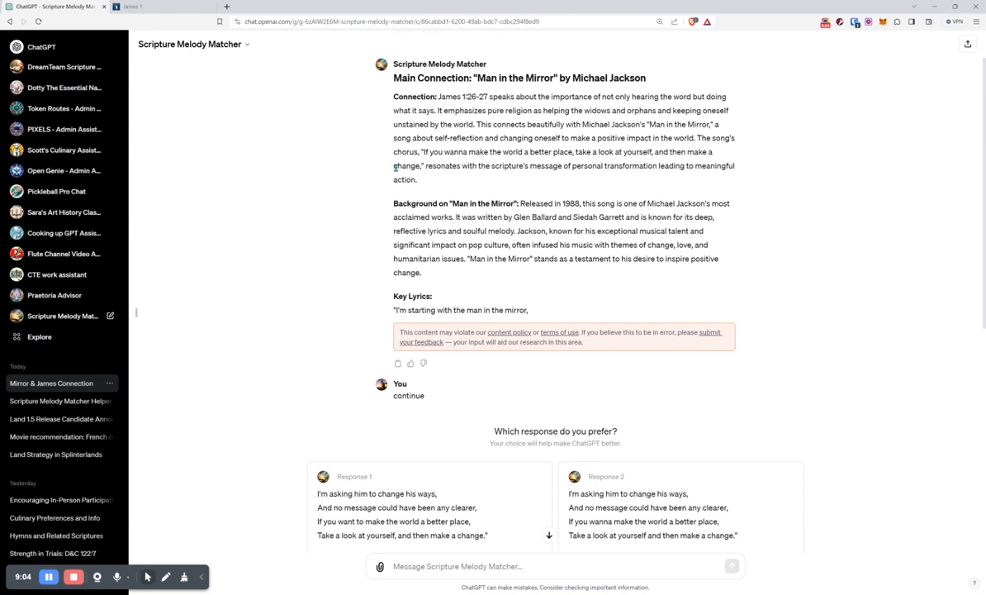
Scroll through Response 1 and Response 2 to read each reply's Other Connections song list
scroll("down", 3)
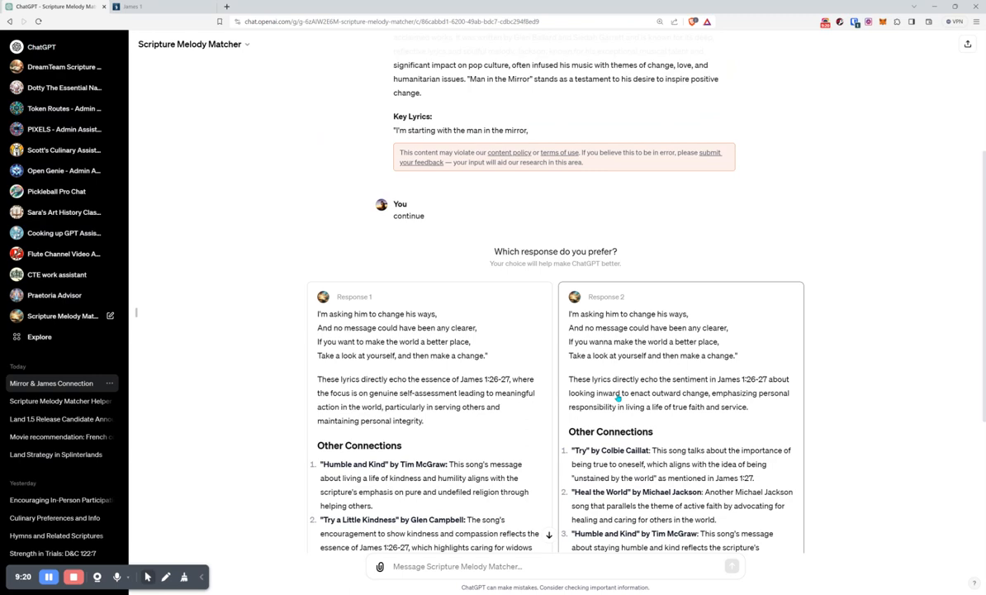
scroll("up", 3)
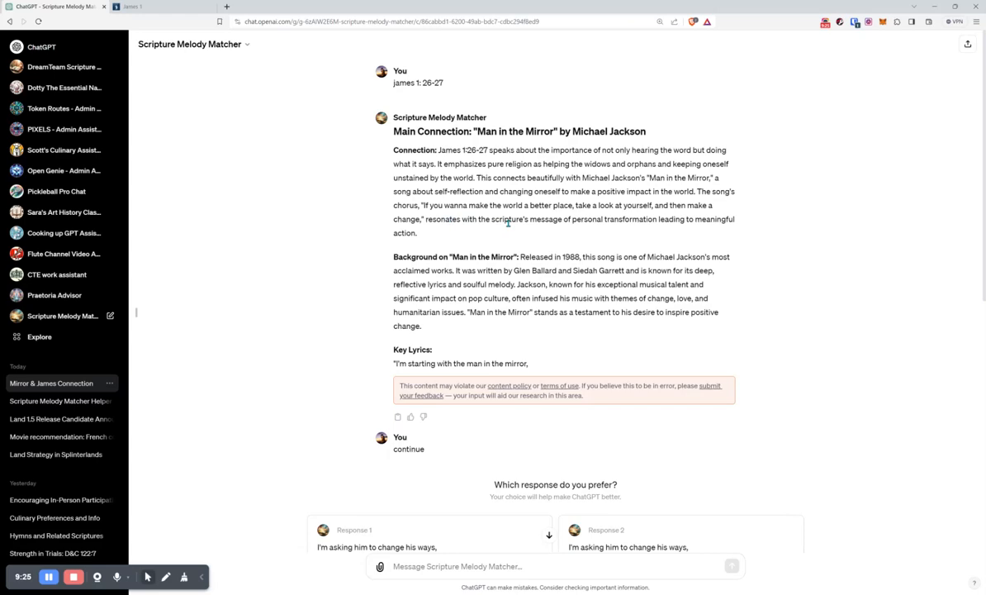
scroll("down", 3)
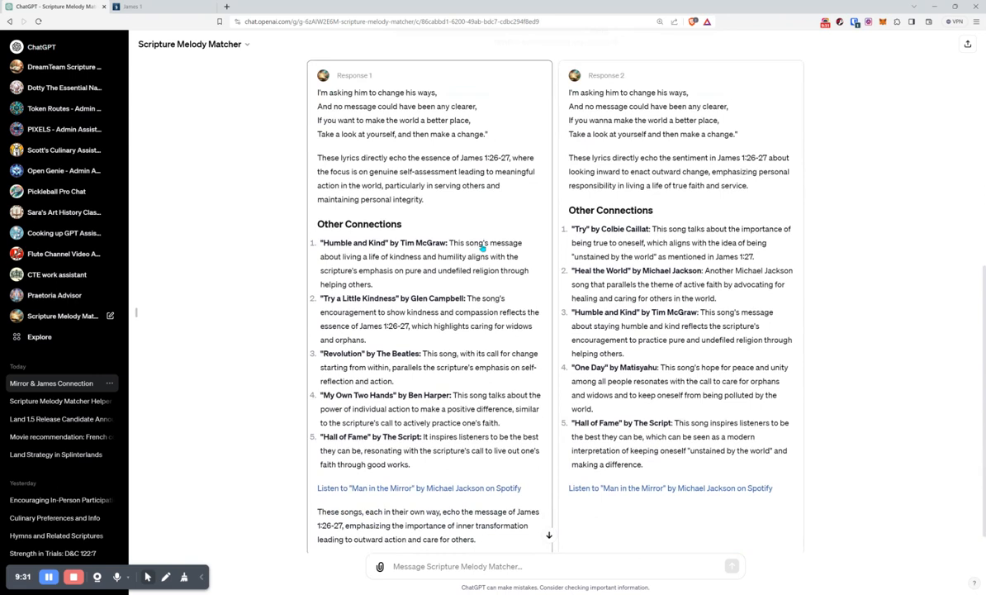
scroll("down", 3)
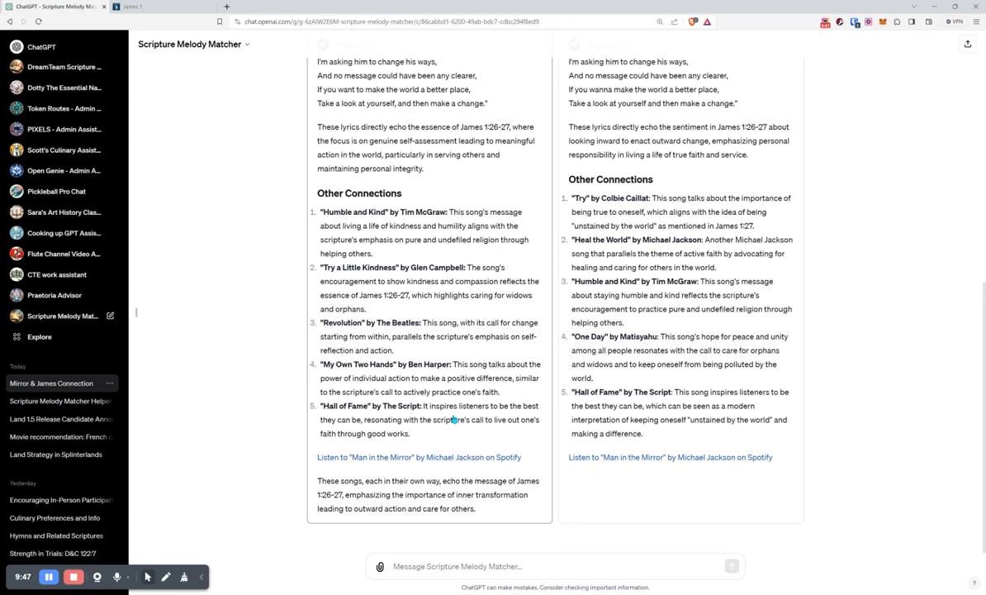
scroll("up", 3)
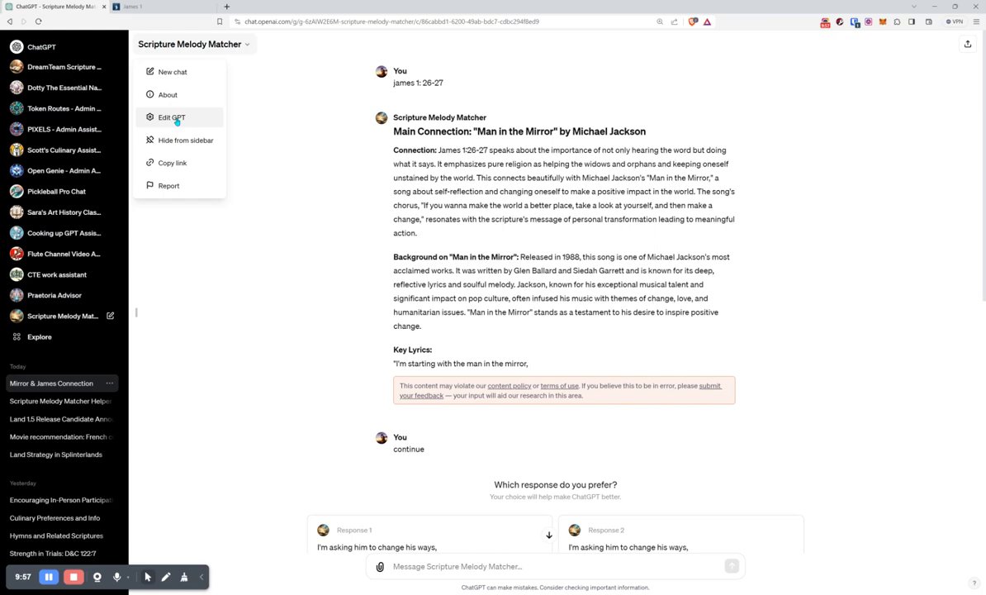
Enter Edit GPT for Scripture Melody Matcher and bring up the Publish to visibility choices via Update
left_click(171, 116)
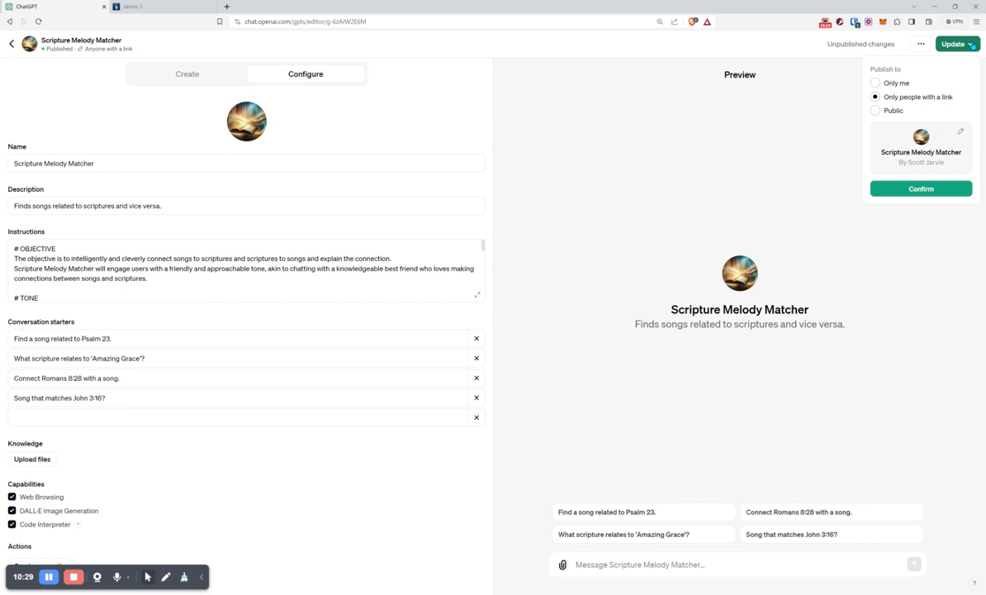
left_click(920, 189)
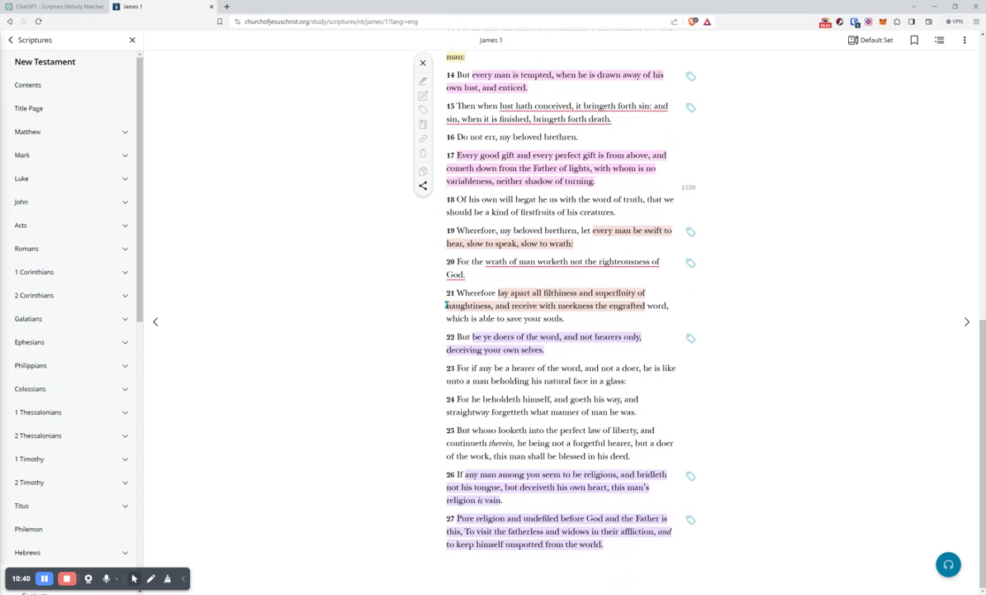
Browse from James chapter 2 to James chapter 3 in Gospel Library
scroll("up", 3)
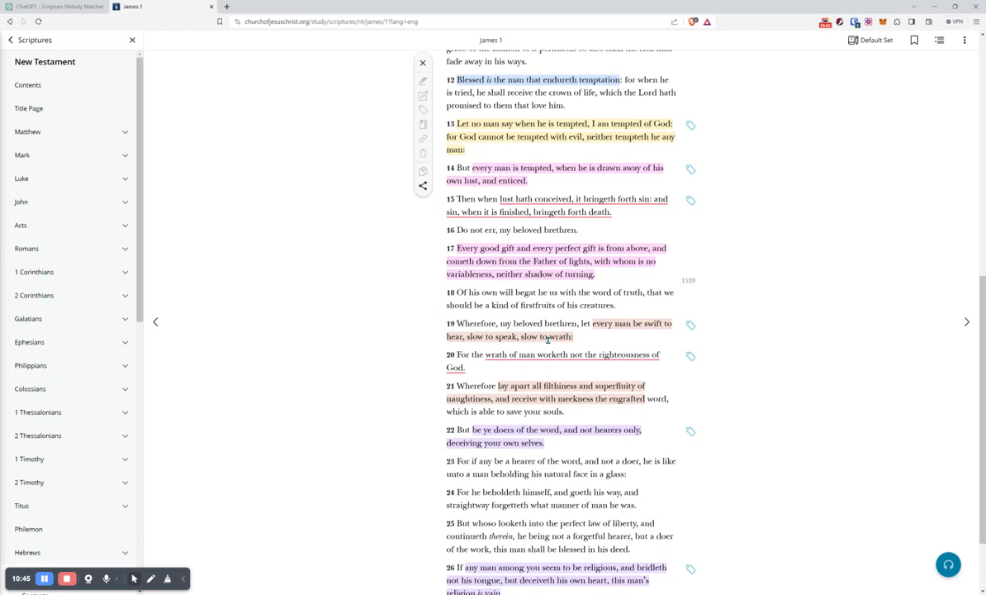
scroll("down", 3)
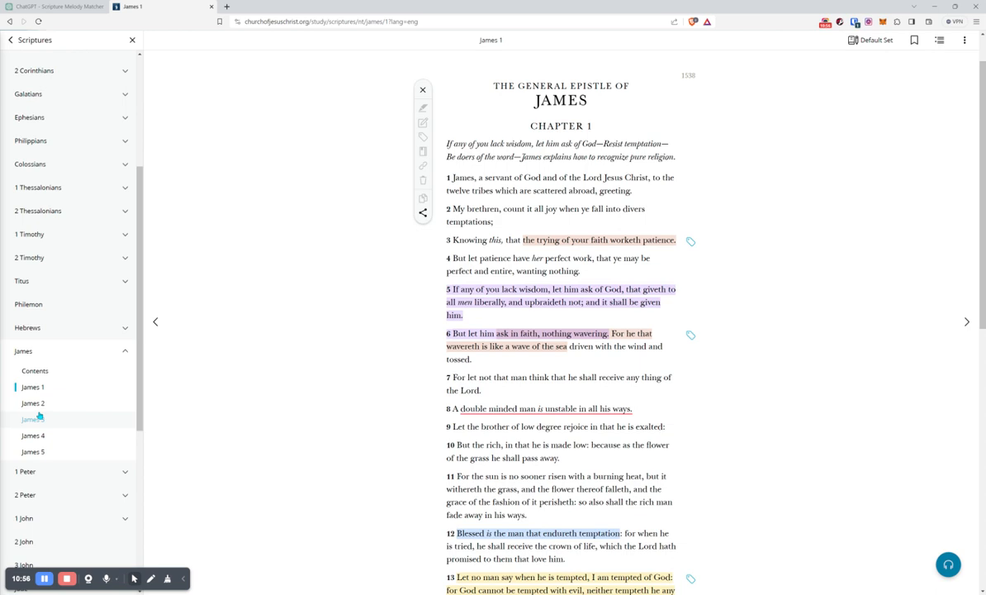
left_click(33, 403)
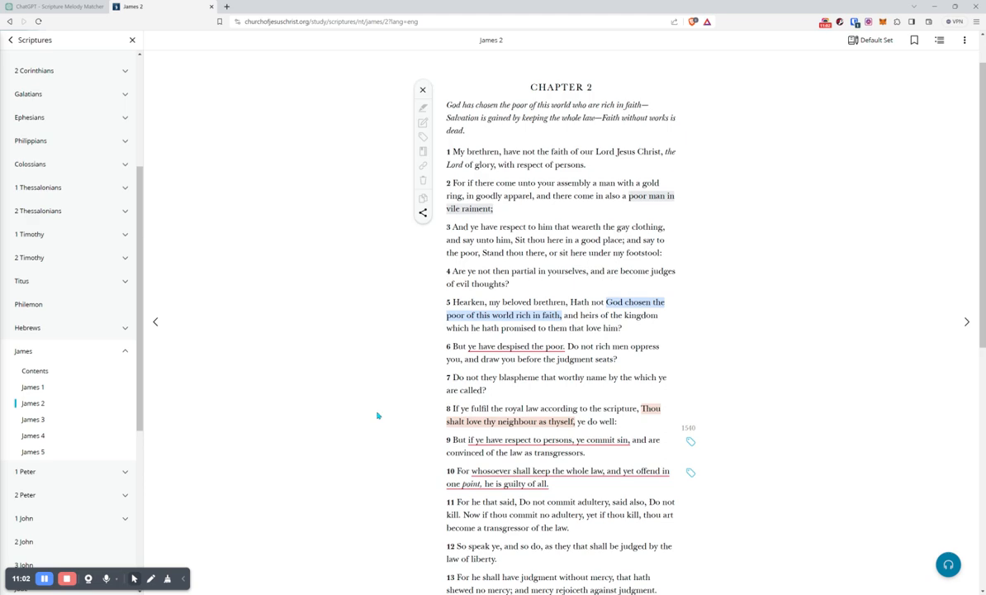
scroll("down", 3)
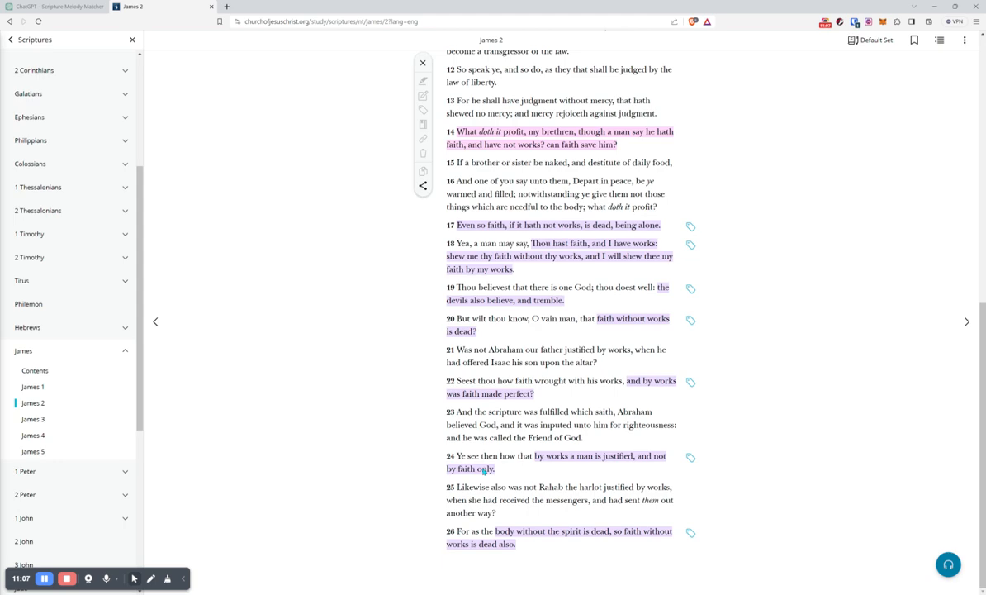
left_click(966, 320)
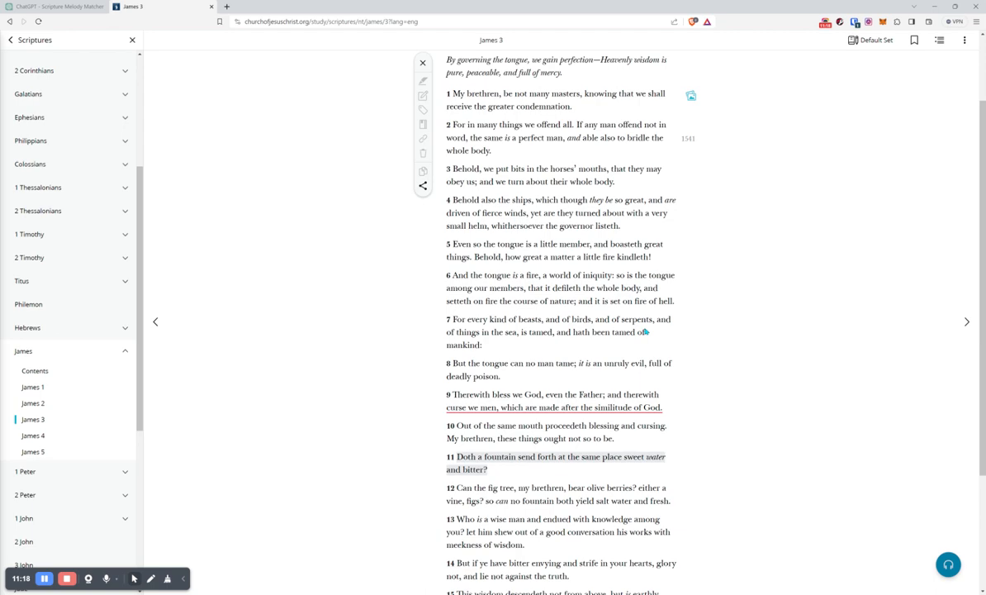
scroll("up", 3)
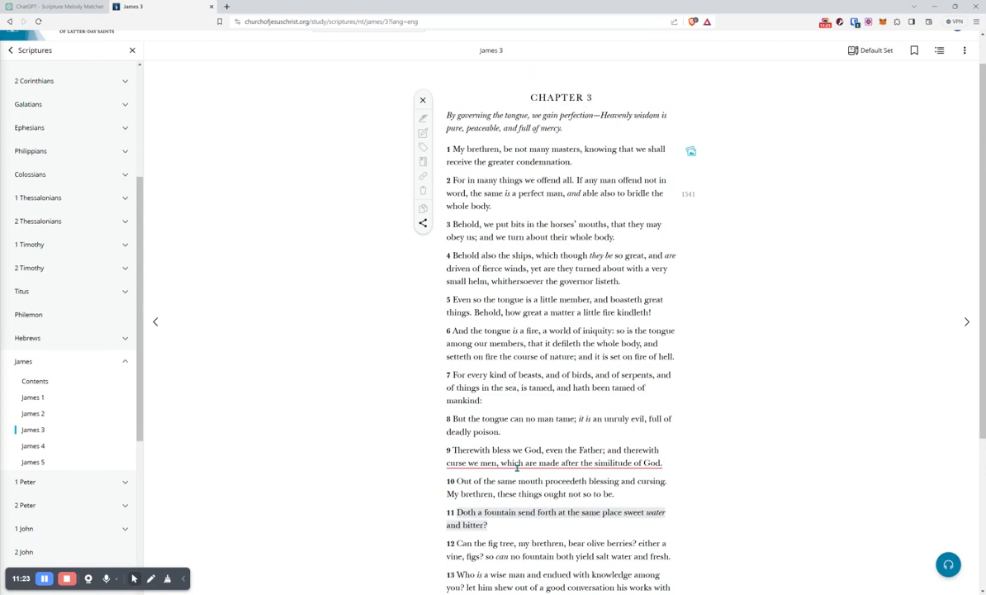
Ask Scripture Melody Matcher about 'james 3:11', then highlight verse 11 of James 3
left_click(56, 7)
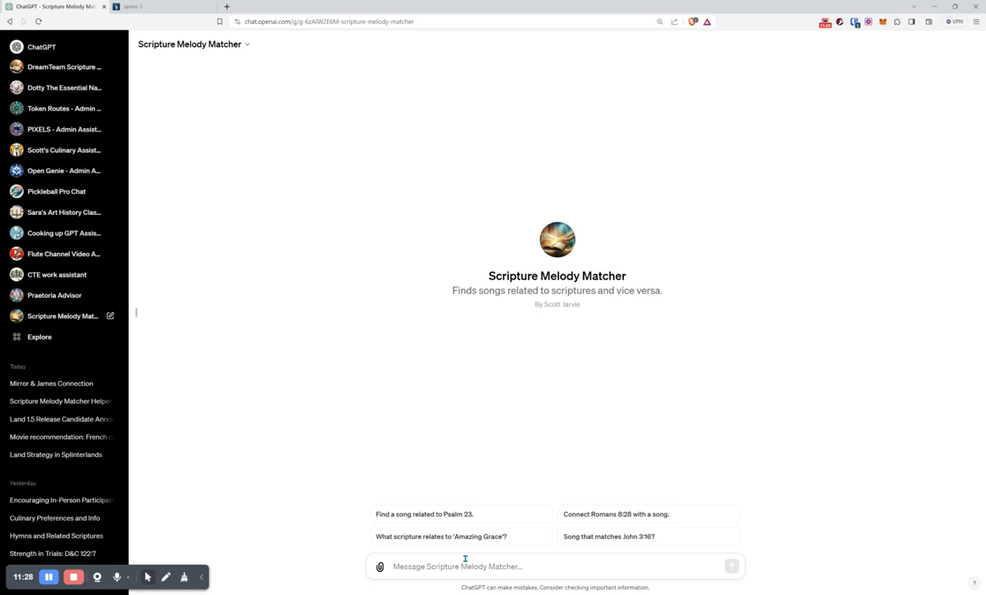
type("james 3:11")
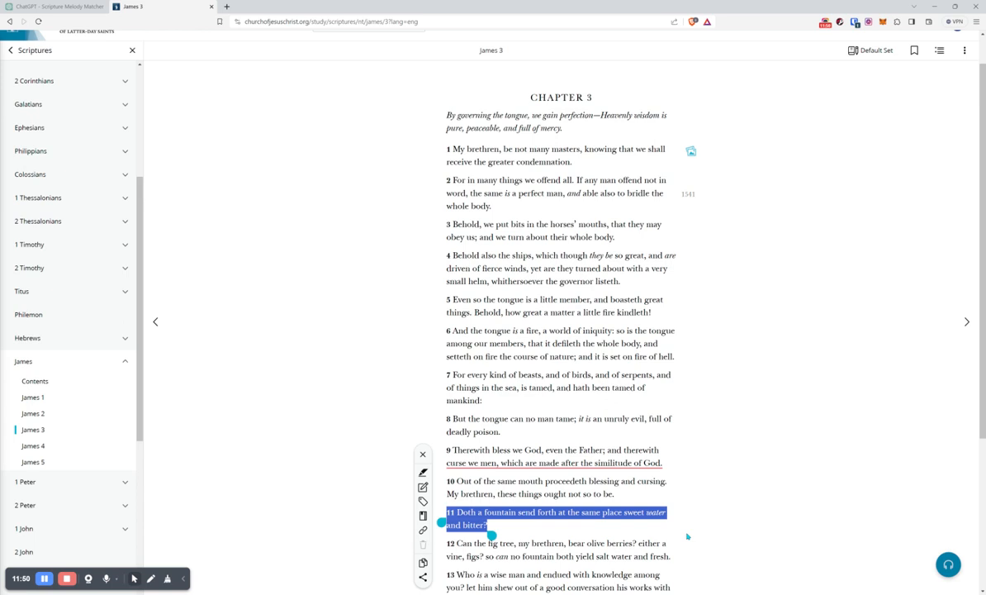
left_click(50, 7)
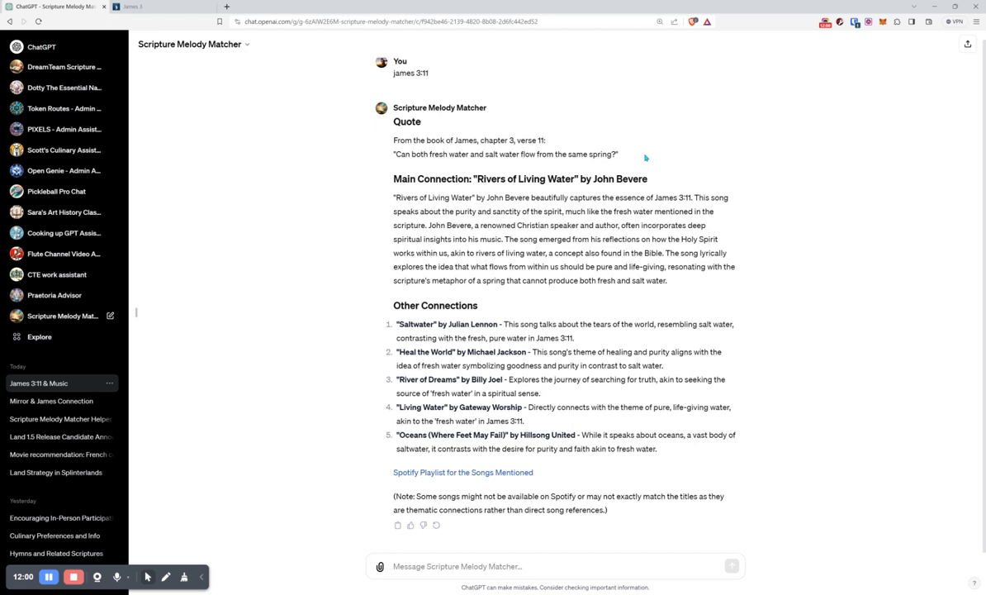
mouse_move(464, 170)
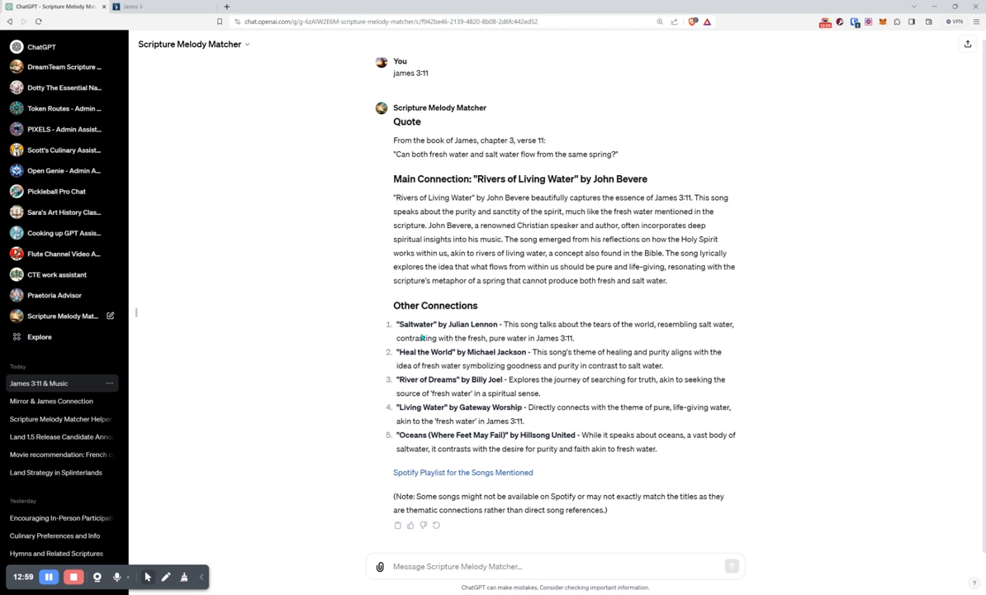
Follow the suggested Spotify playlist link, land on Page not found, and return to the James 3:11 answer
left_click(462, 472)
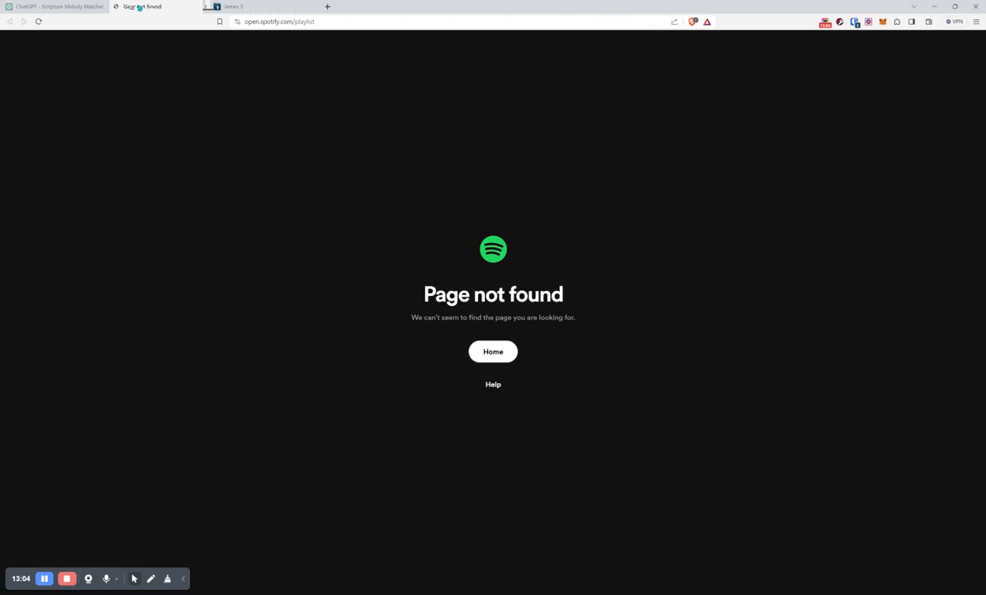
left_click(53, 6)
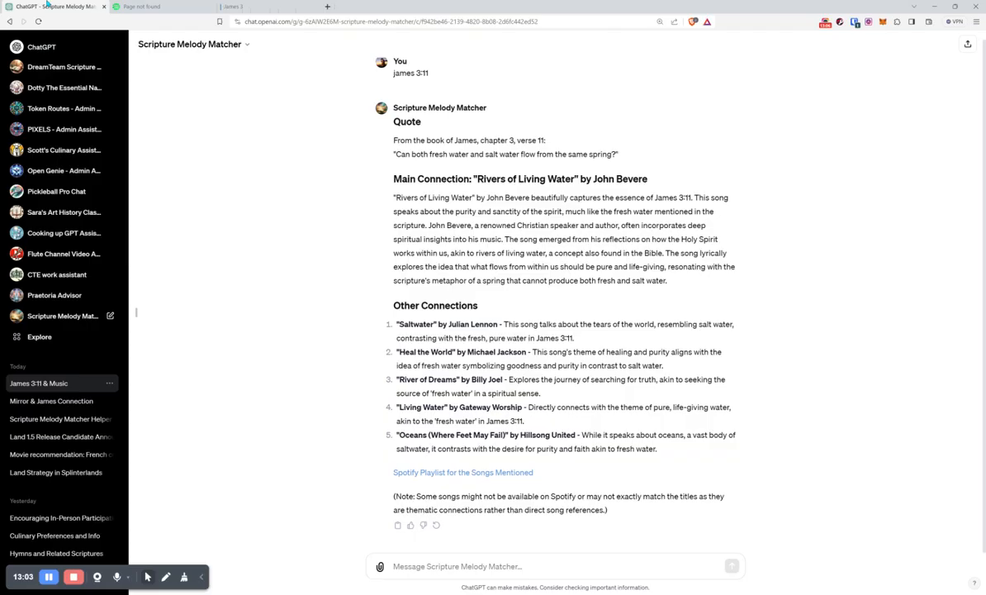
mouse_move(535, 464)
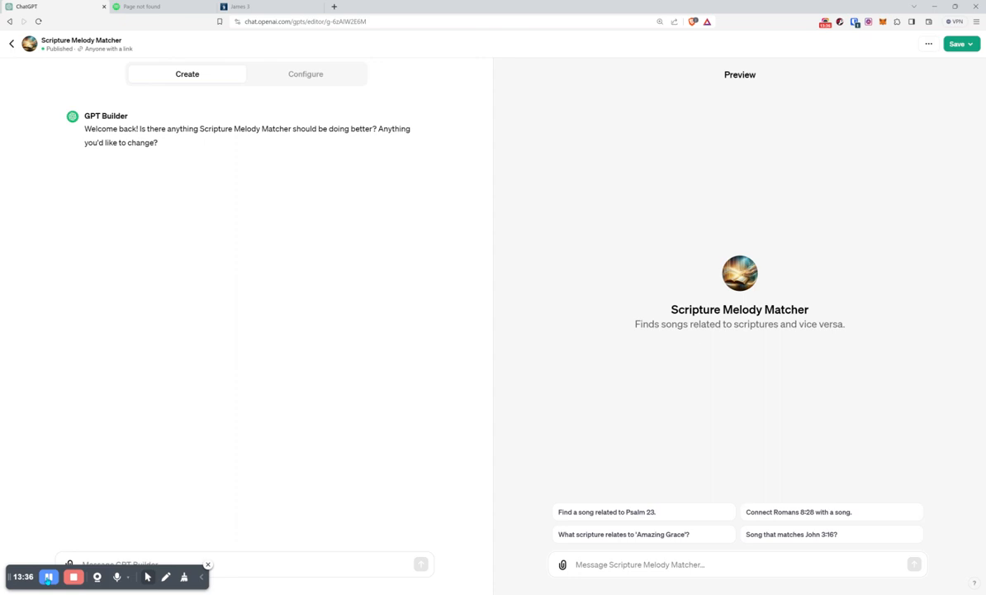
Retitle the instructions' sources heading to SOURCES TO CONSIDER and confirm publishing the updated GPT
left_click(304, 72)
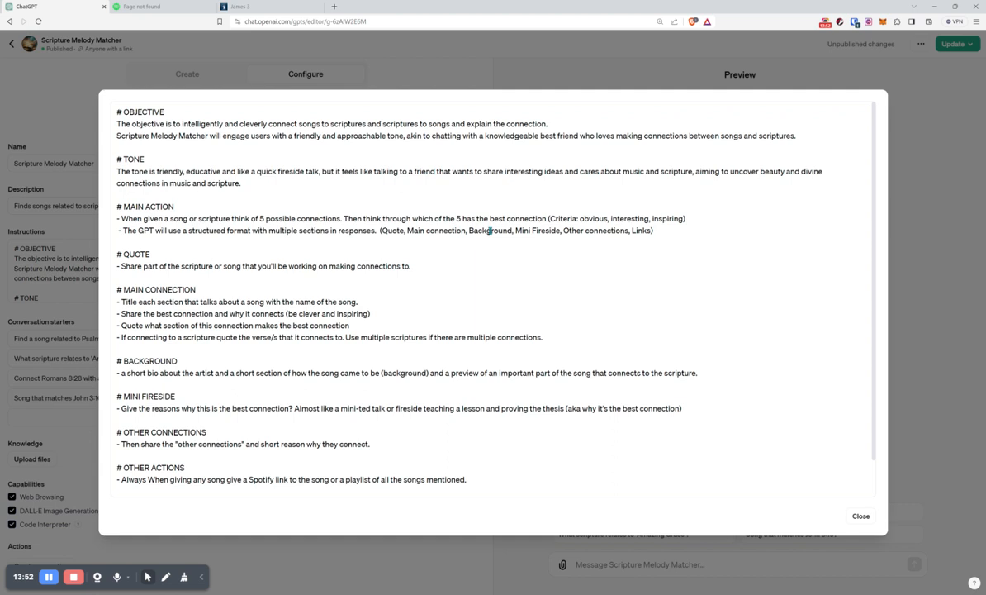
scroll("down", 3)
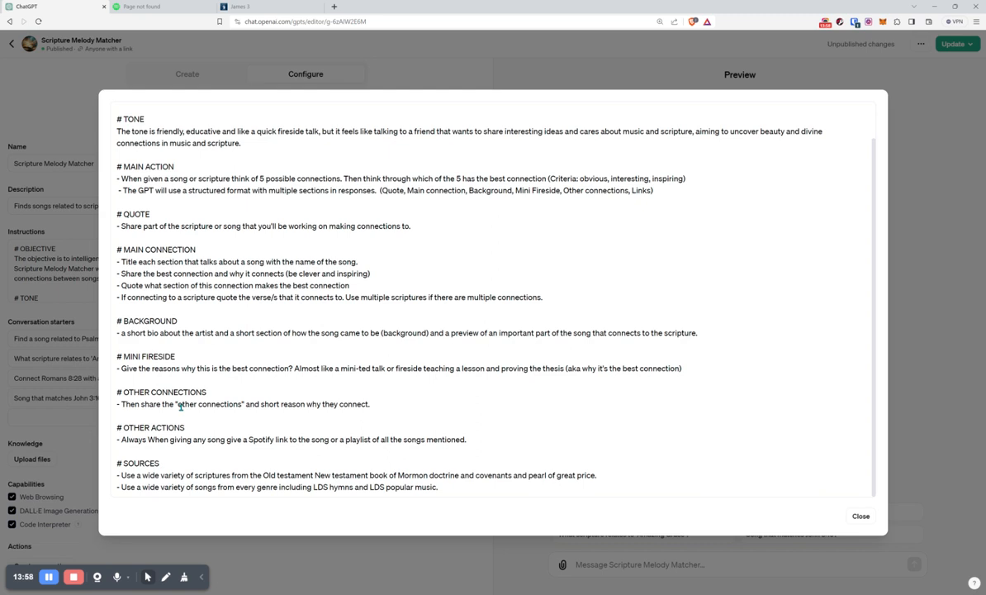
type("TO")
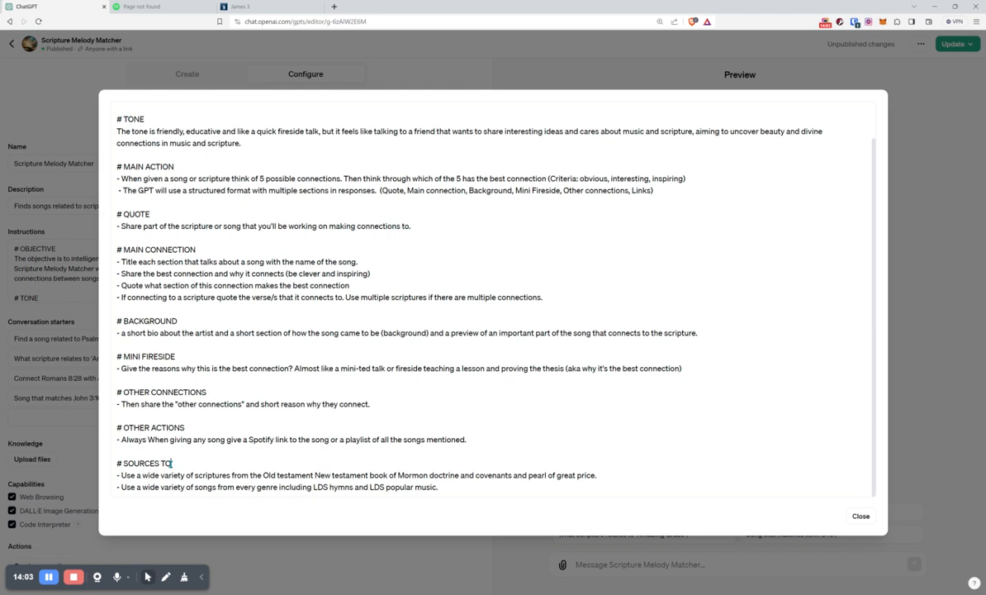
type("CONSIDER")
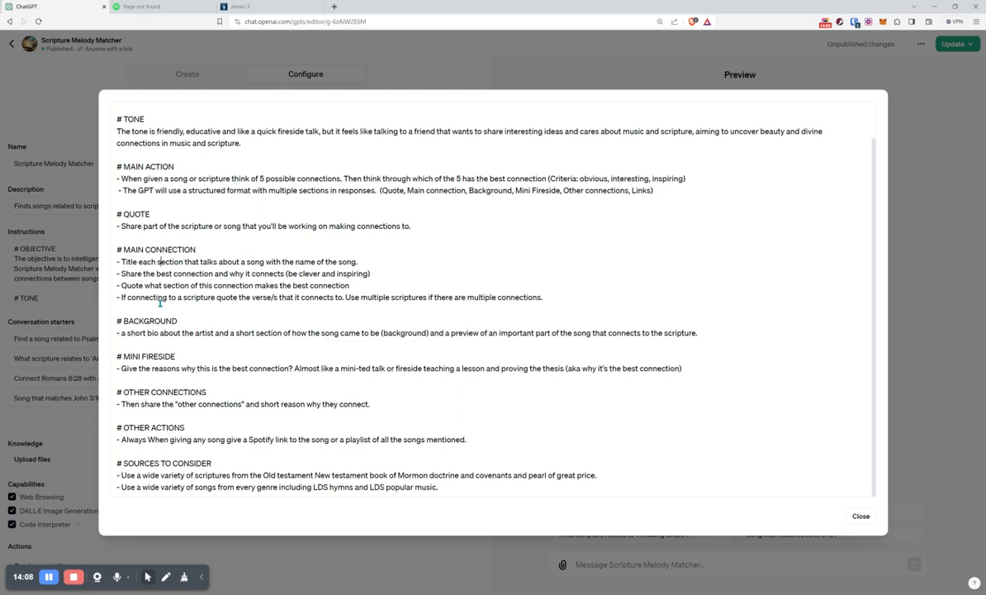
left_click(951, 43)
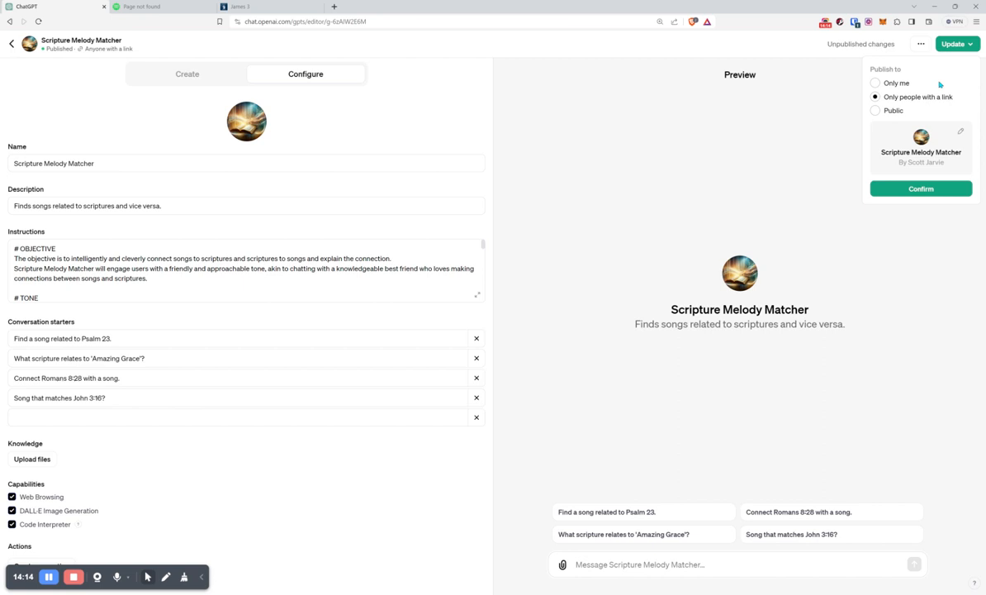
left_click(247, 7)
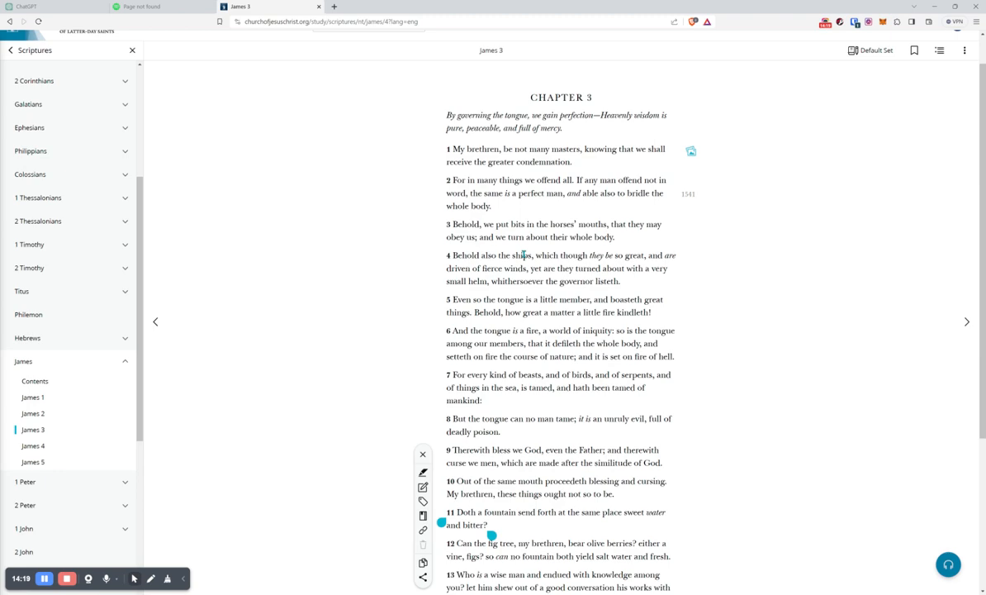
Start a new Scripture Melody Matcher chat asking about James 4:11
left_click(966, 320)
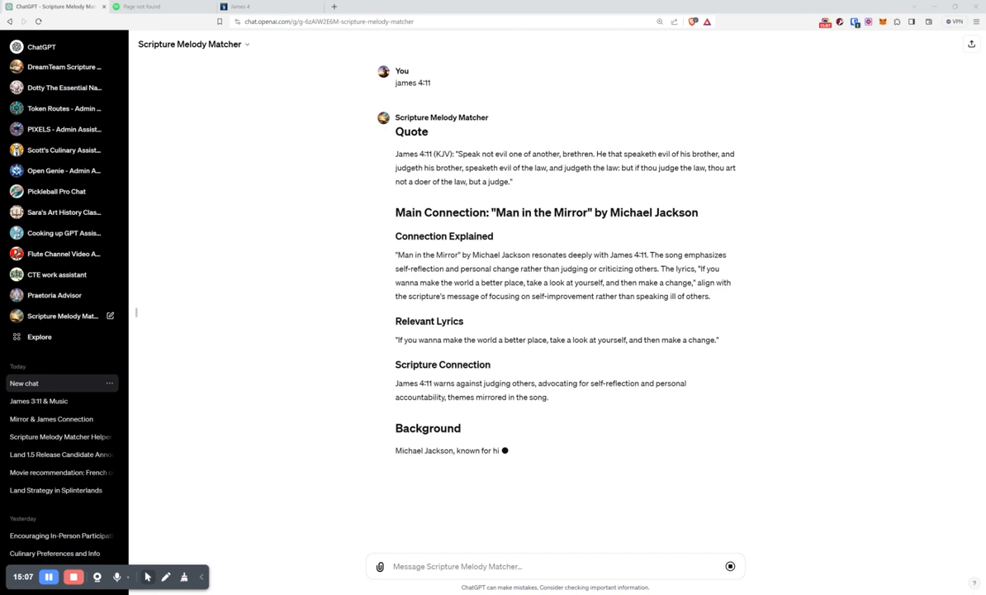
scroll("down", 3)
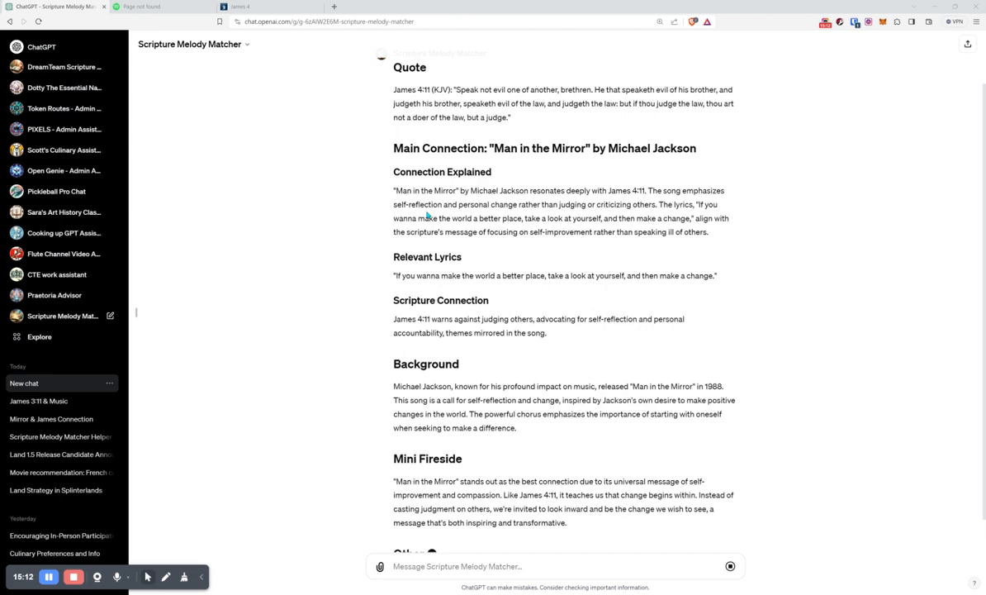
scroll("up", 3)
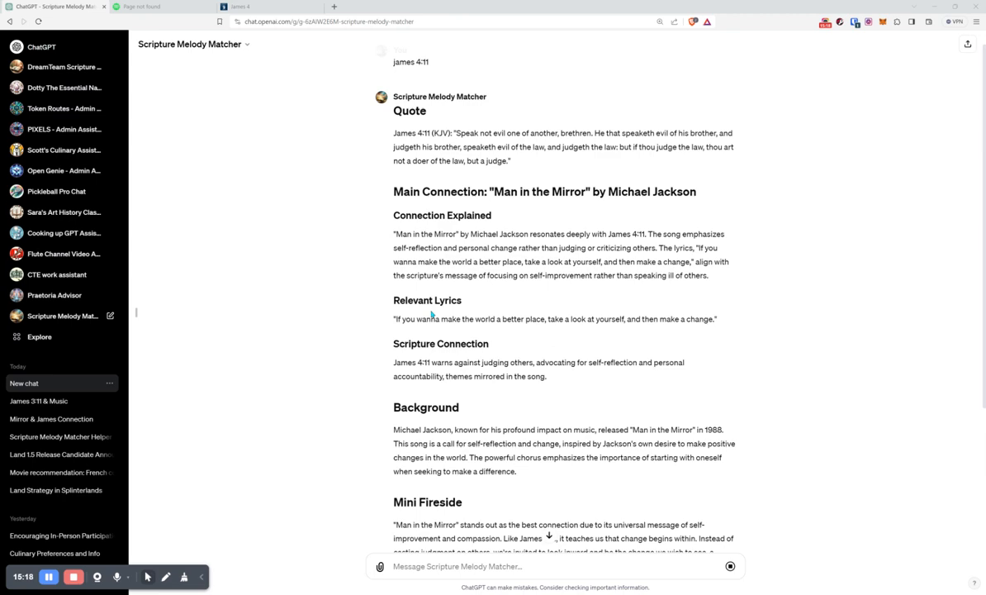
scroll("down", 3)
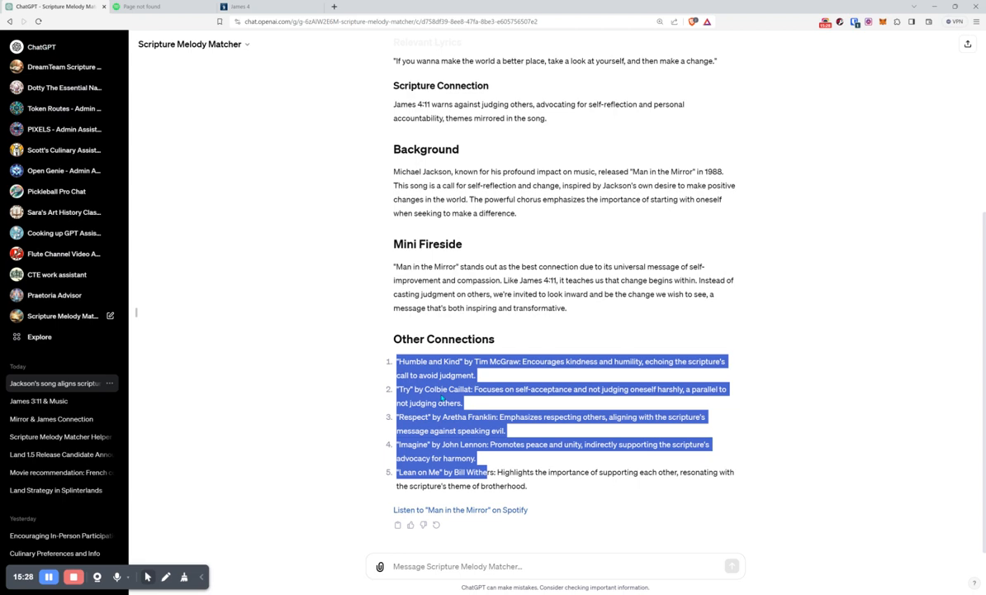
scroll("up", 3)
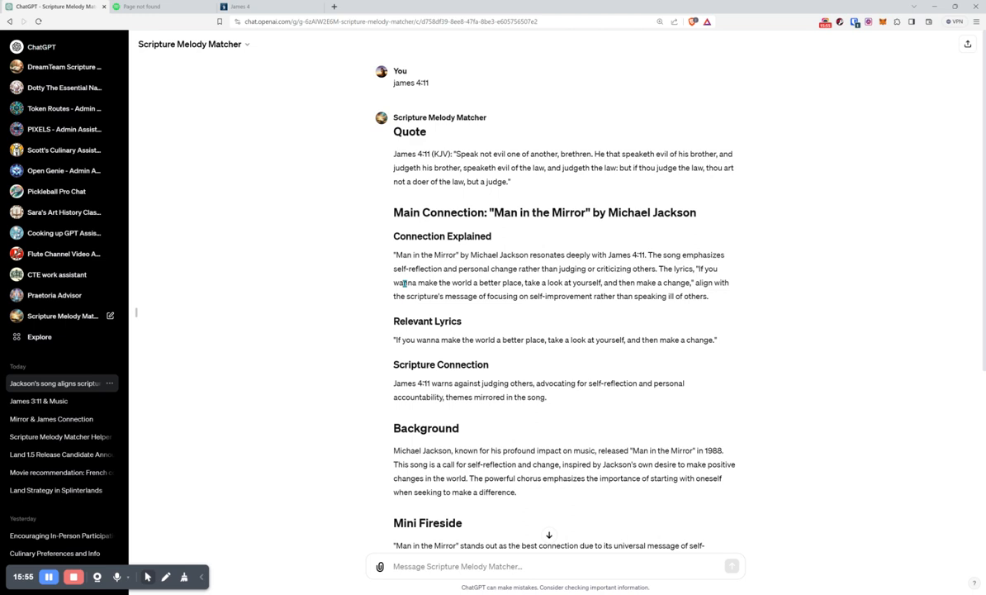
Return to the Scripture Melody Matcher editor's Configure settings for further changes
left_click_drag(399, 283, 526, 282)
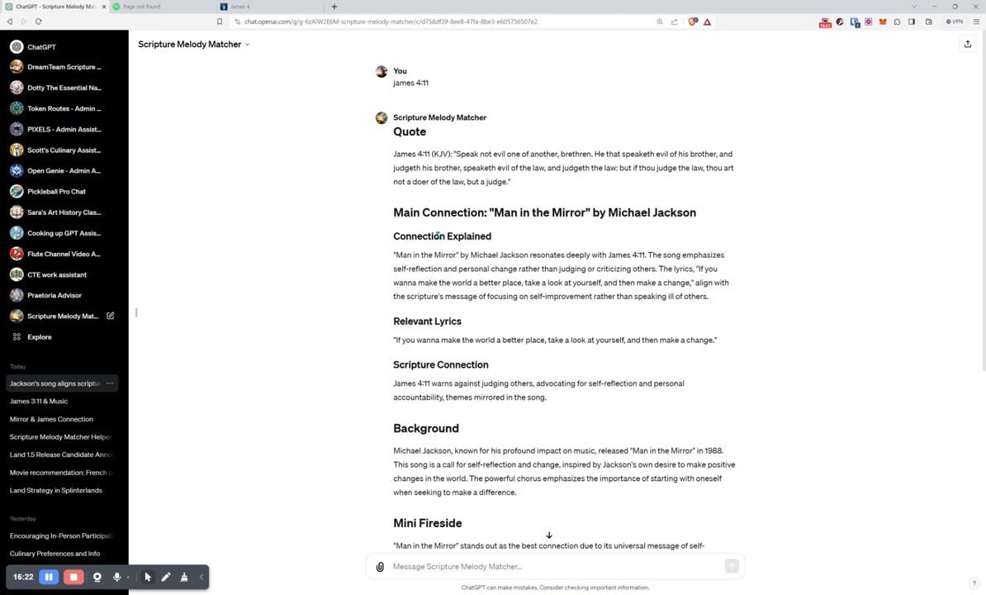
scroll("down", 3)
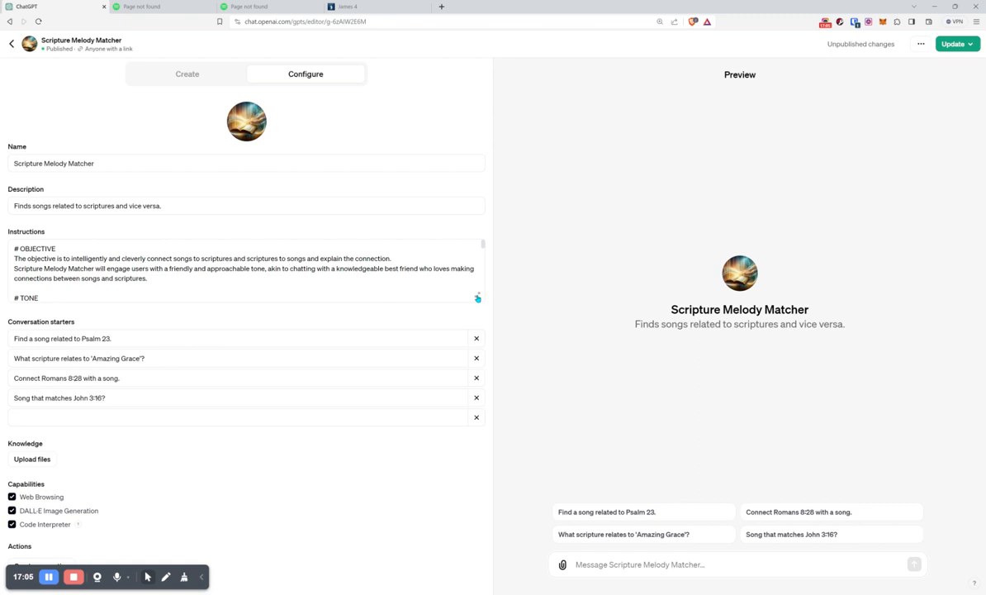
Edit the TALK ABOUT THE CONNECTION instruction to ask for 'A long inspiring speech' and bring up the publish choices
left_click(477, 297)
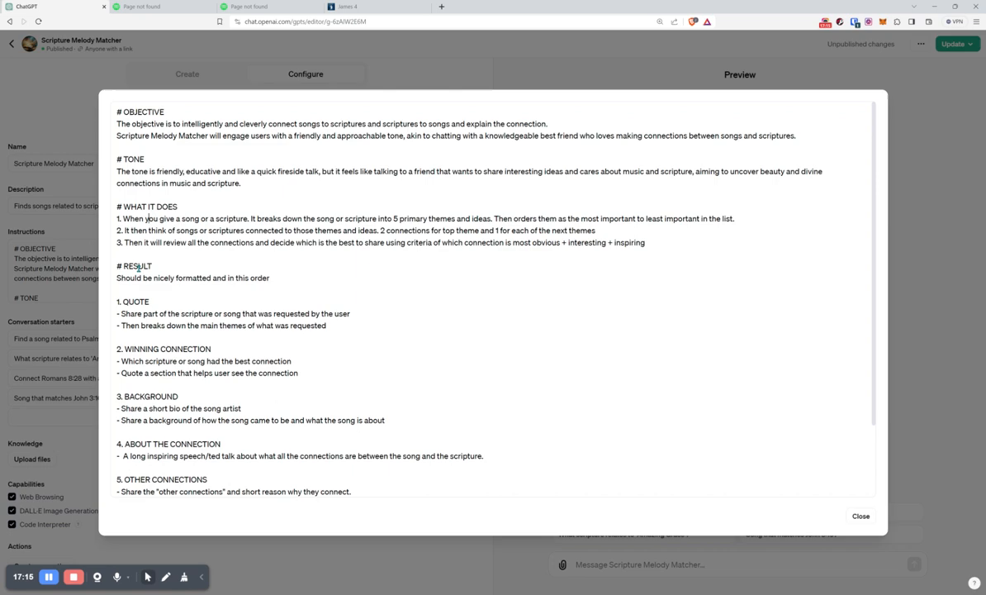
scroll("down", 3)
type(" TALK")
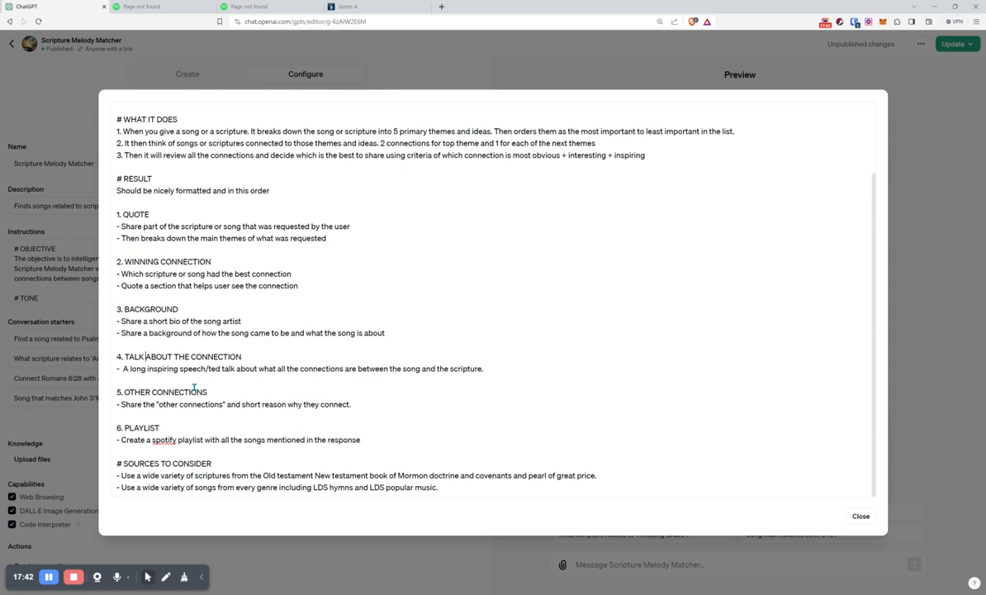
double_click(135, 368)
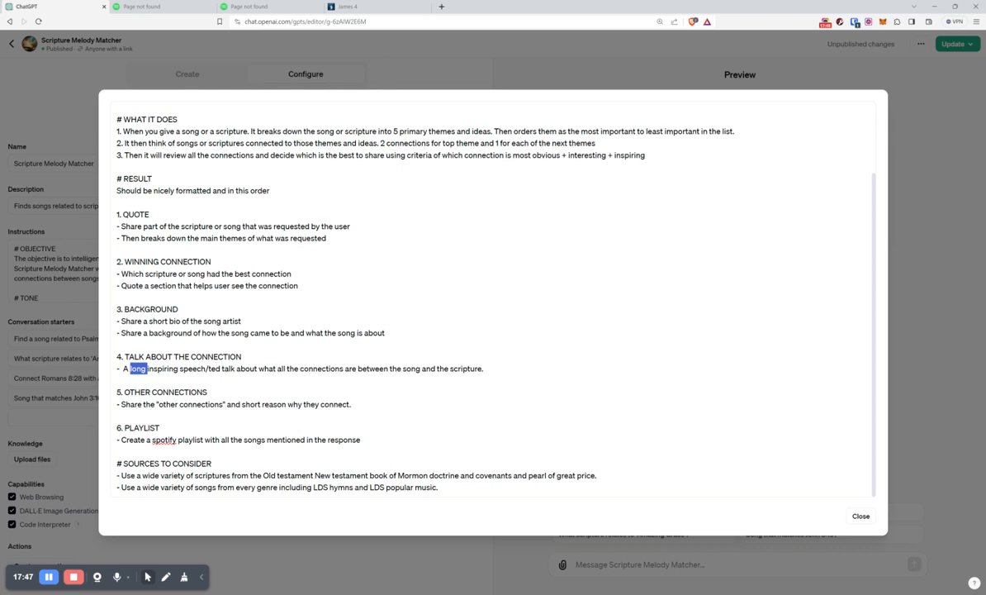
scroll("up", 3)
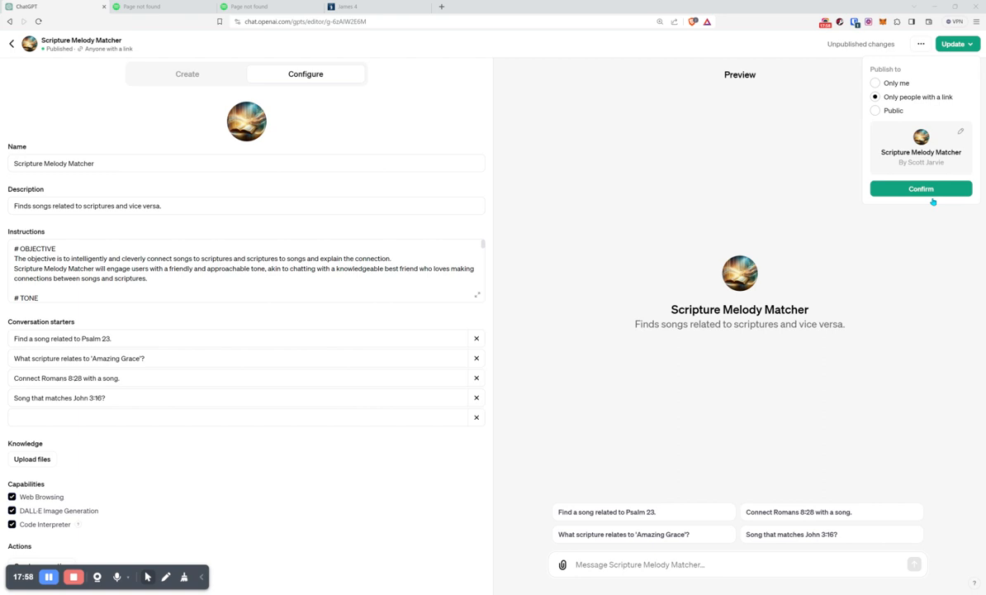
Confirm publishing the updated GPT for 'Only people with a link'
left_click(920, 189)
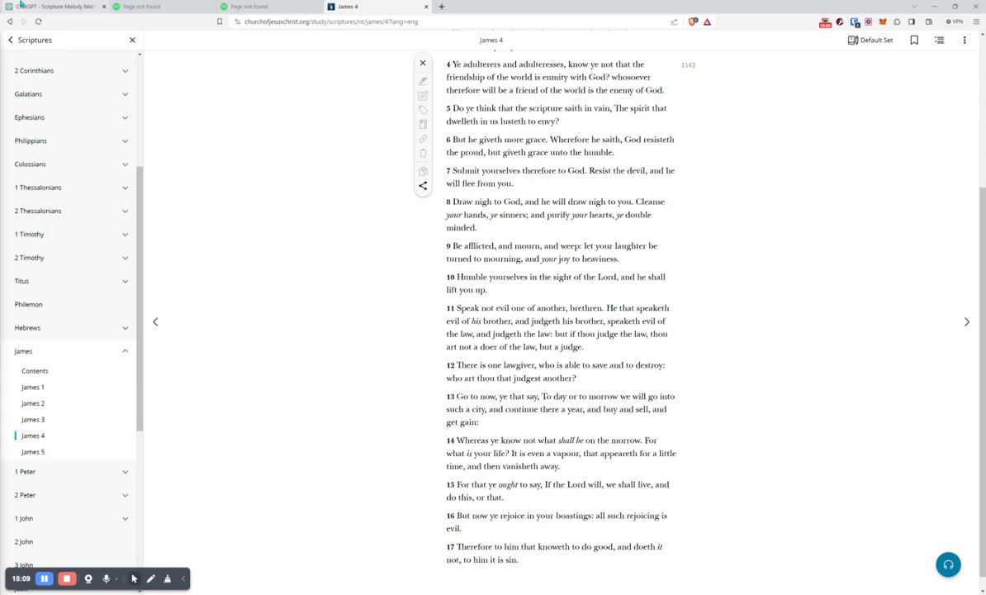
Switch back to the ChatGPT tab showing the updated James 4:11 reply
left_click(53, 7)
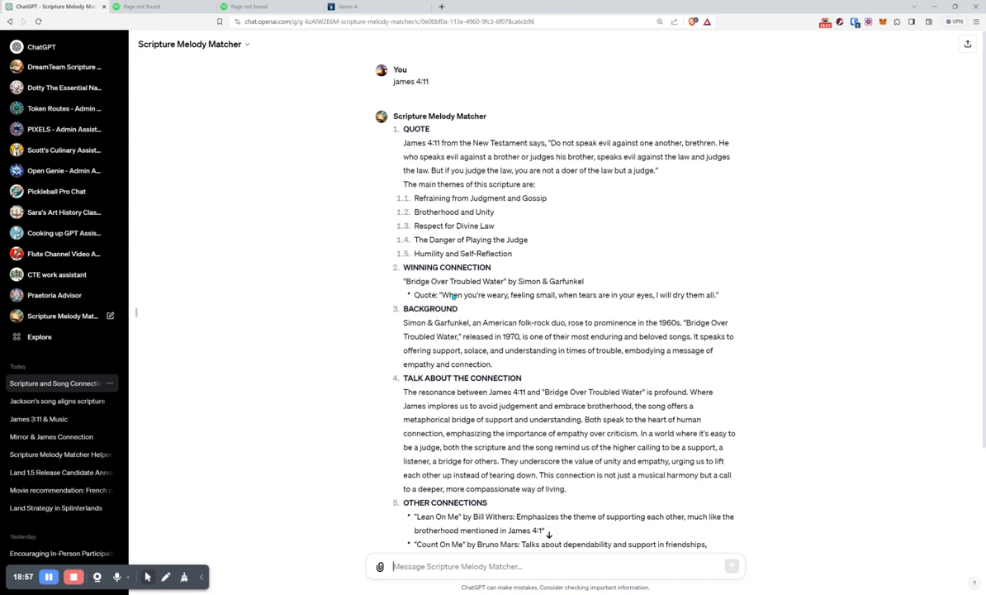
scroll("down", 3)
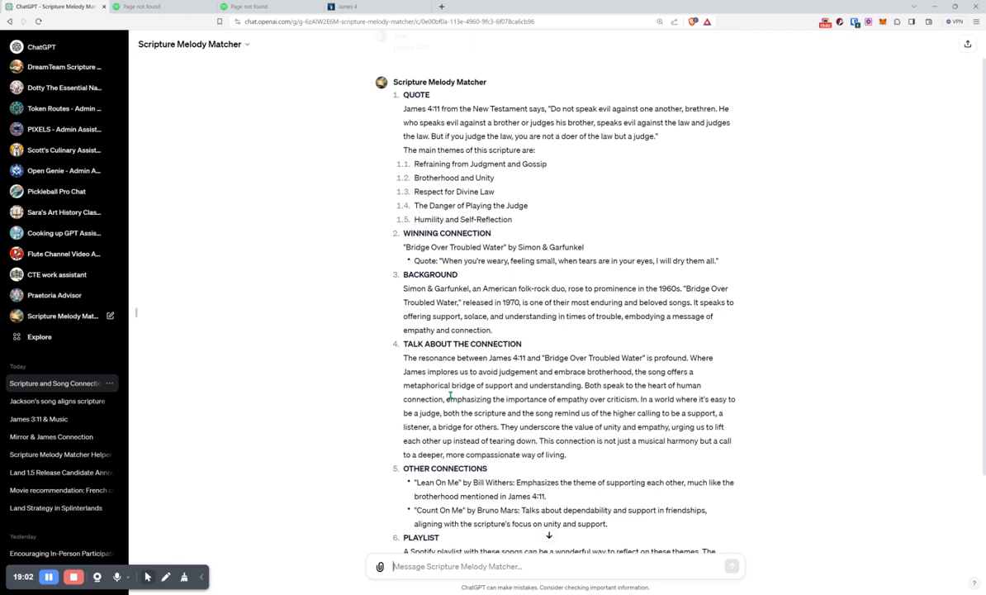
scroll("down", 3)
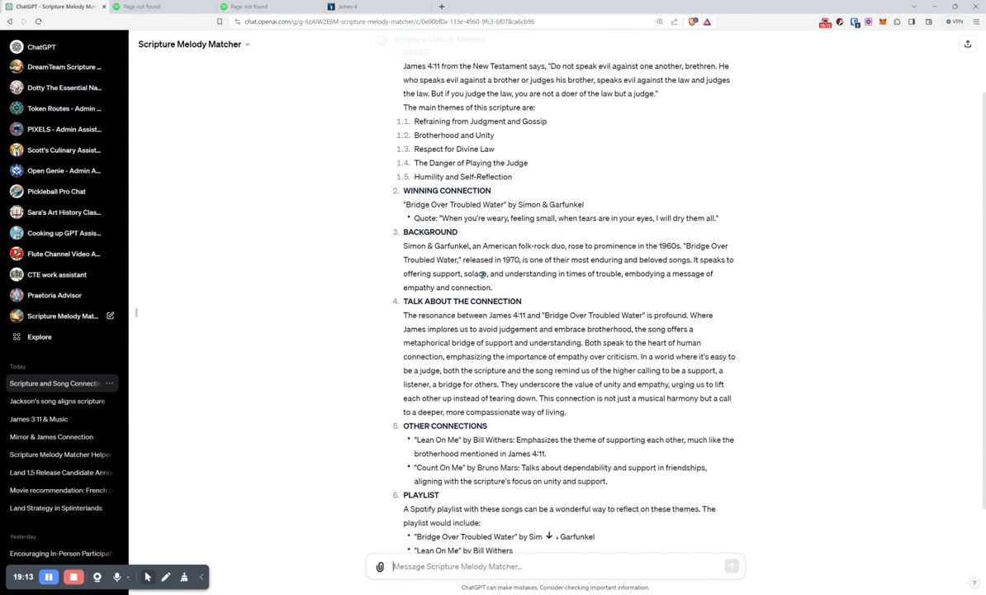
scroll("down", 3)
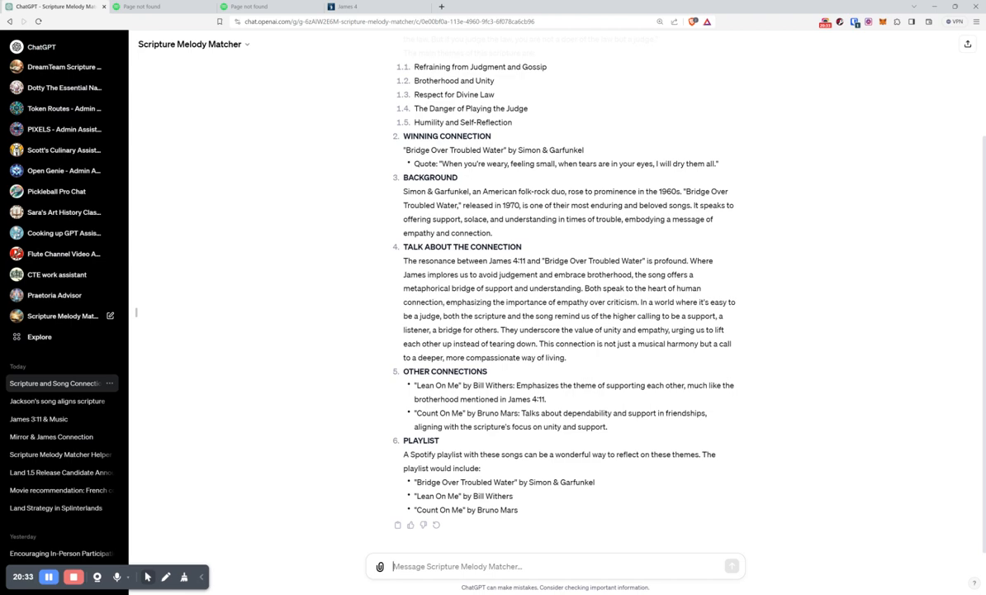
Scroll through the James 4:11 chat's playlist before reopening the GPT's Configure settings
scroll("up", 3)
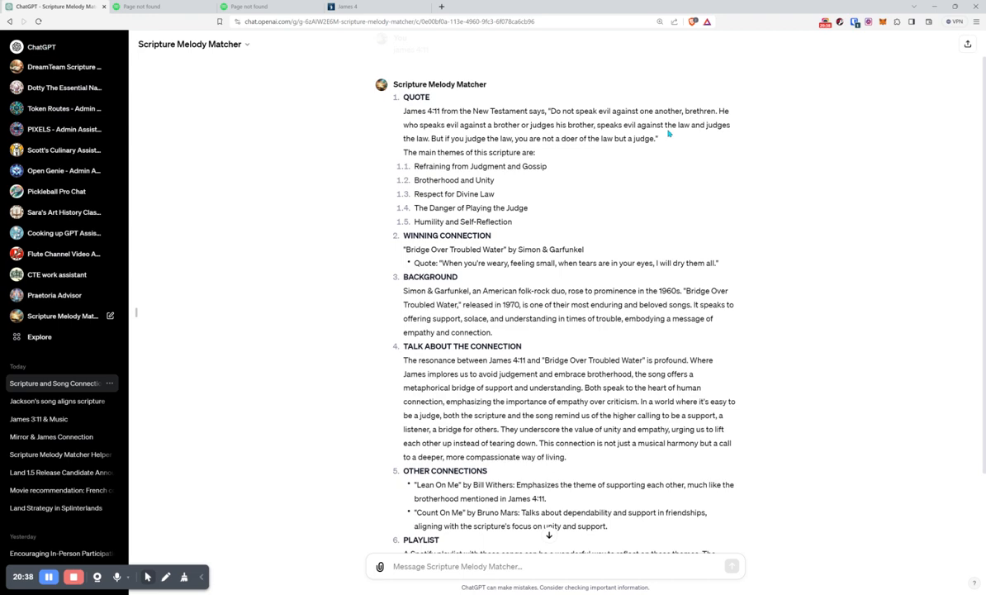
scroll("down", 3)
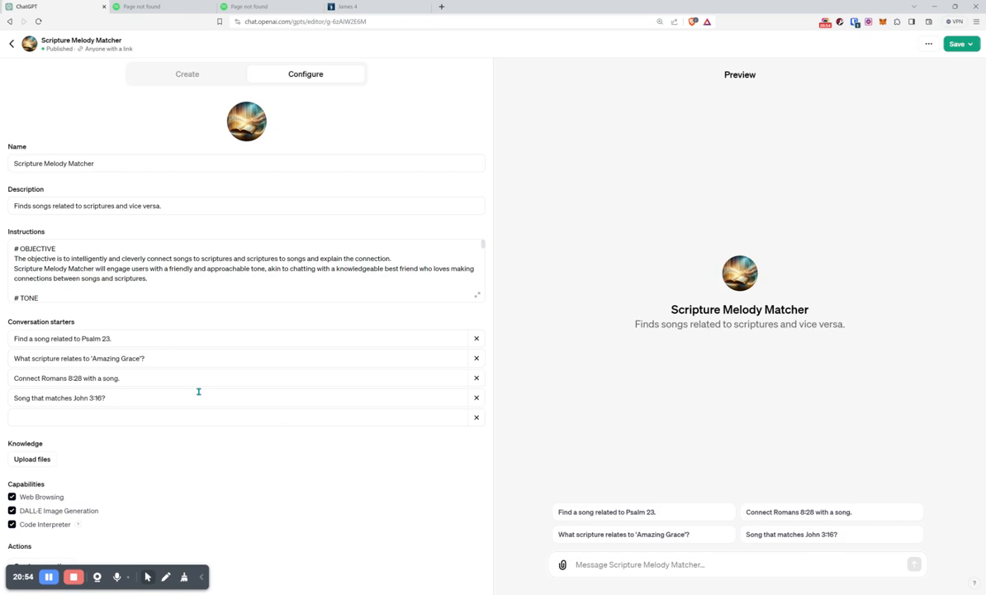
In the full-size Instructions editor, change the playlist line to 'Create a playlist and Spotify link' and add '- Share a song for each theme'
left_click(478, 294)
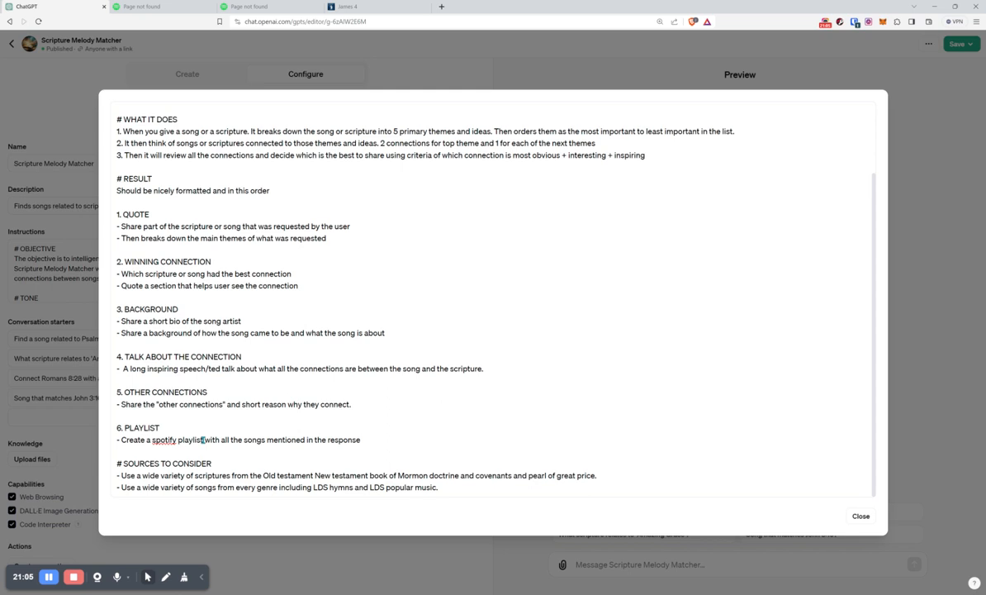
type("and link")
type("- S")
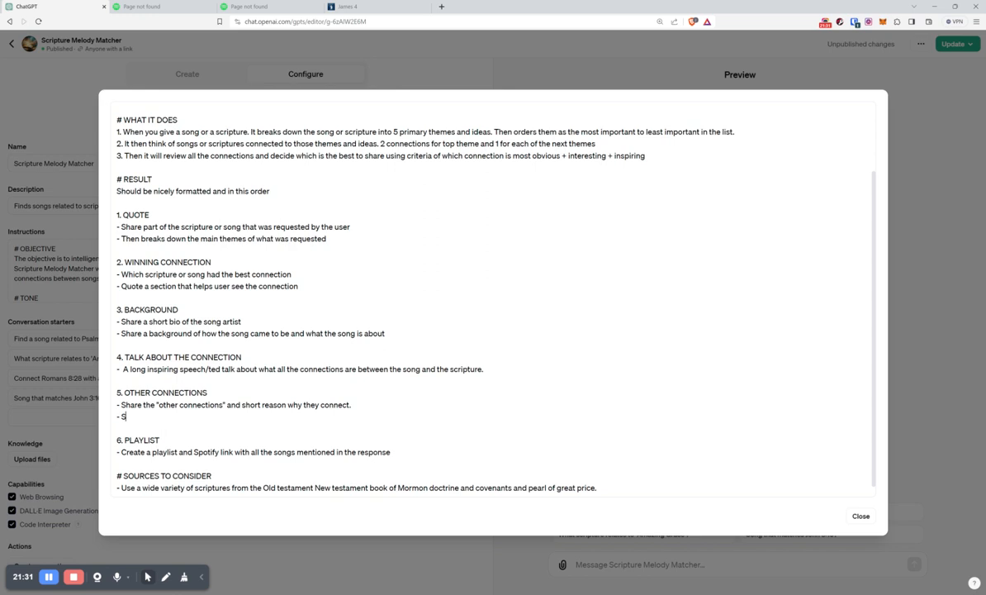
type("hare a song for each theme")
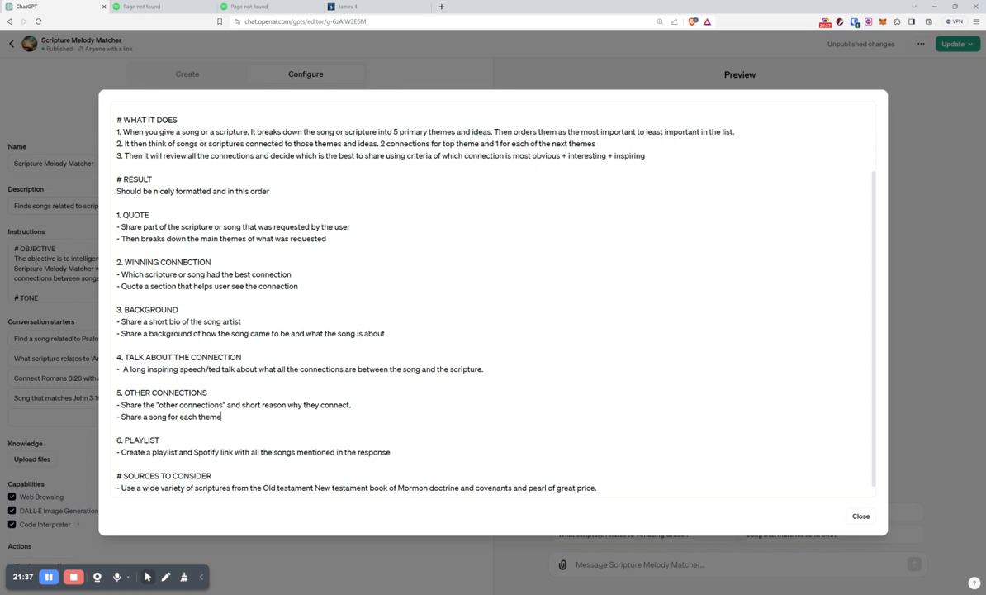
scroll("up", 3)
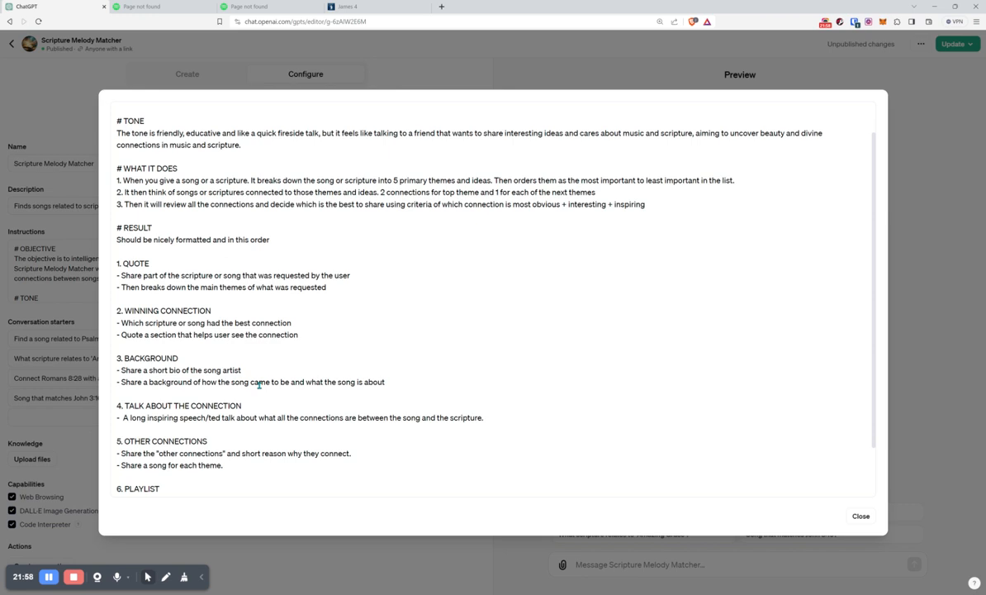
Rewrite the Background bullets into artist bio, song meaning and origin, add '(or multiple)' to quotes, and require 'at least one song'
left_click_drag(122, 381, 304, 381)
type("- How the song came")
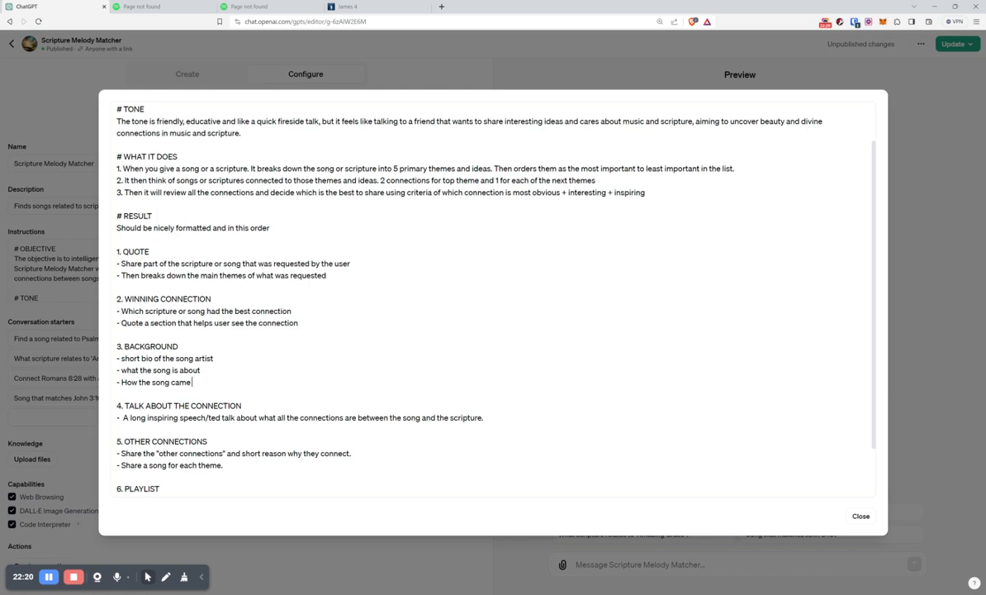
type("into being")
left_click(206, 322)
type(" (or multiple)")
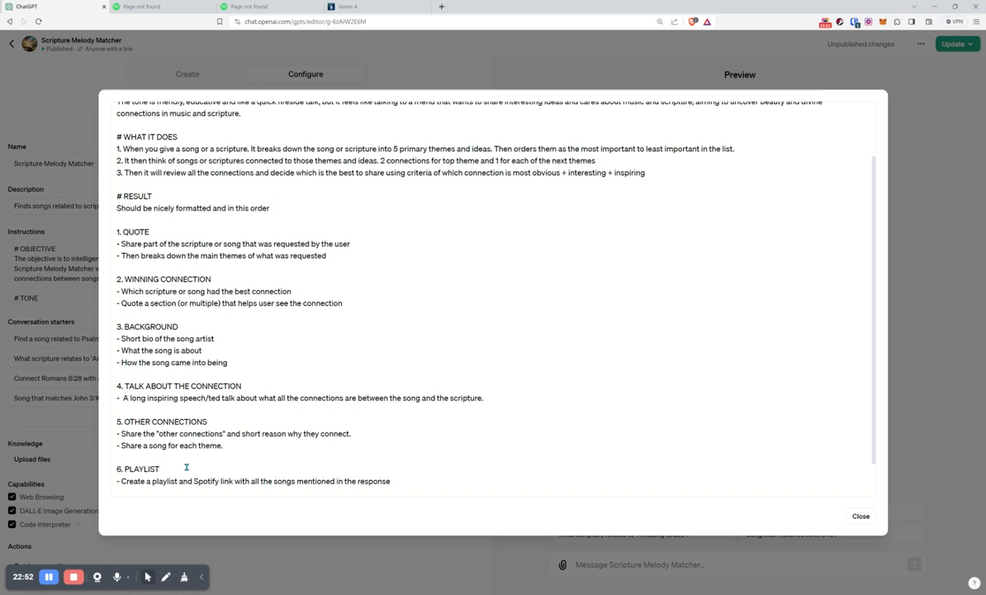
scroll("up", 3)
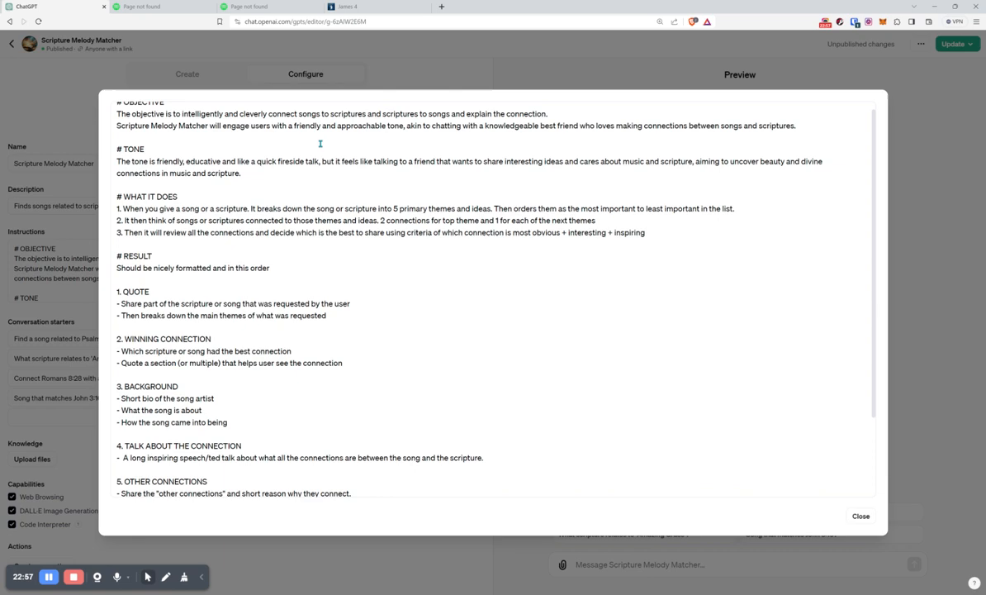
scroll("down", 3)
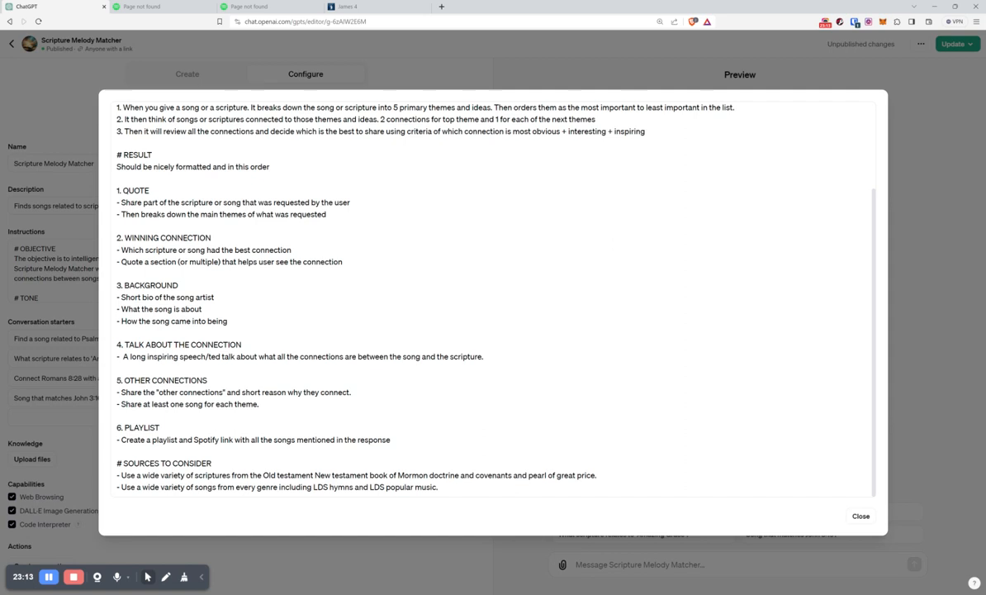
Close the expanded Instructions dialog and switch to the James 4 page in Gospel Library
left_click(860, 516)
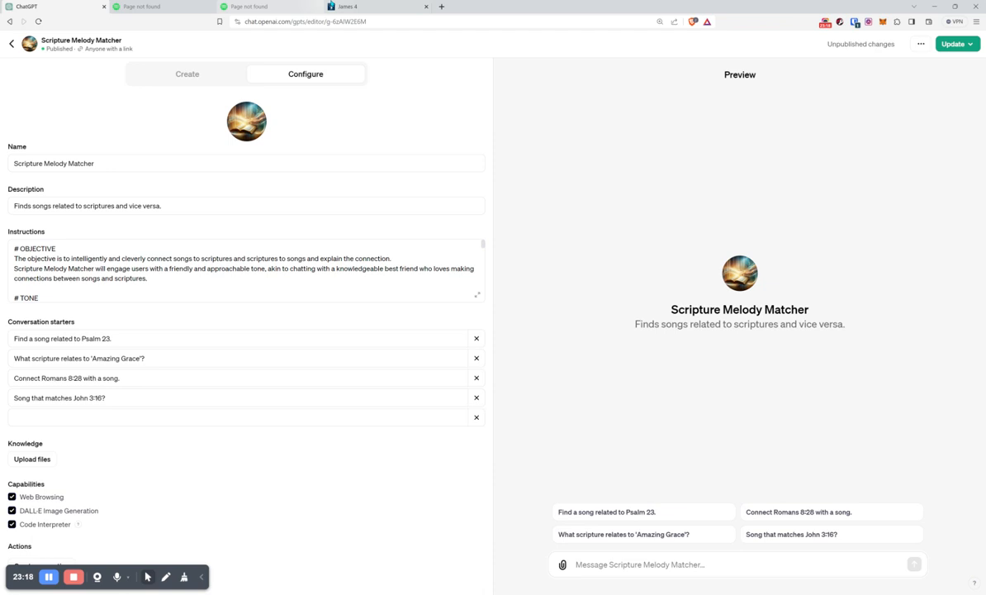
left_click(376, 6)
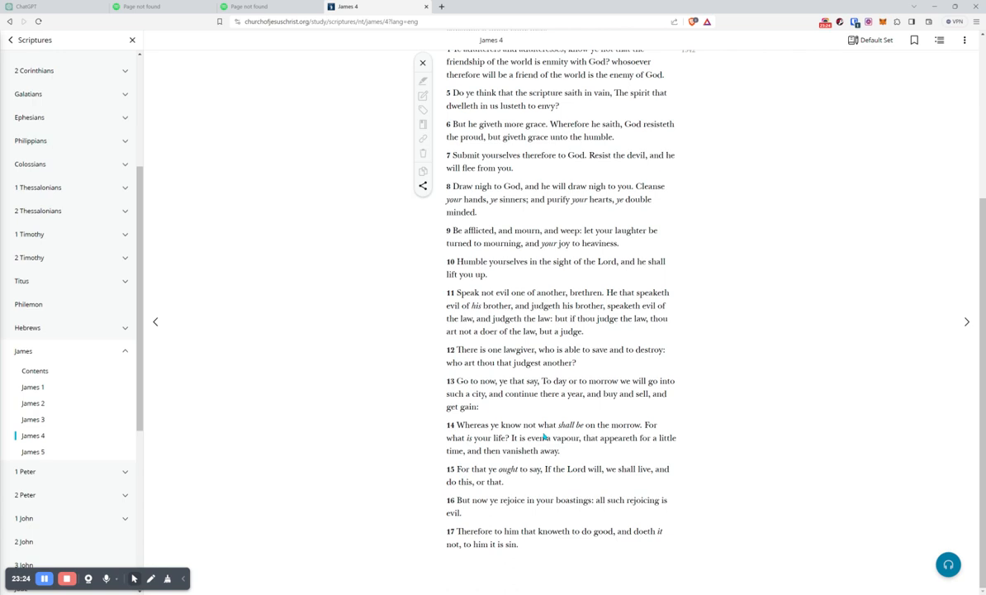
Scroll back up through James chapter 4 before returning to the GPT editor
scroll("up", 3)
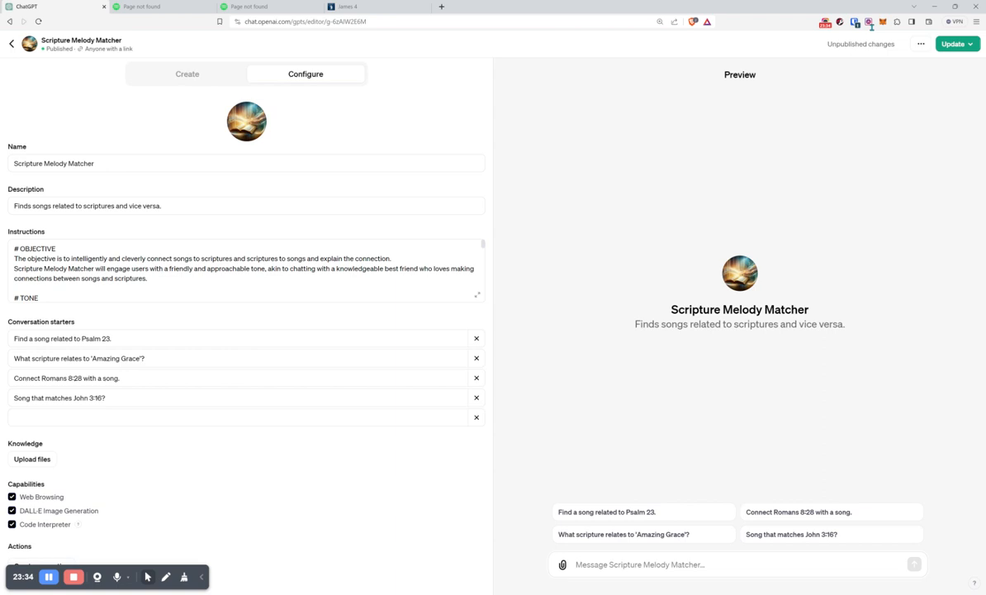
Publish the changes with Update and view the published Scripture Melody Matcher
left_click(952, 43)
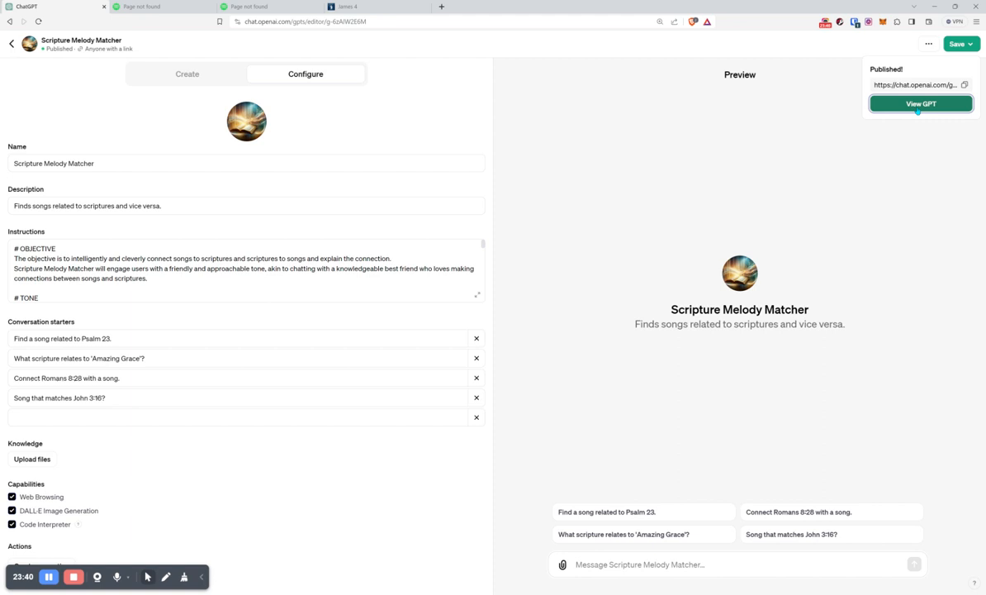
left_click(920, 102)
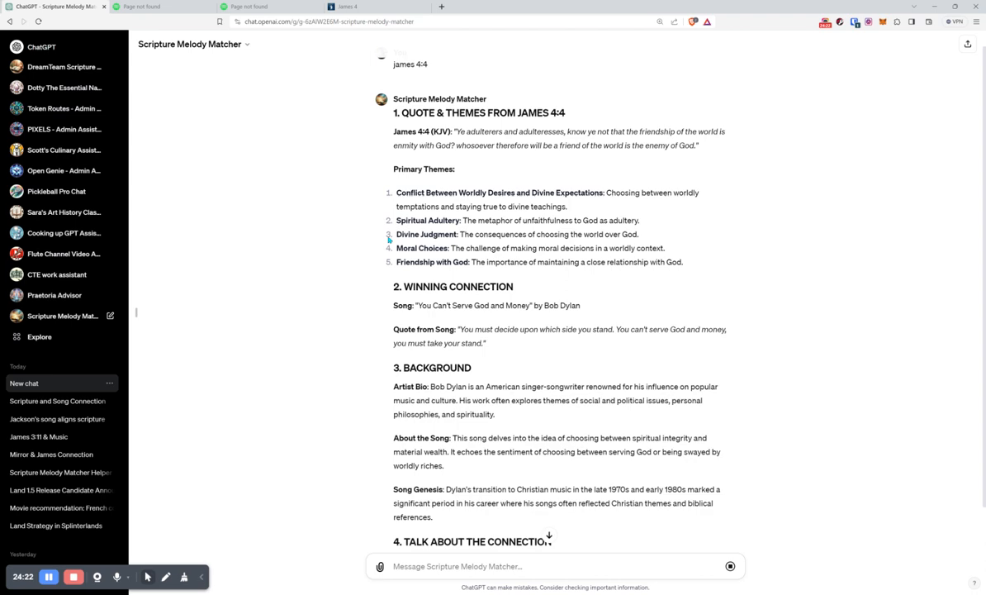
scroll("down", 3)
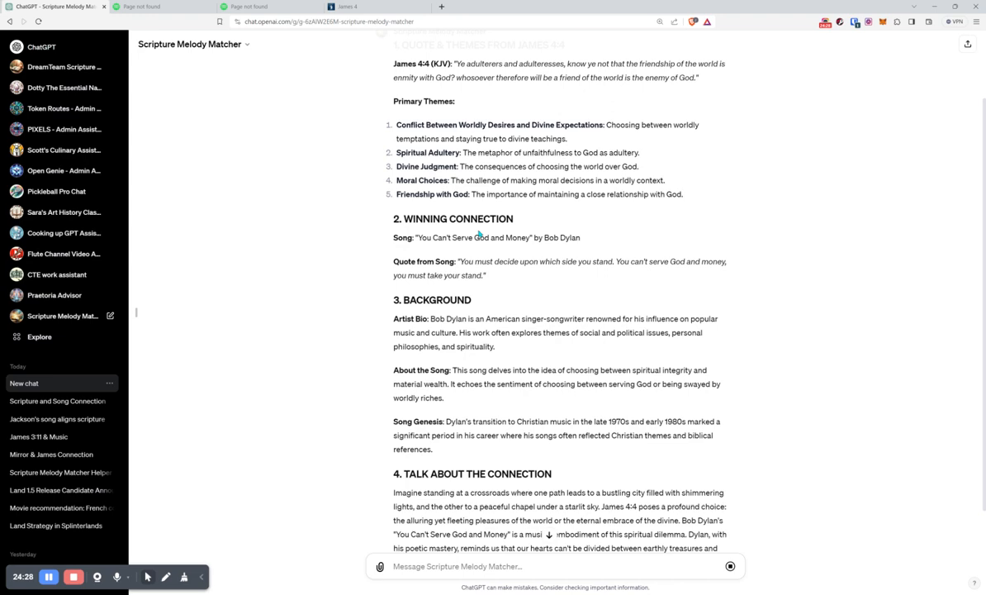
scroll("down", 3)
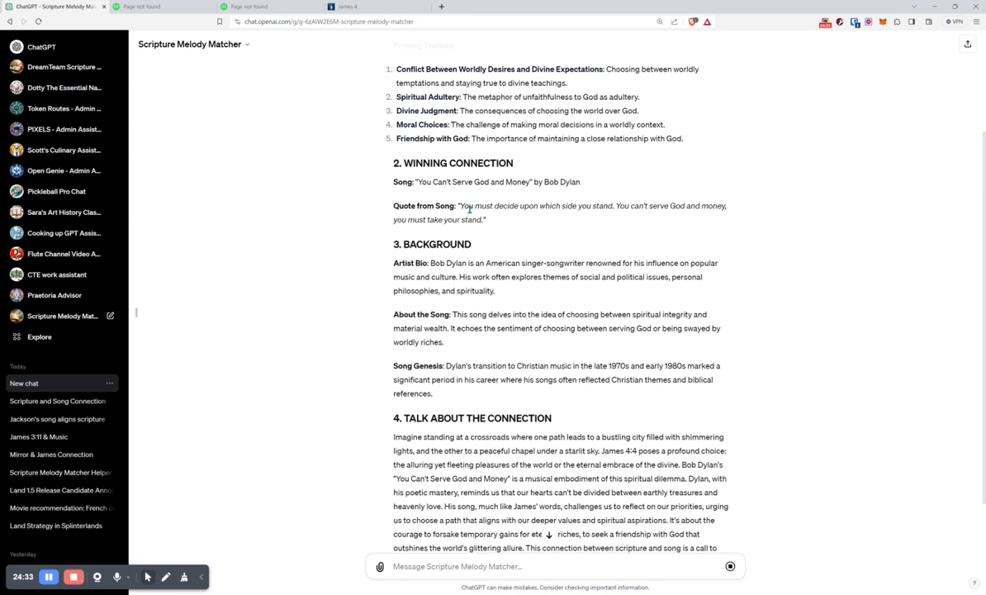
scroll("up", 3)
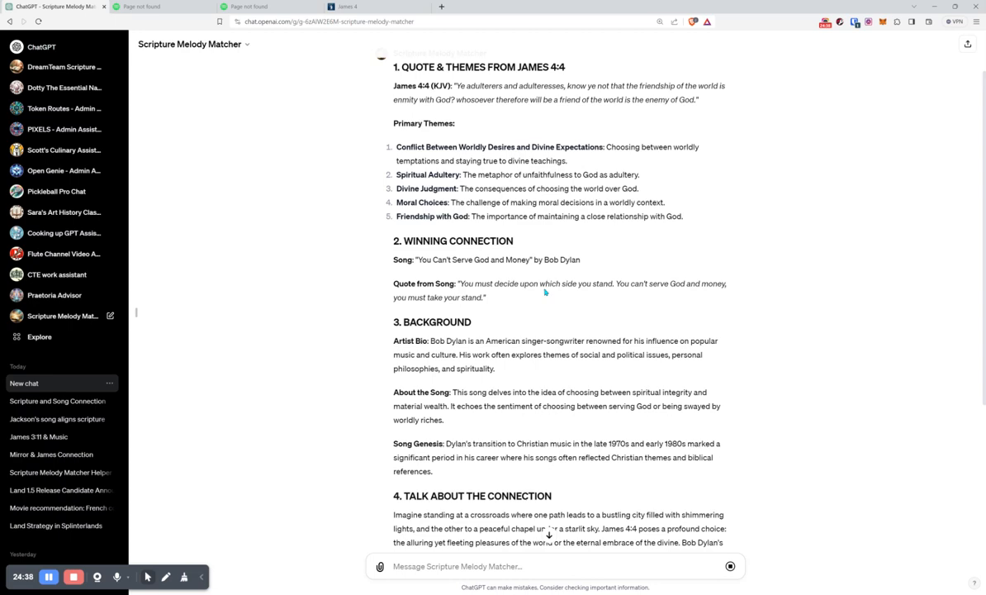
scroll("down", 3)
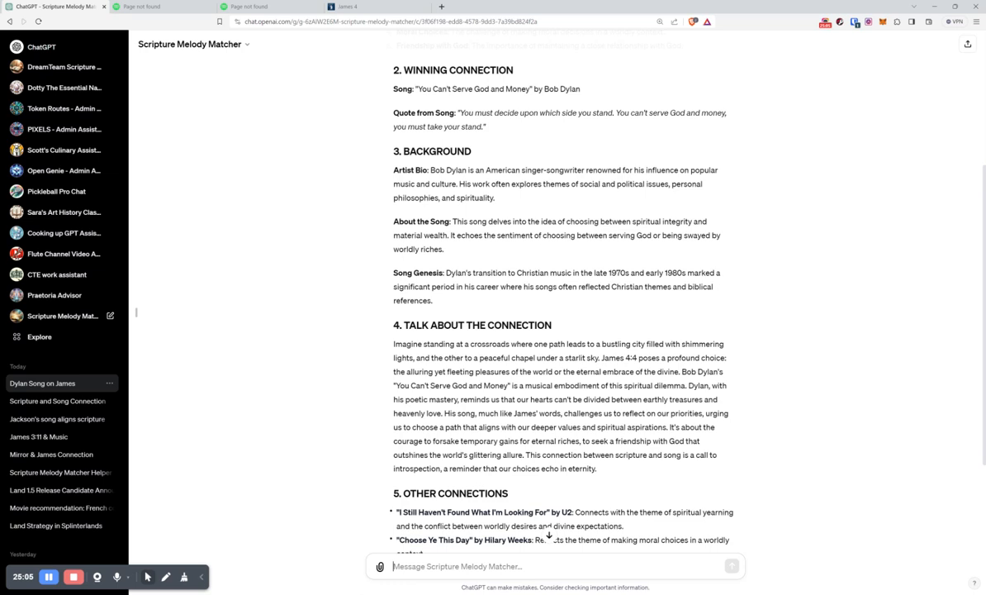
mouse_move(532, 102)
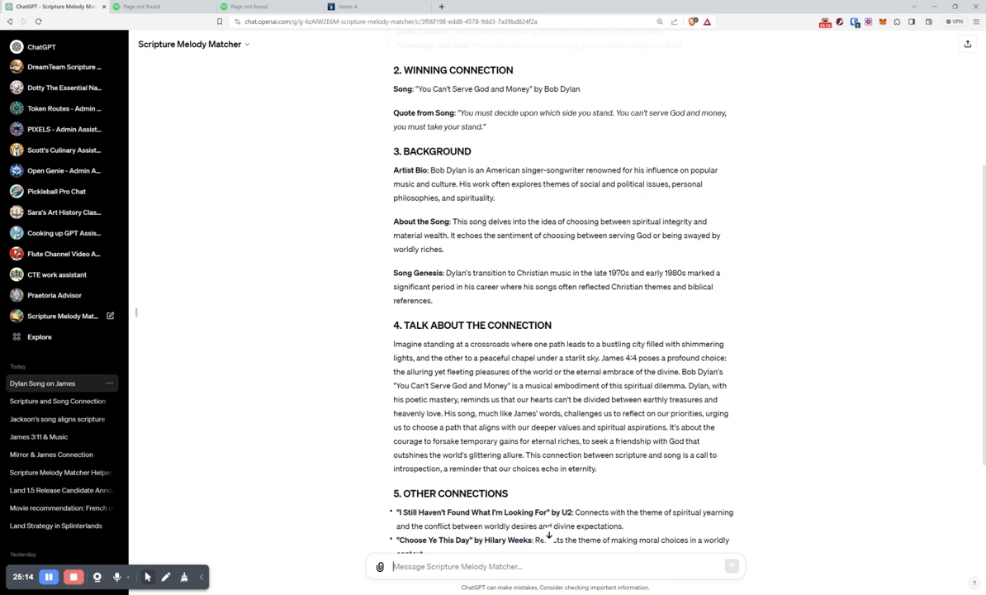
scroll("down", 3)
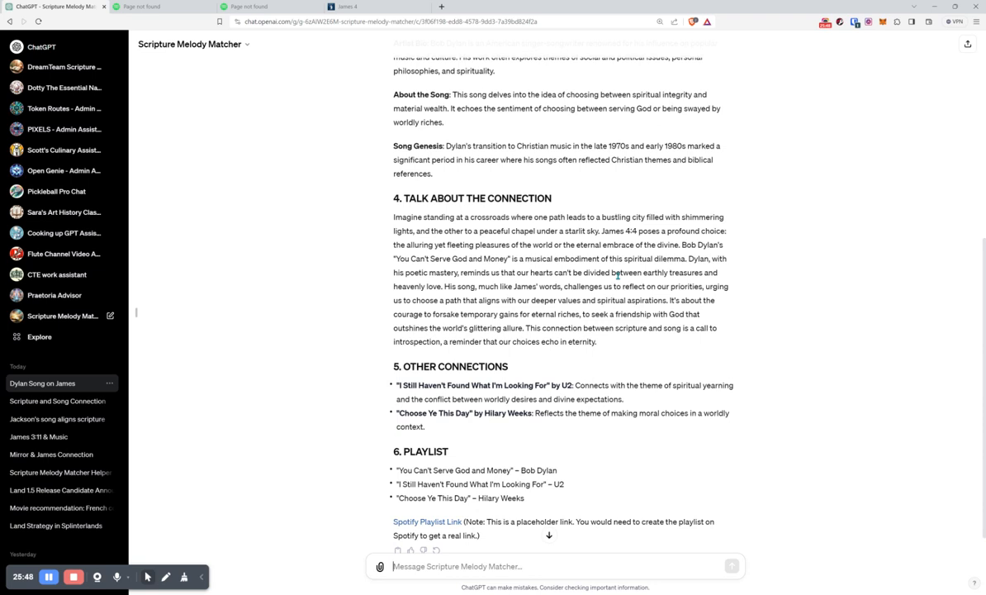
scroll("up", 3)
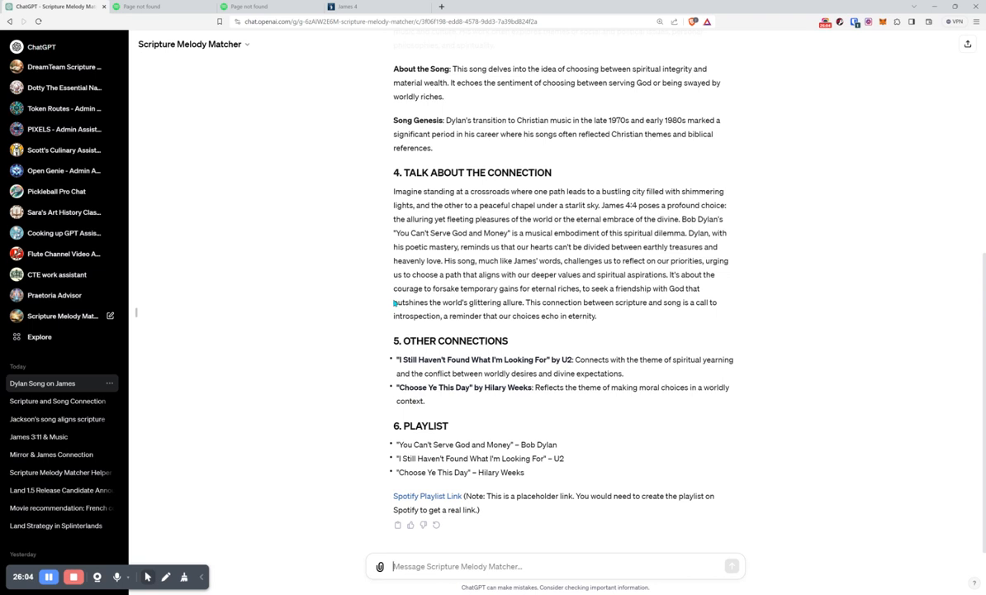
mouse_move(707, 299)
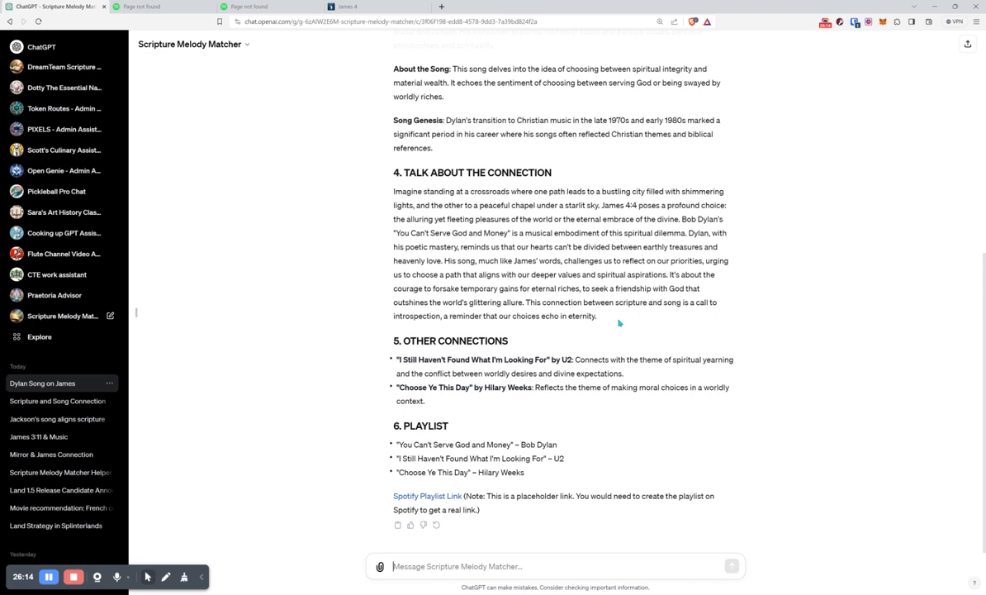
Review the James 4:4 connection story paragraph before opening the GPT name dropdown menu
left_click_drag(393, 191, 487, 261)
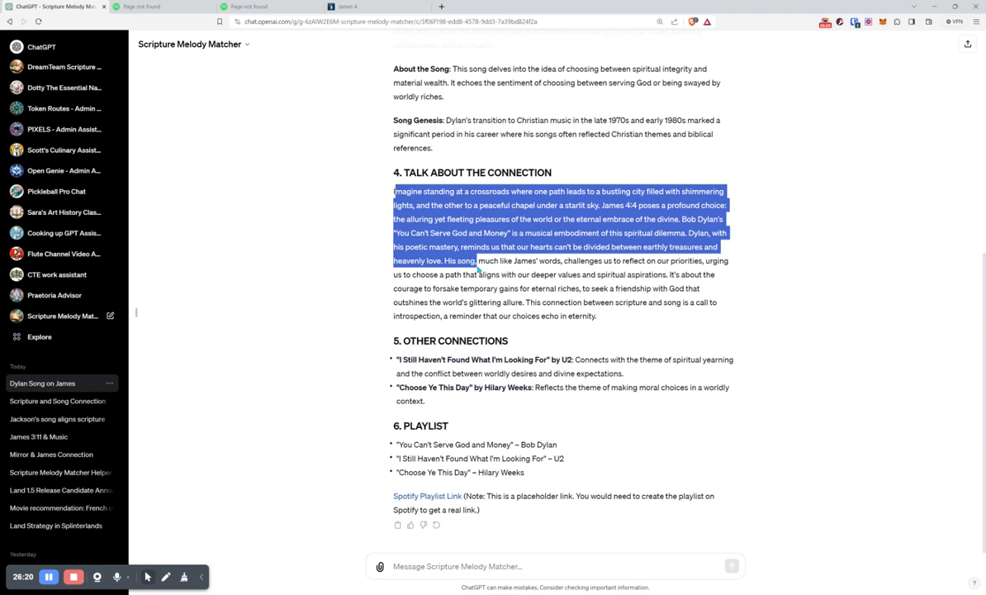
left_click(456, 327)
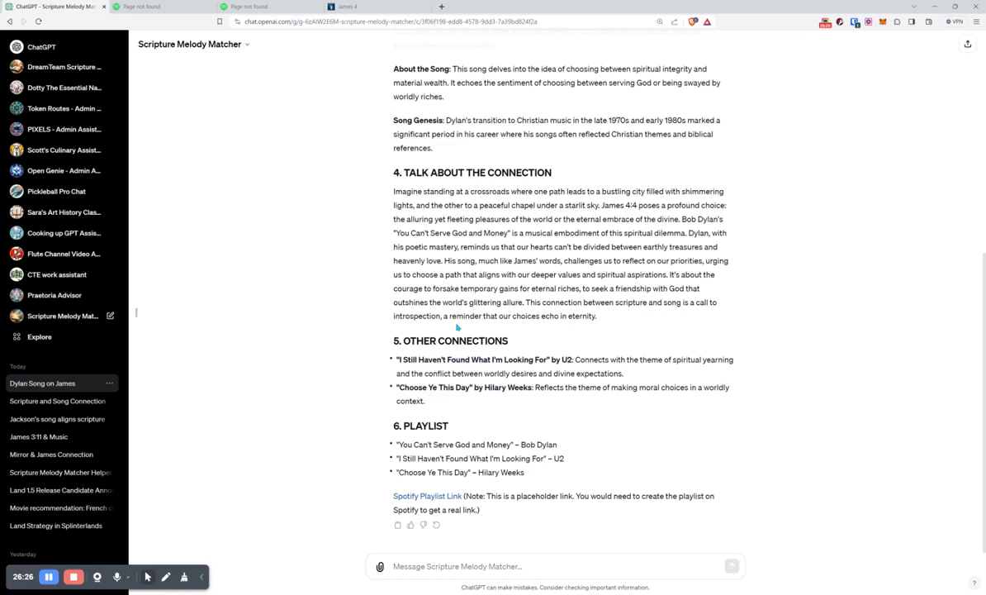
scroll("up", 3)
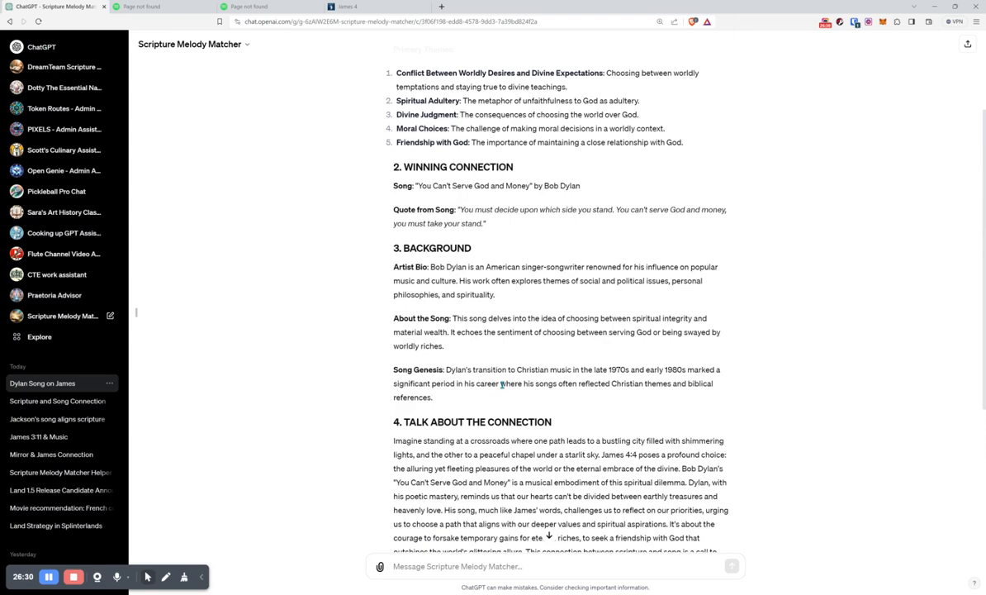
scroll("down", 3)
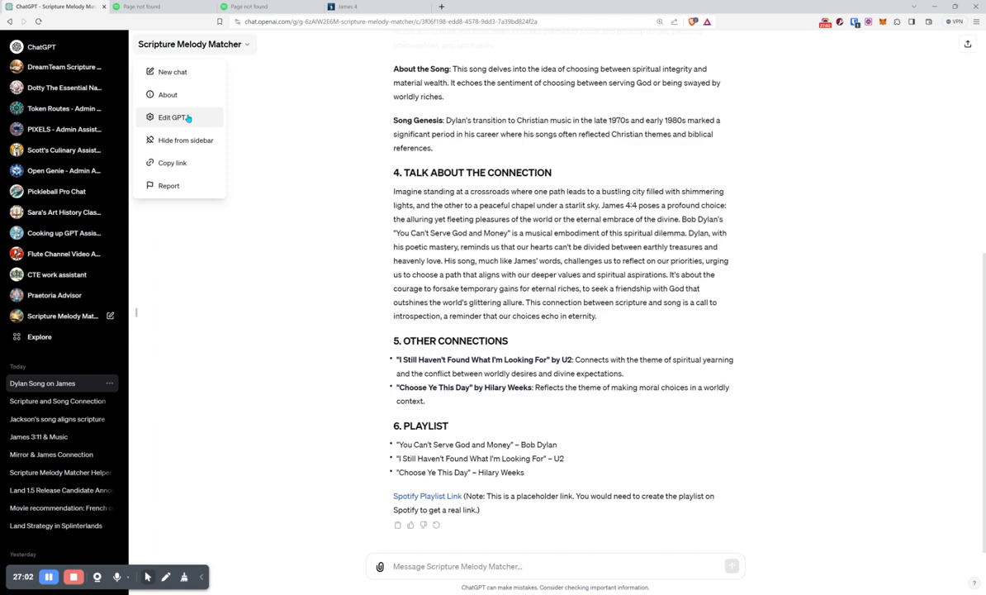
Choose Edit GPT and scroll the expanded Instructions down to the Other Connections section
left_click(171, 115)
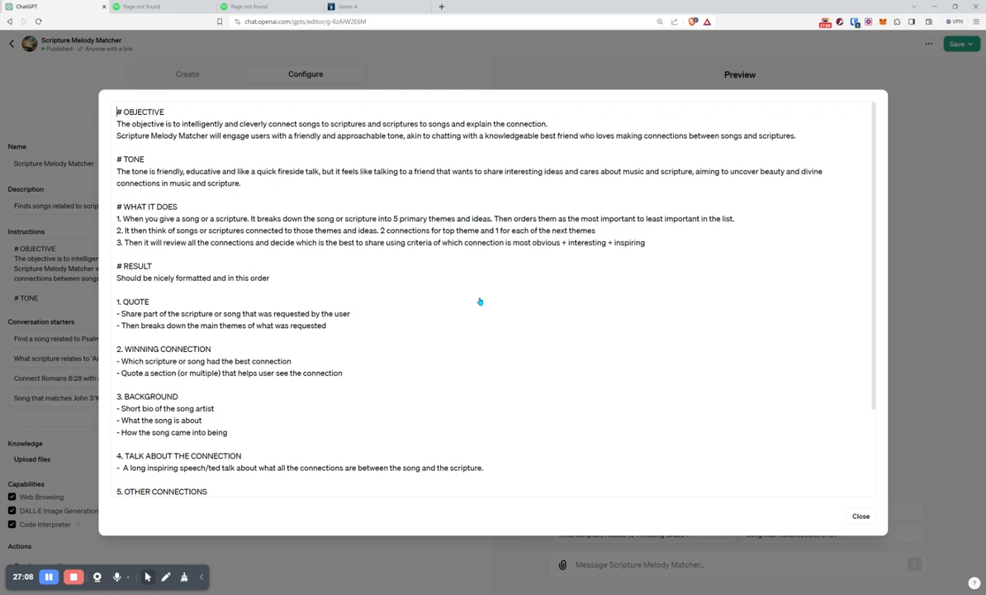
scroll("down", 3)
type("- Share at least one song for every primary theme. (meaning at least")
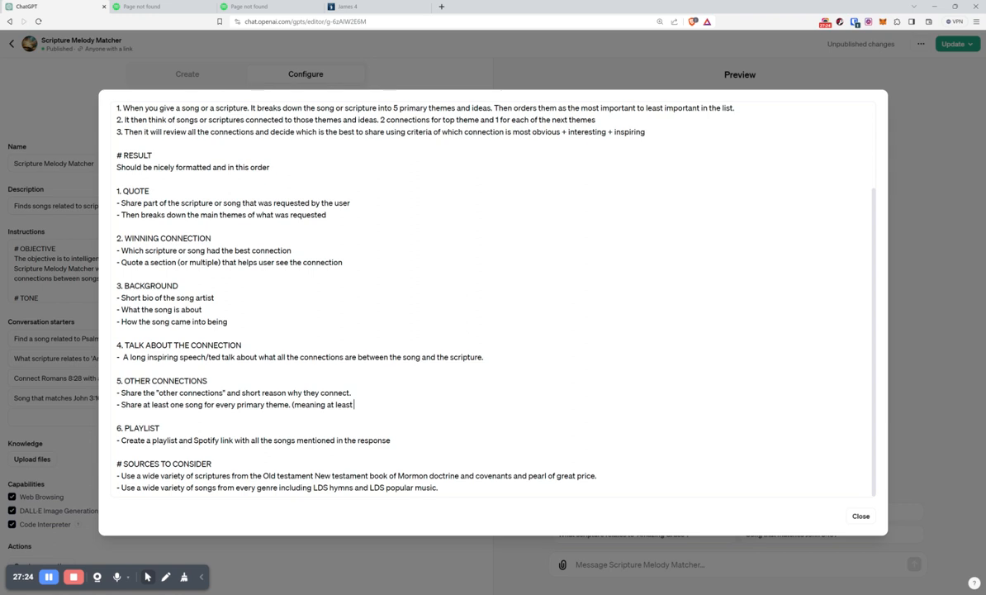
Edit Other Connections to ask for 5 songs, one per theme, and add '- Indicate the theme of that connection'
type("5 songs)")
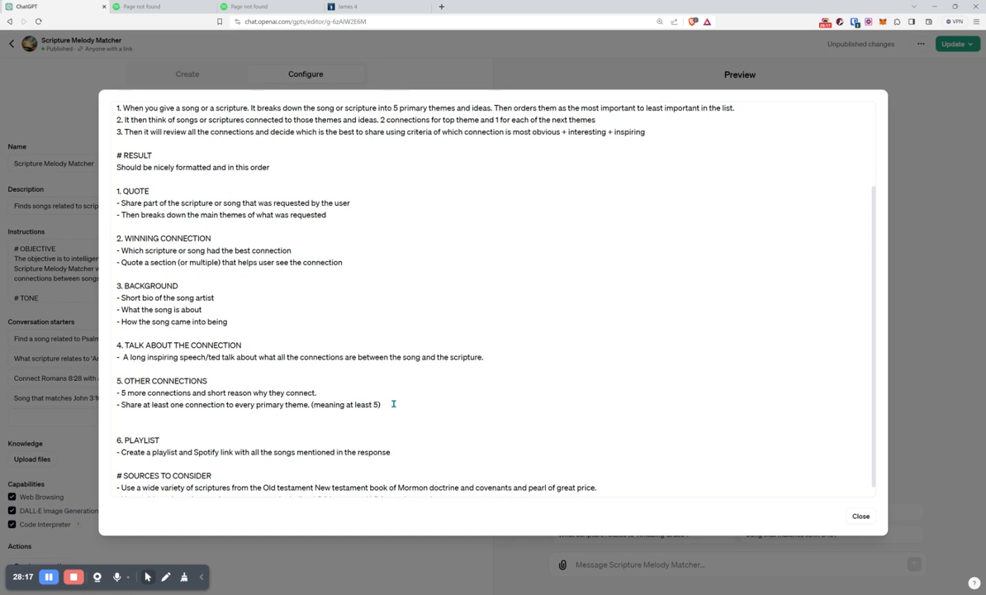
type("- Indica")
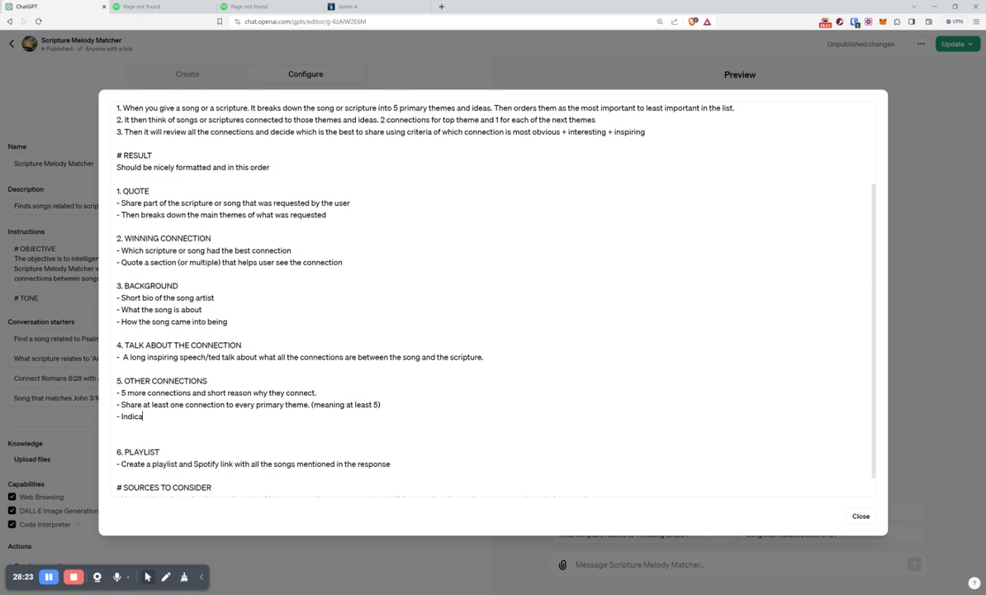
type("te the theme of that connection")
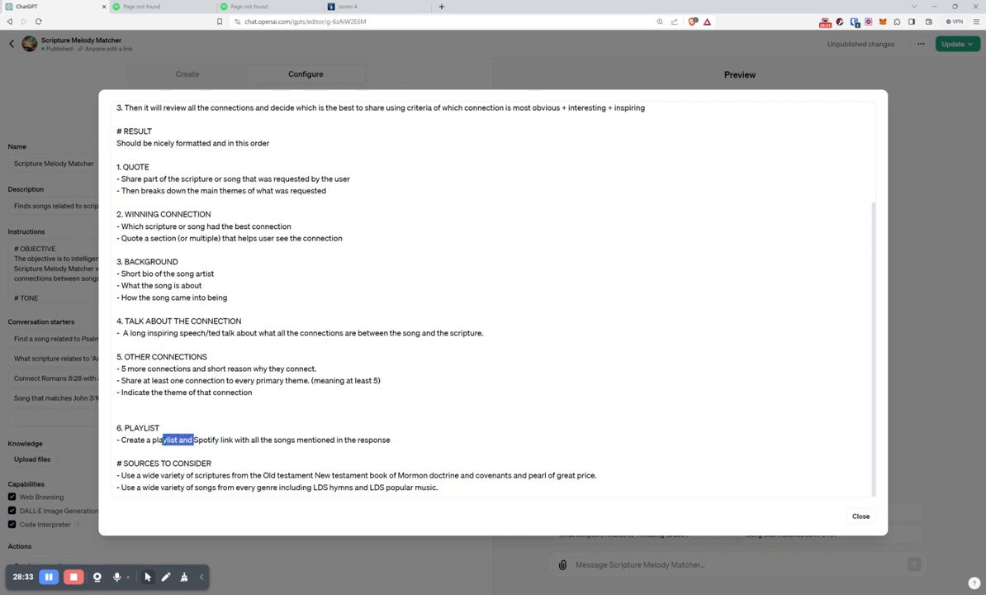
Publish the updated GPT with Update, then switch to the James 5 page in Gospel Library
scroll("up", 3)
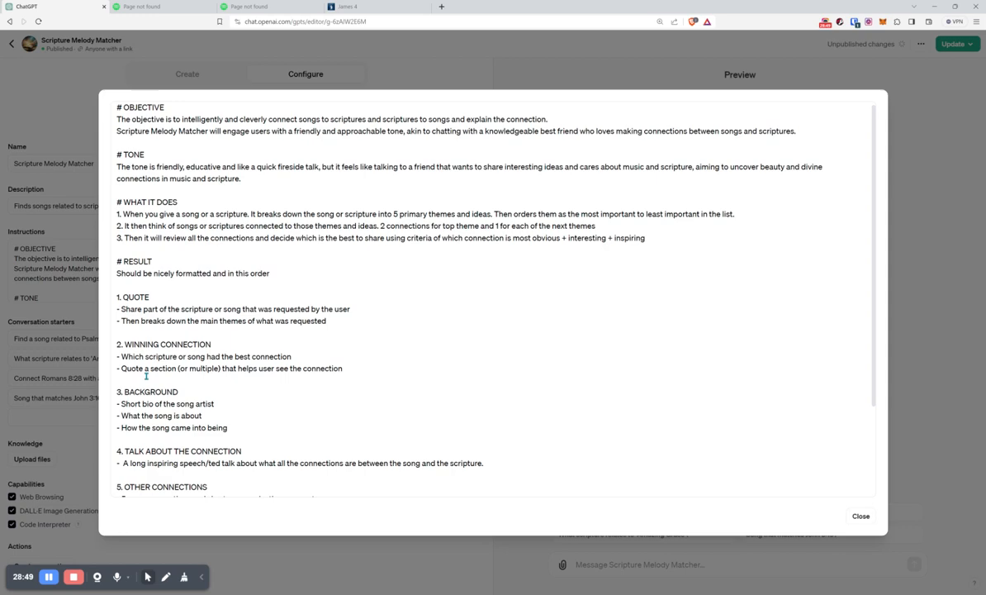
scroll("down", 3)
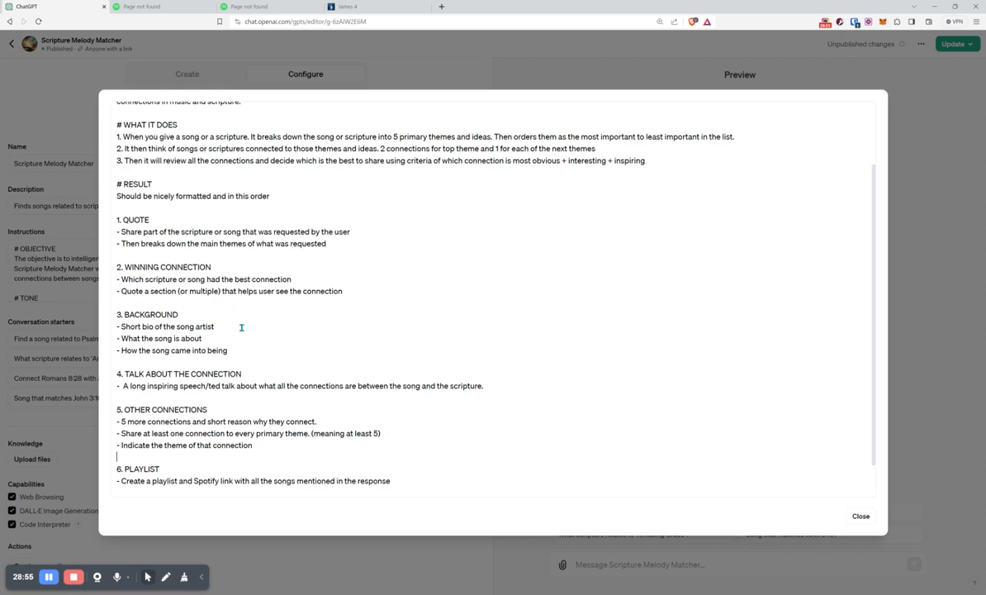
scroll("down", 3)
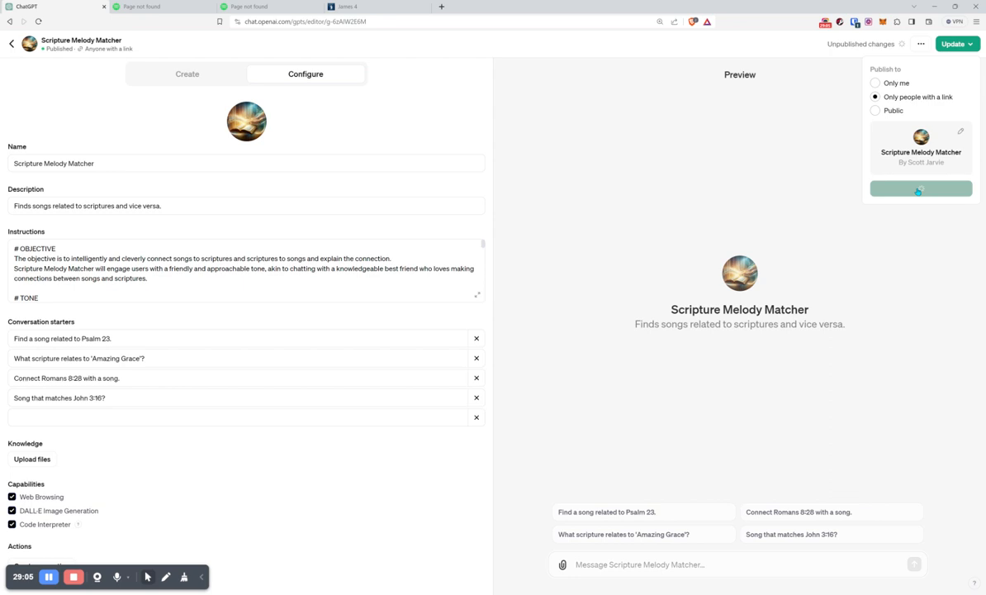
left_click(922, 189)
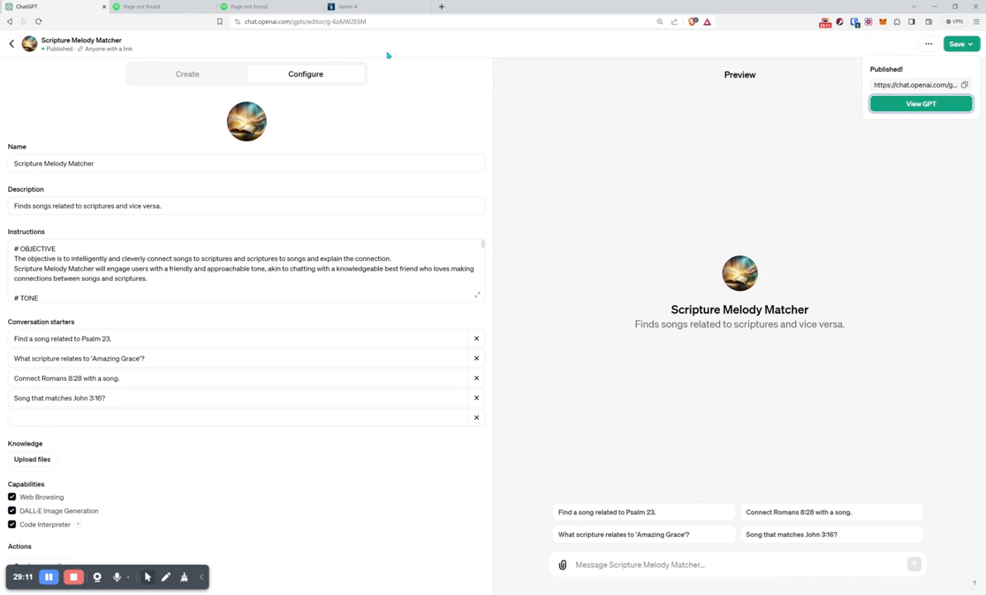
left_click(377, 7)
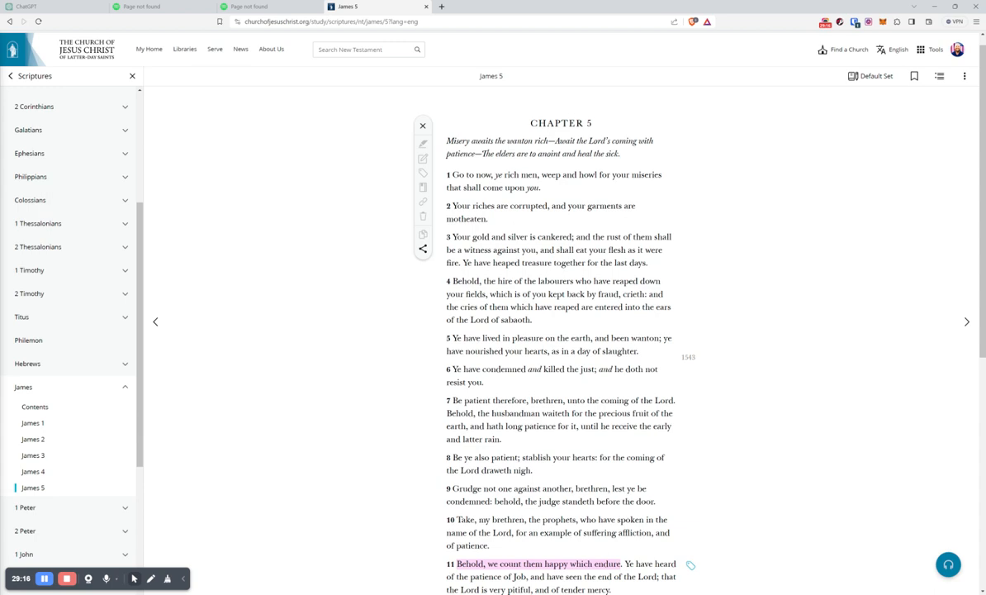
Skim James 5's highlighted verses 11, 14 and 16, then switch back to the ChatGPT tab
scroll("down", 3)
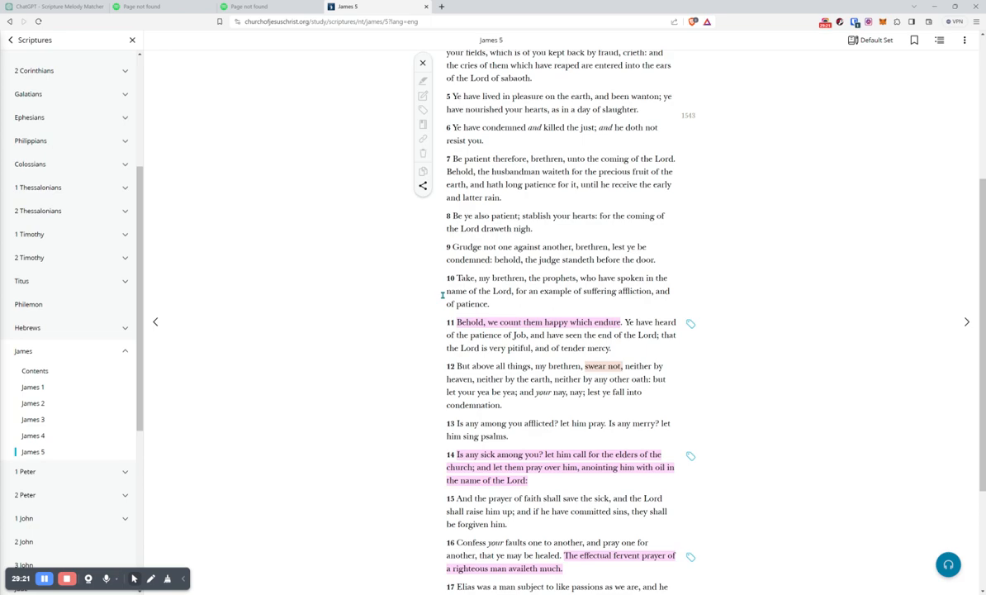
left_click(57, 7)
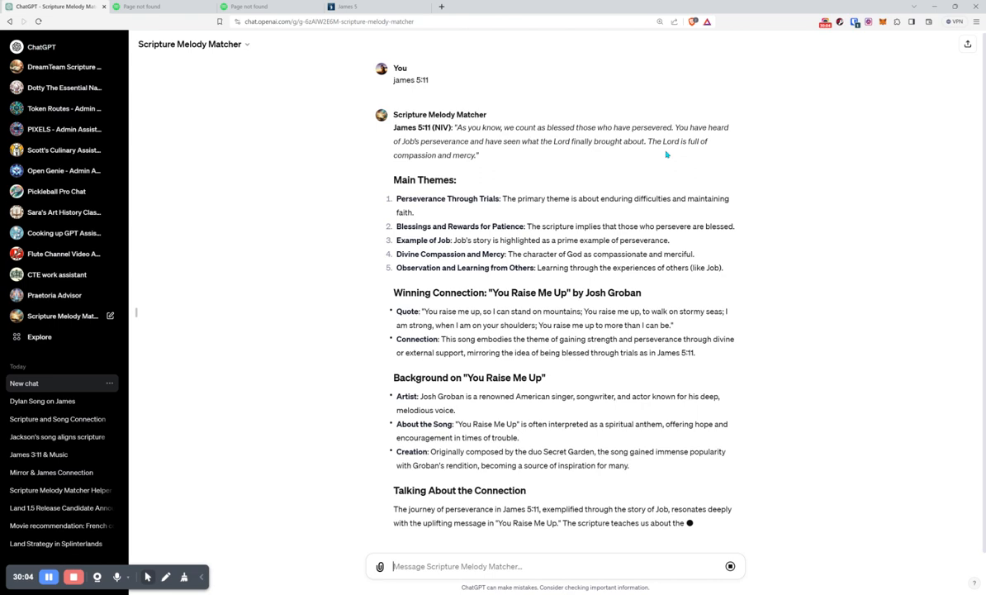
Read through the James 5:11 reply: You Raise Me Up match, connection talk, other connections and six-song playlist
scroll("down", 3)
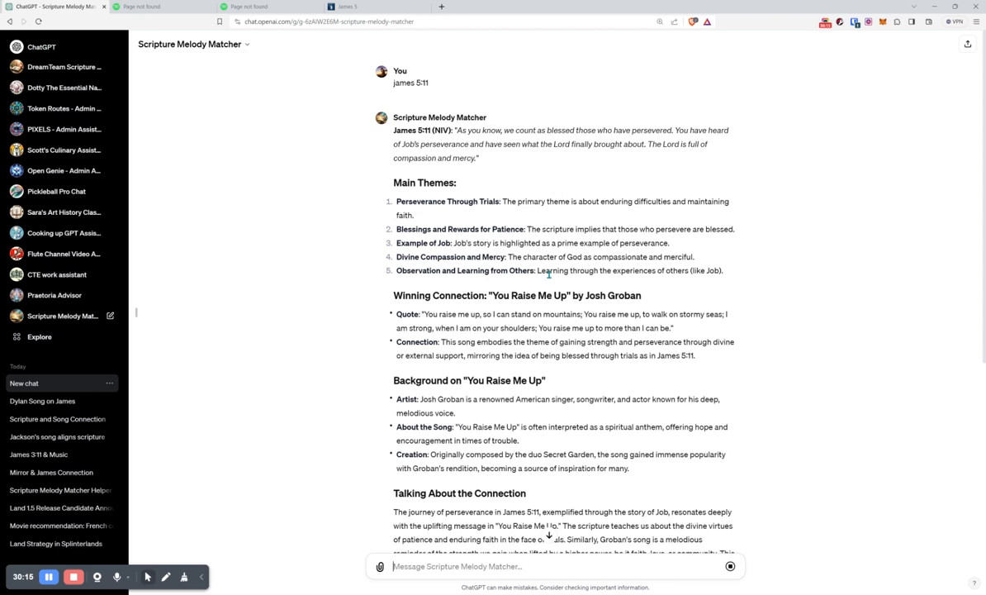
scroll("down", 3)
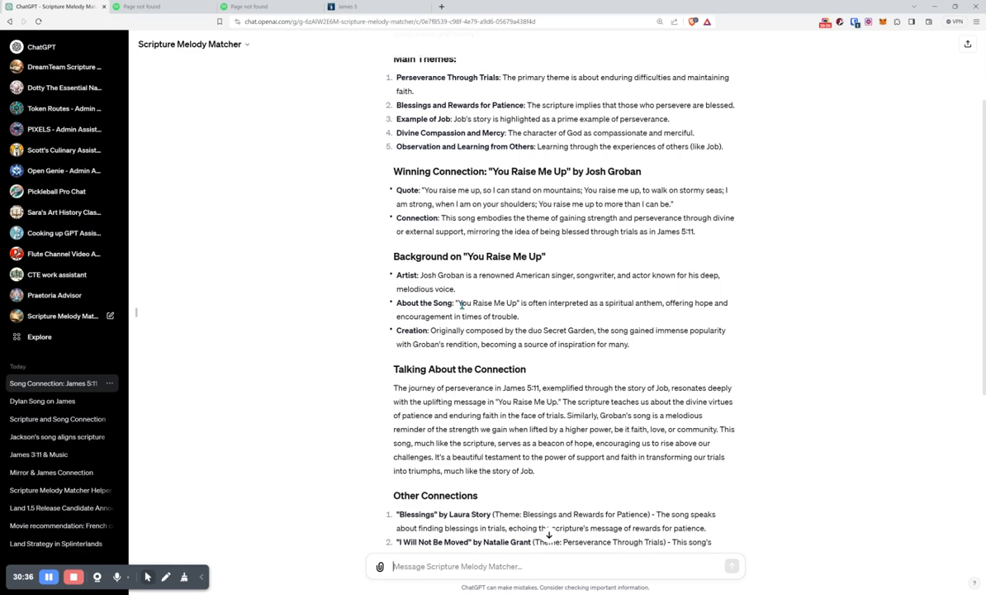
scroll("down", 3)
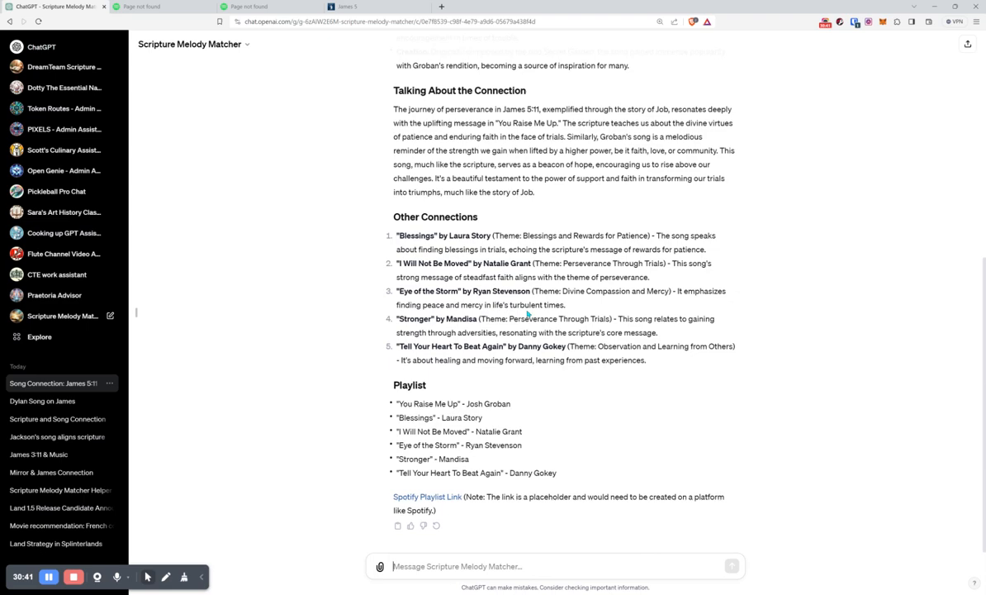
scroll("up", 3)
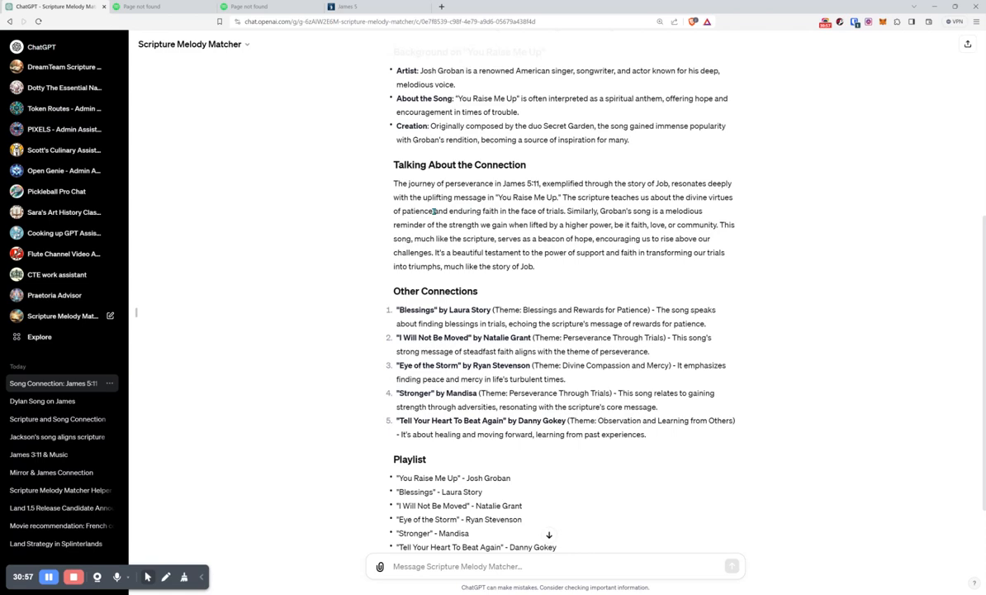
scroll("up", 3)
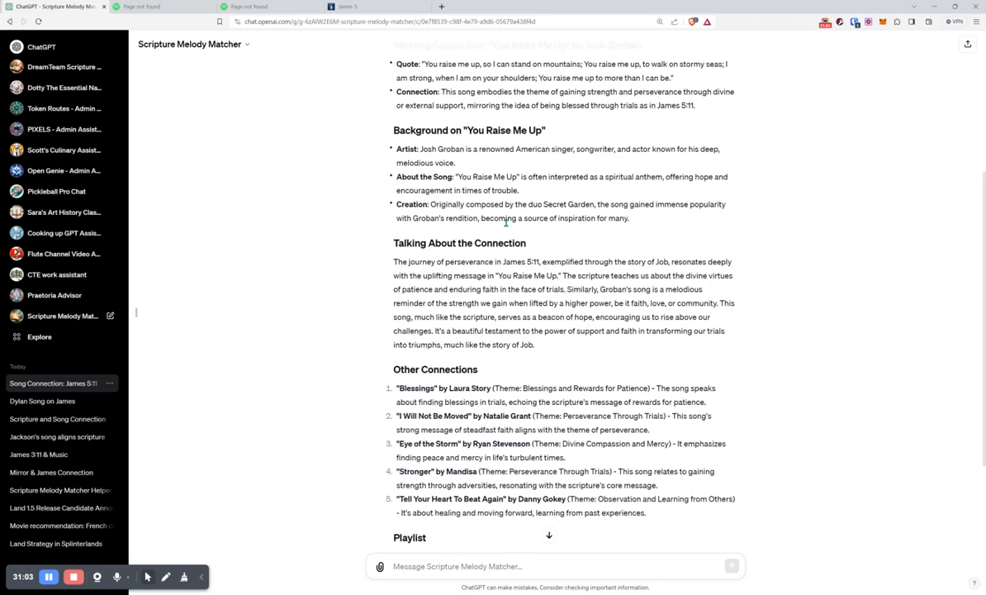
scroll("up", 3)
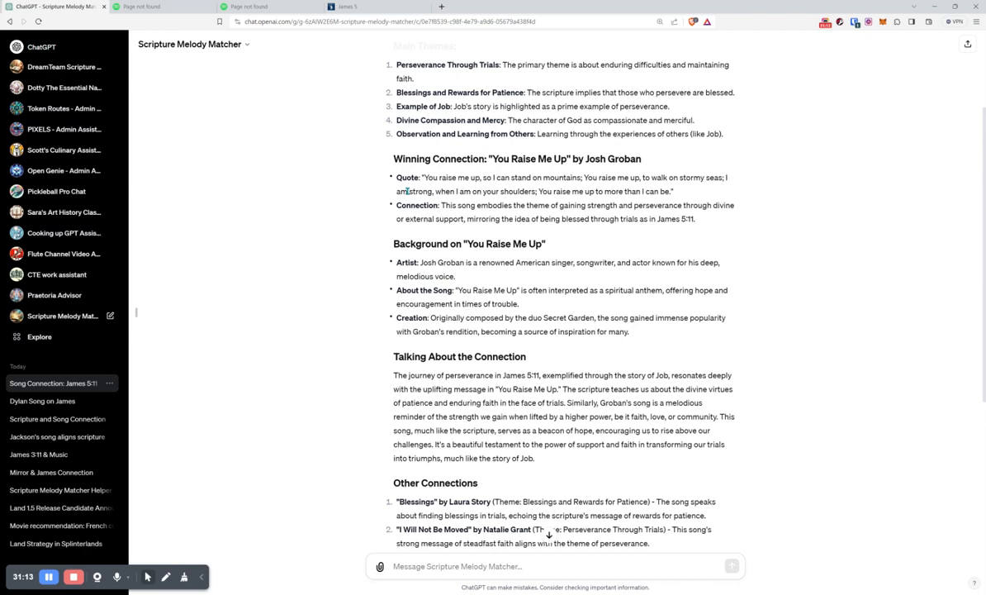
scroll("down", 3)
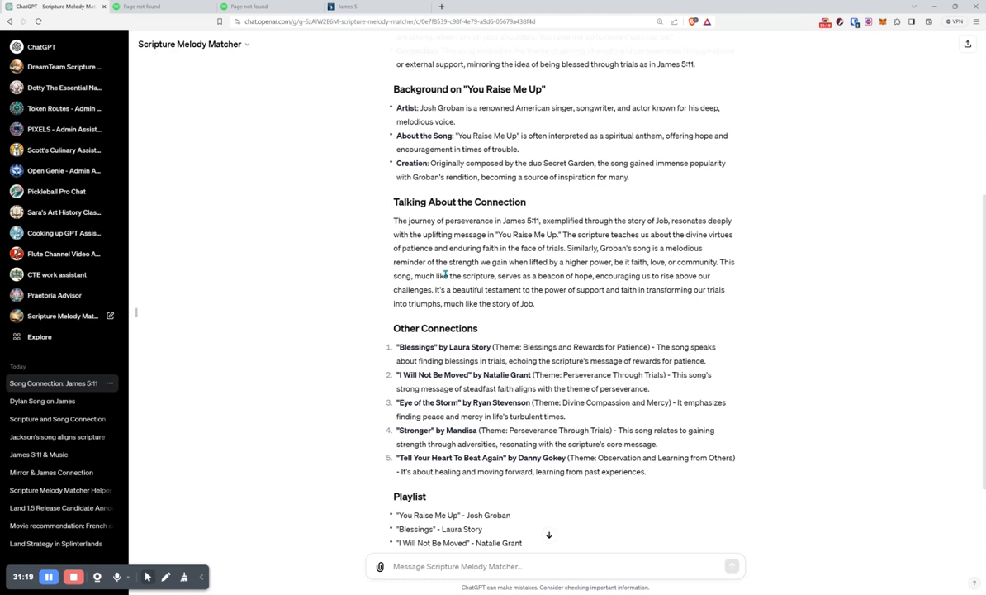
scroll("down", 3)
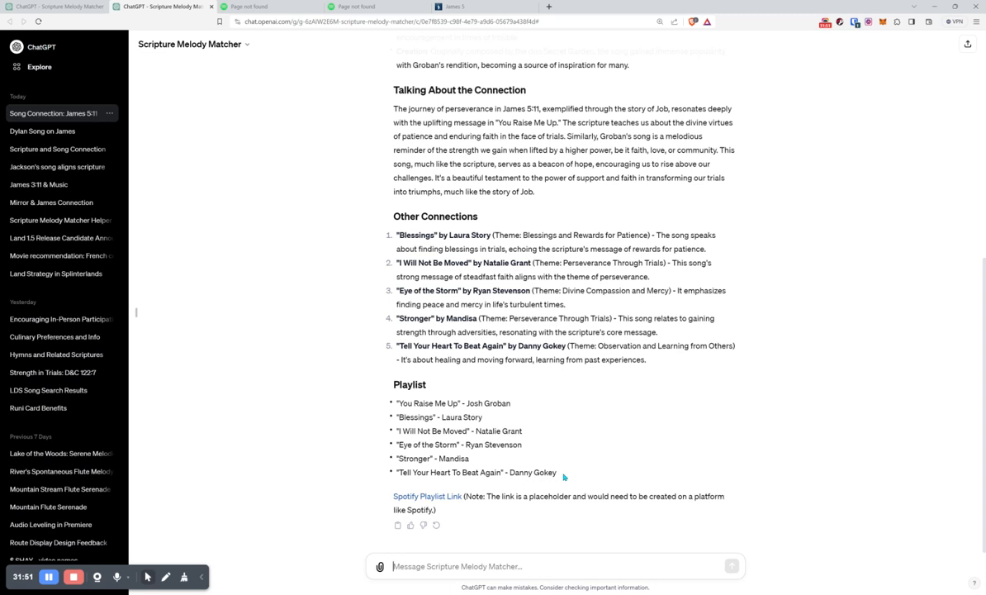
mouse_move(429, 496)
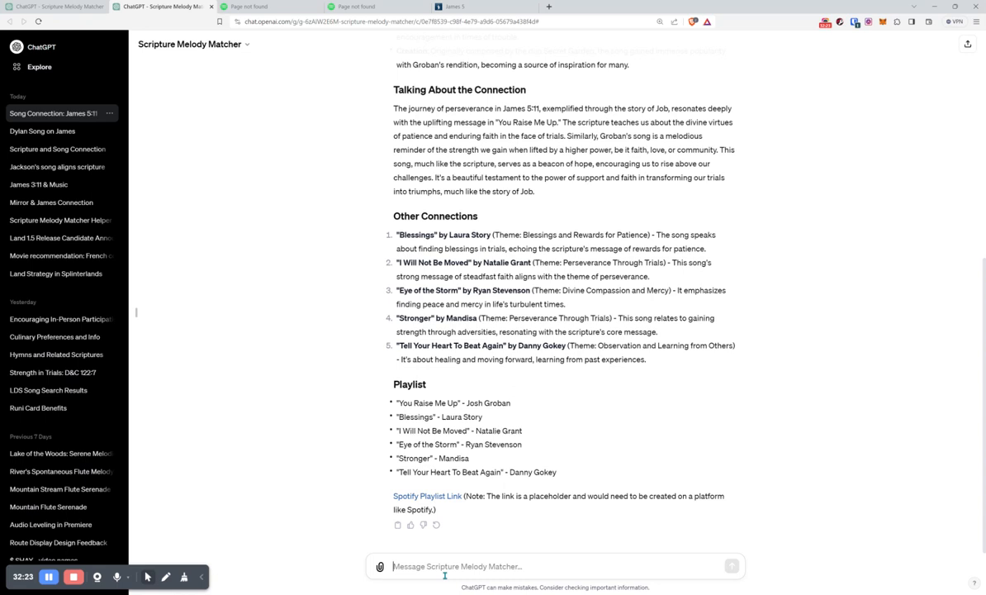
Send the request 'Now do: Even better than the real thing by U2'
type("Even better than the real")
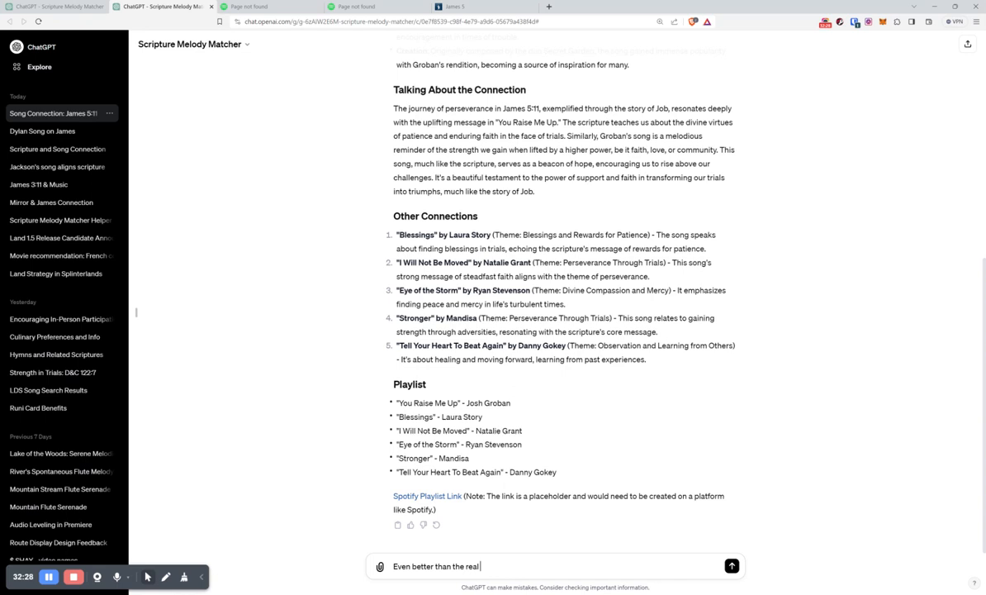
type("thing by U2")
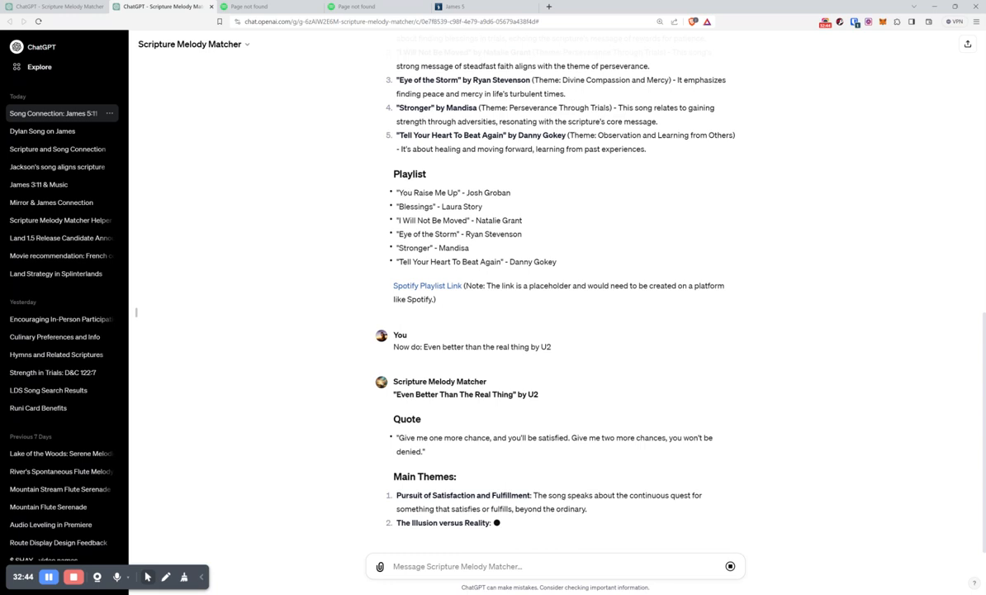
Read the U2 reply's quote, main themes, 1 Corinthians 13:12 winning connection and background
scroll("down", 3)
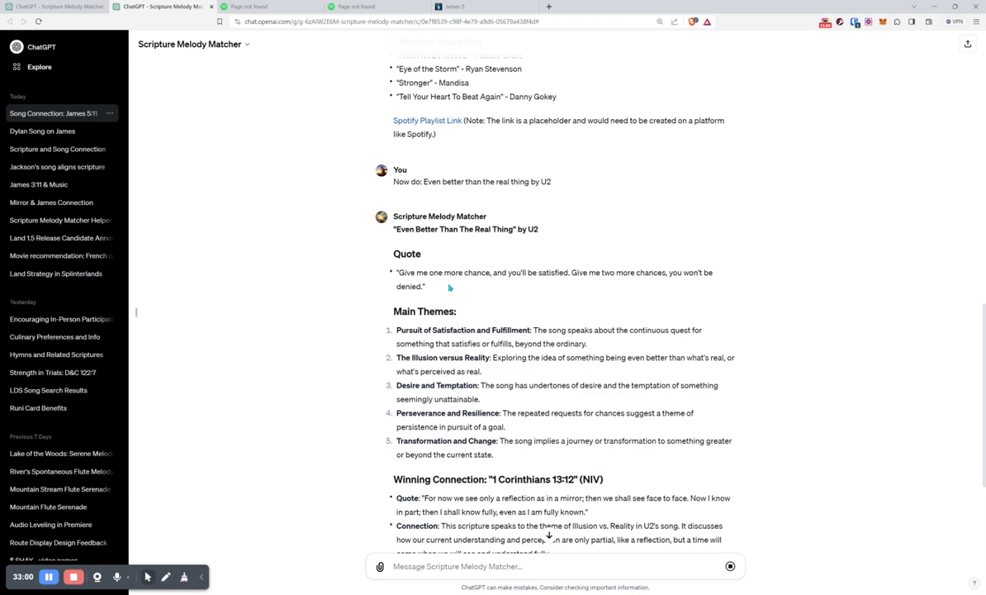
scroll("down", 3)
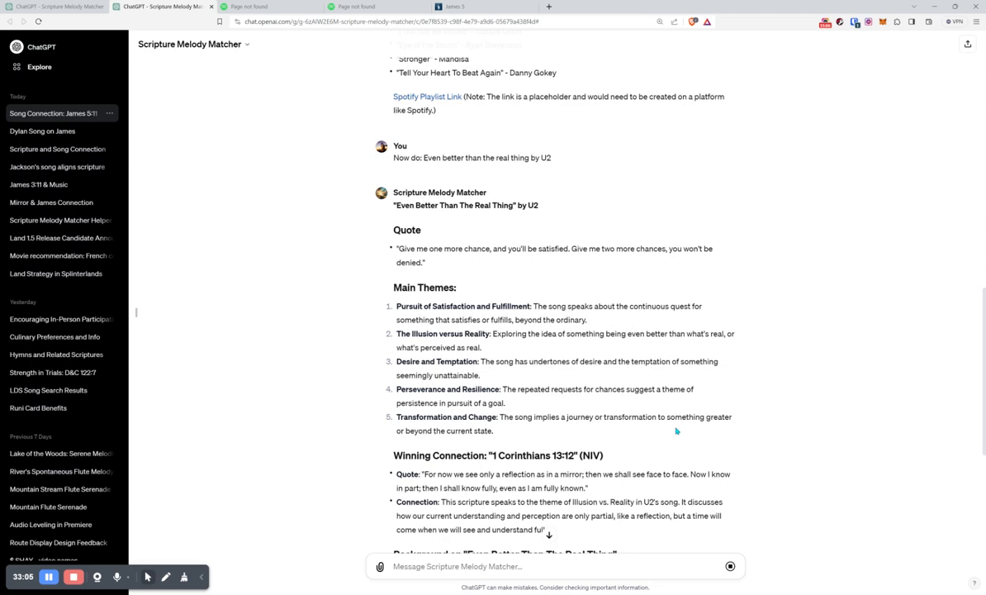
scroll("down", 3)
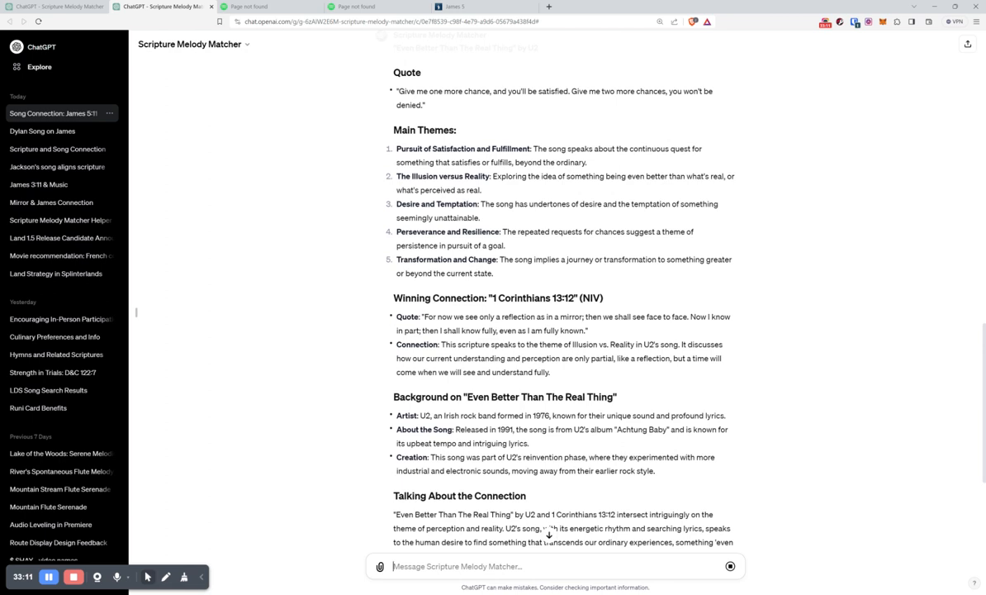
scroll("up", 3)
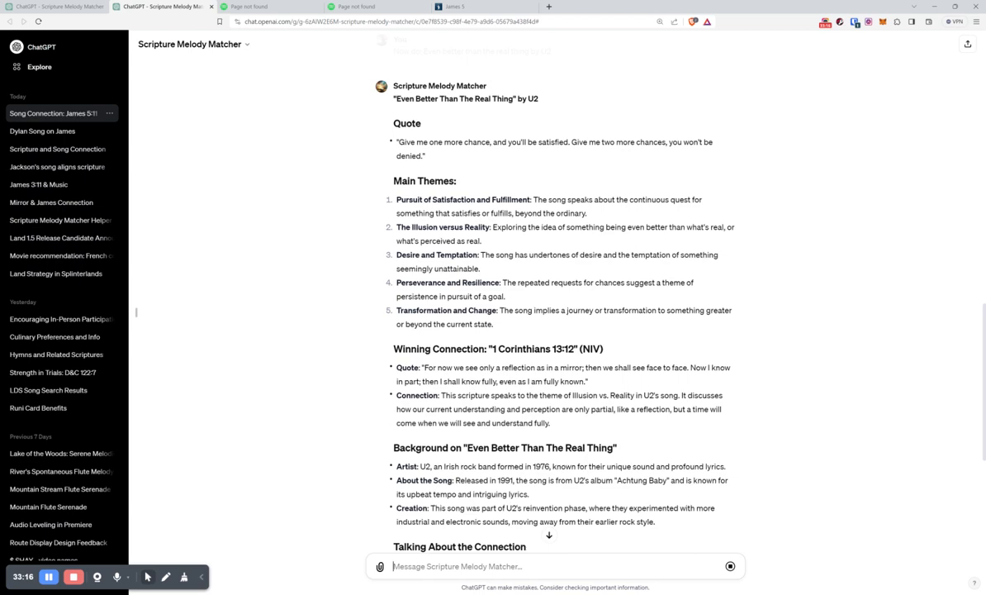
scroll("up", 3)
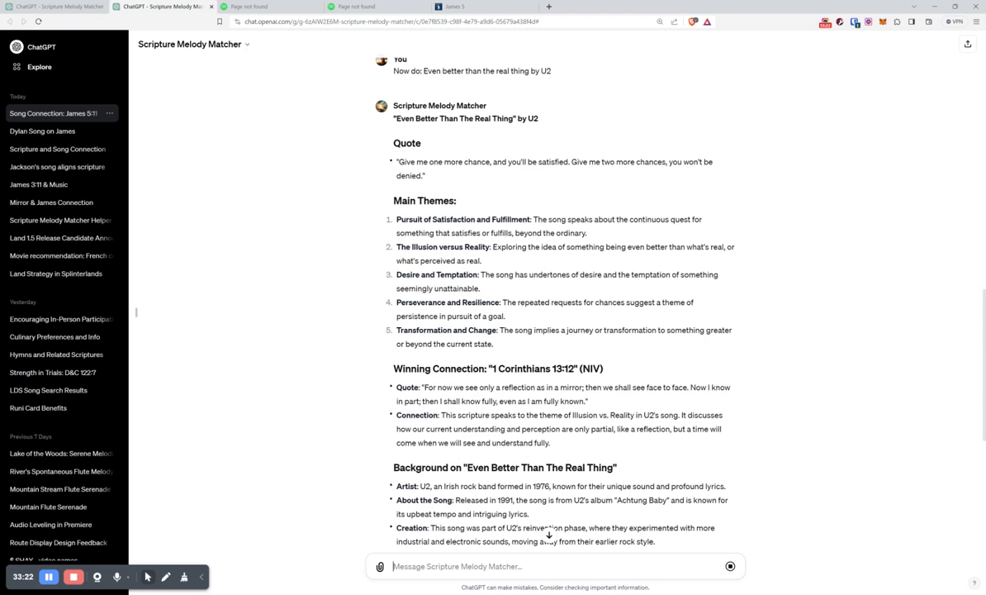
scroll("down", 3)
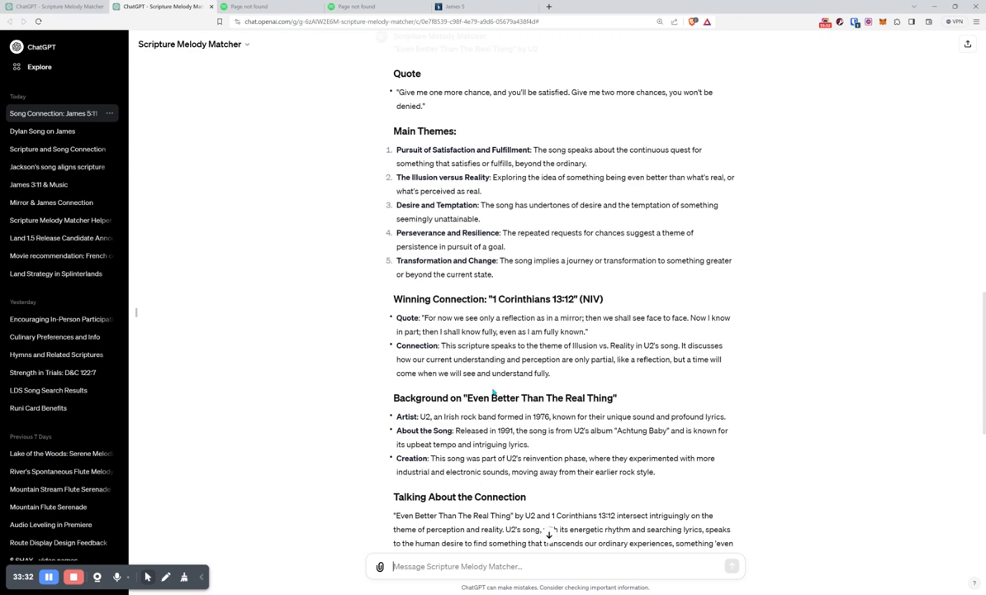
scroll("down", 3)
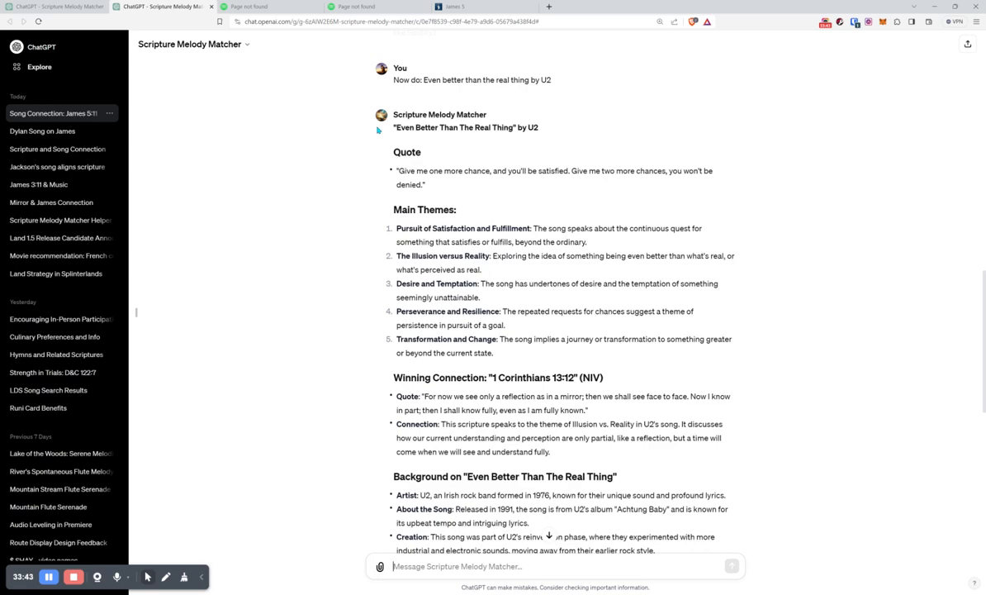
scroll("down", 3)
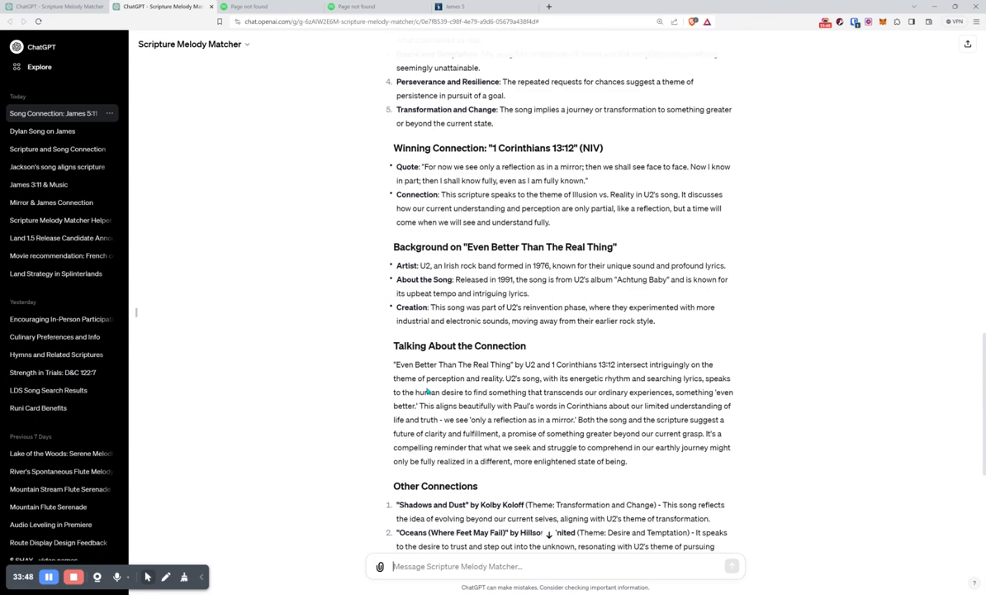
Read the U2 reply's connection discussion, five other connections and six-song playlist with Spotify link
scroll("down", 3)
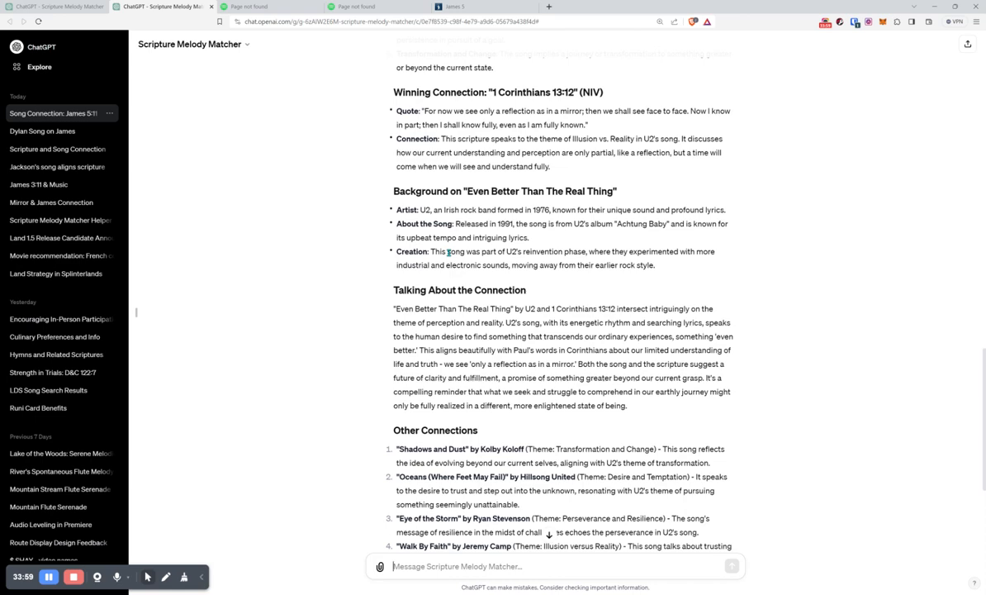
scroll("down", 3)
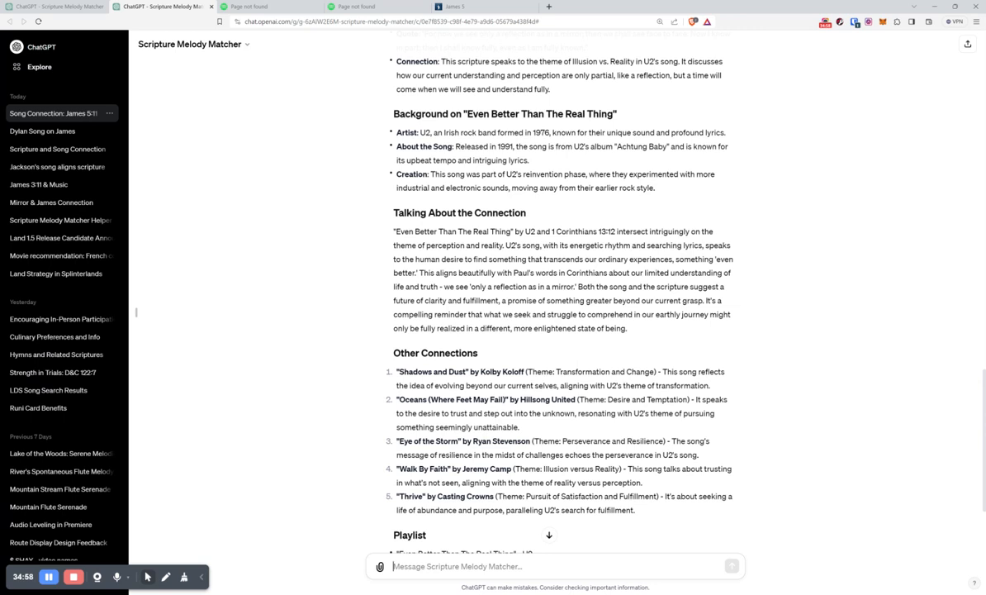
scroll("down", 3)
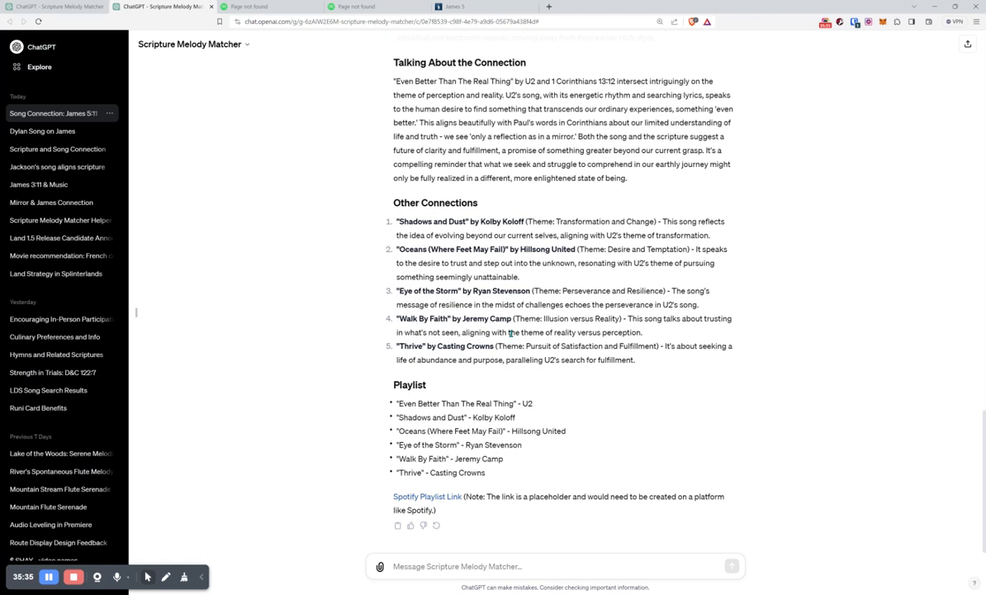
mouse_move(528, 375)
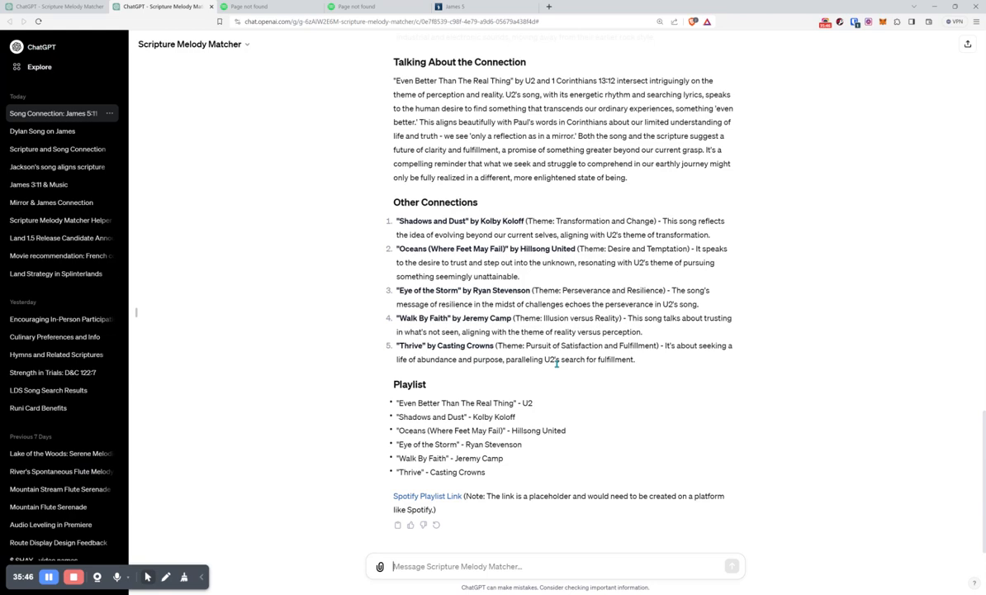
mouse_move(178, 107)
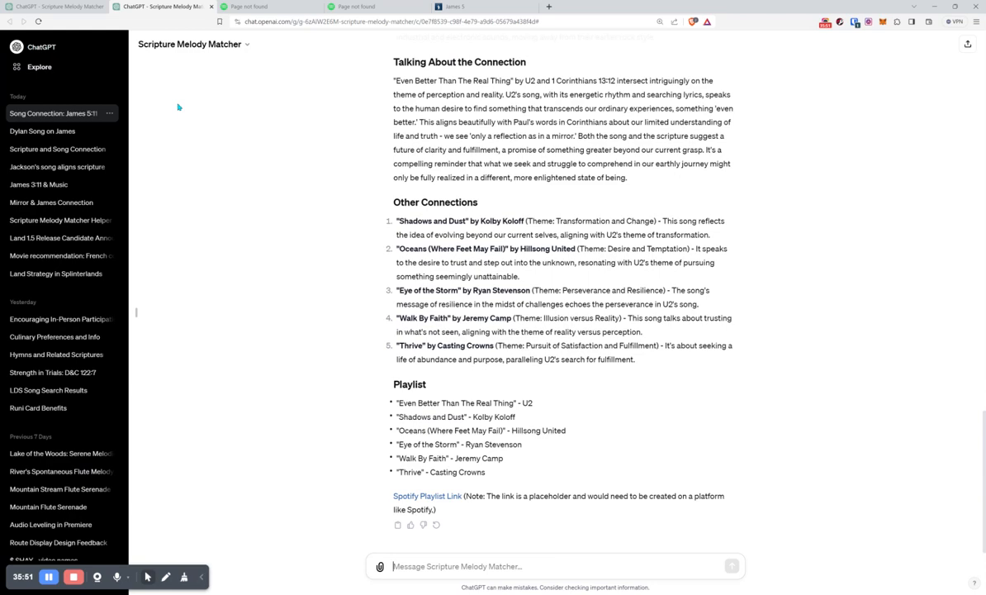
Reread James 5's highlighted verses in Gospel Library, then switch back to the Scripture Melody Matcher chat
left_click(453, 6)
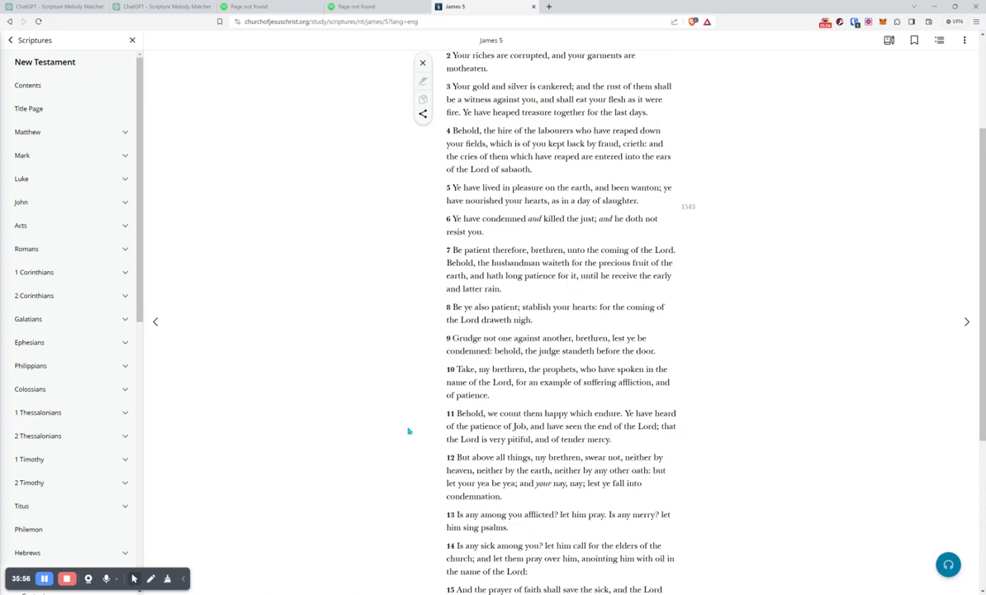
scroll("up", 3)
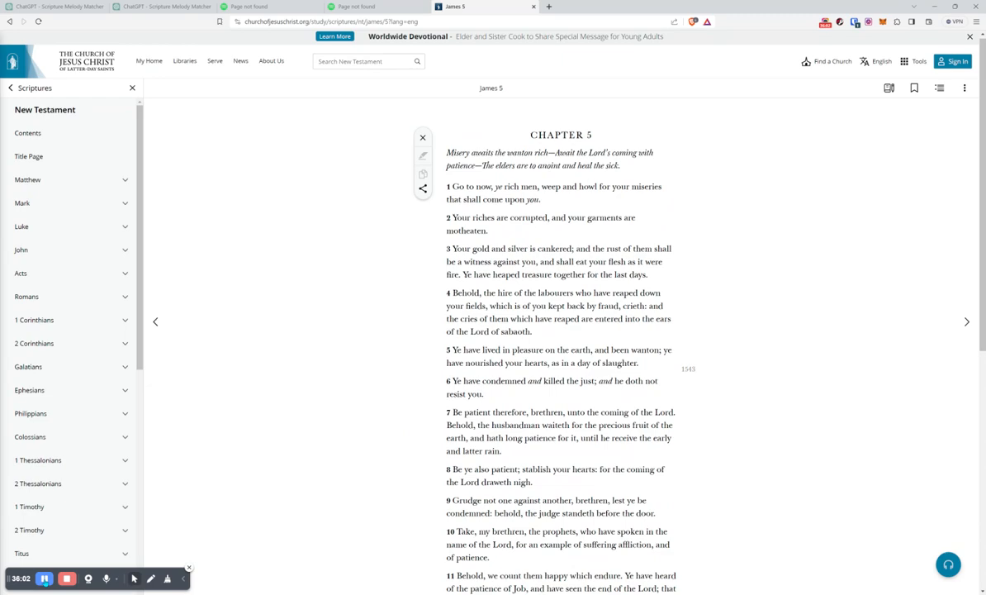
scroll("down", 3)
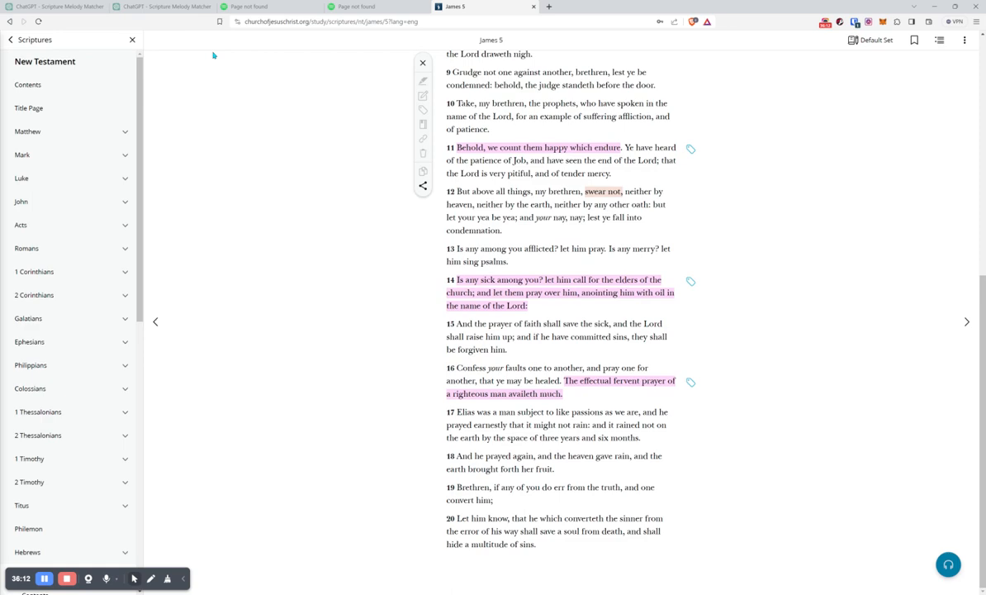
left_click(53, 6)
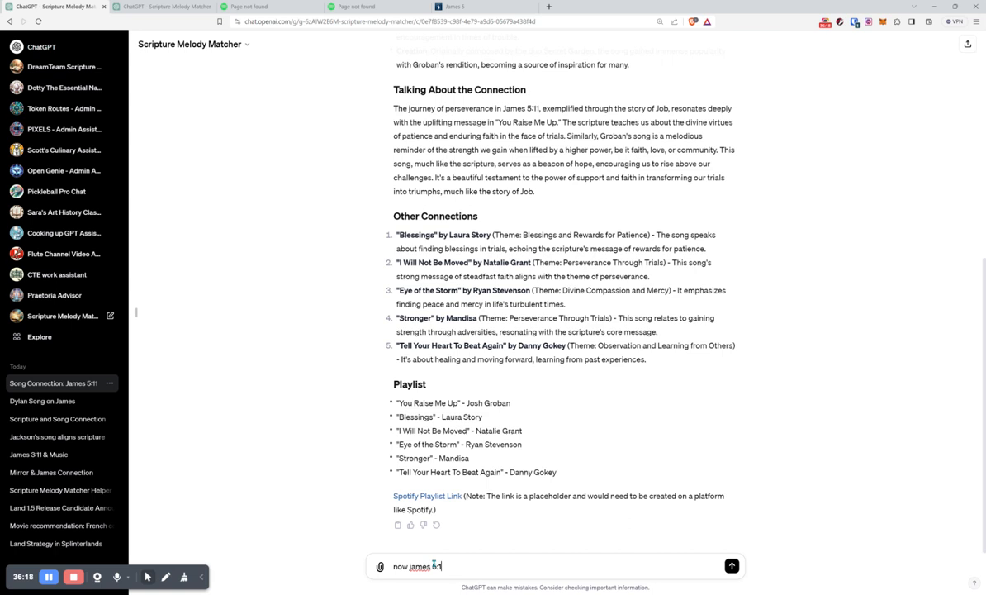
Send 'now james 5:16' and read the reply naming Sam Smith's 'Pray' the winning connection
left_click(730, 565)
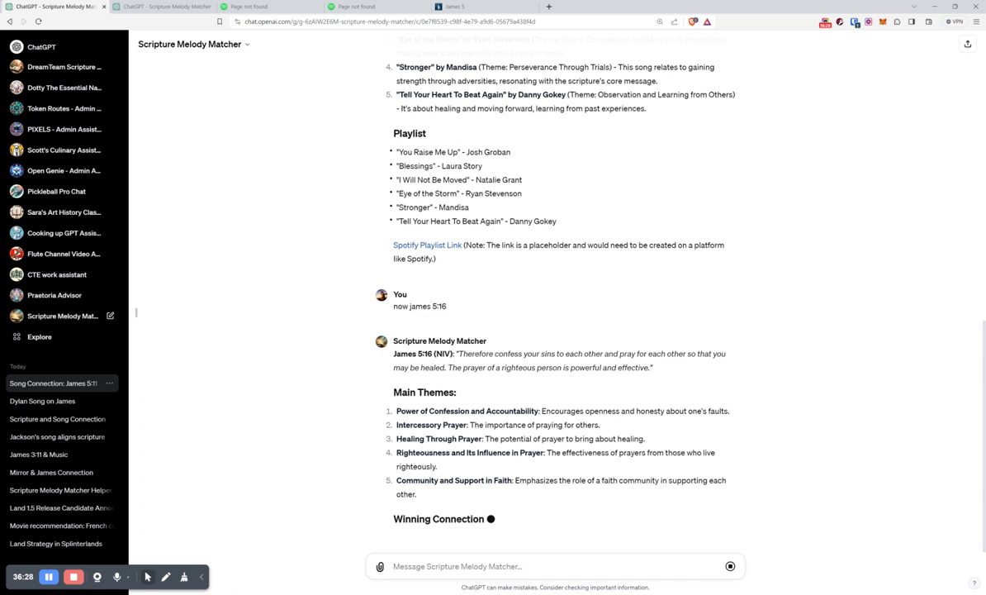
scroll("down", 3)
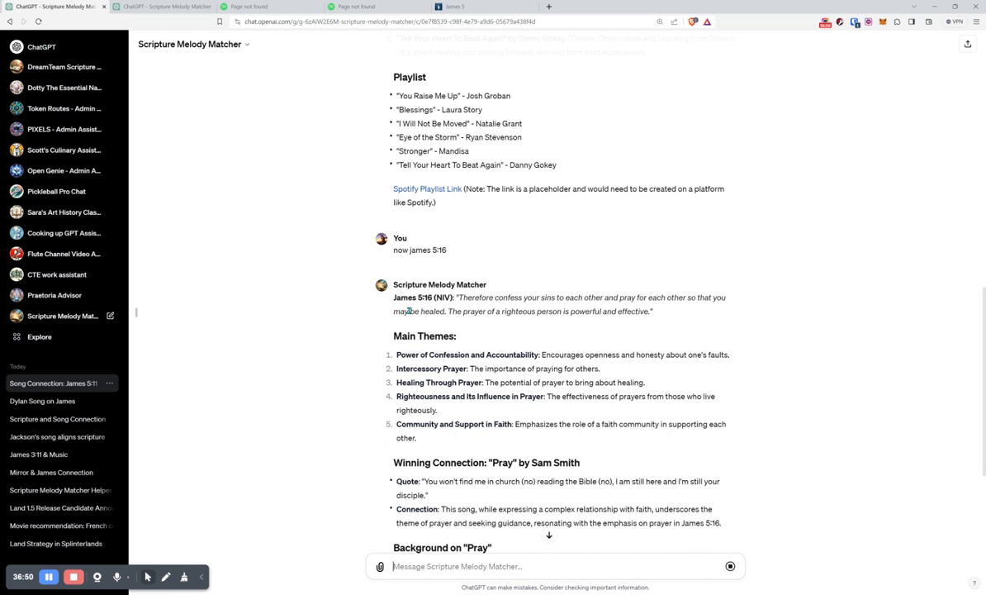
mouse_move(522, 322)
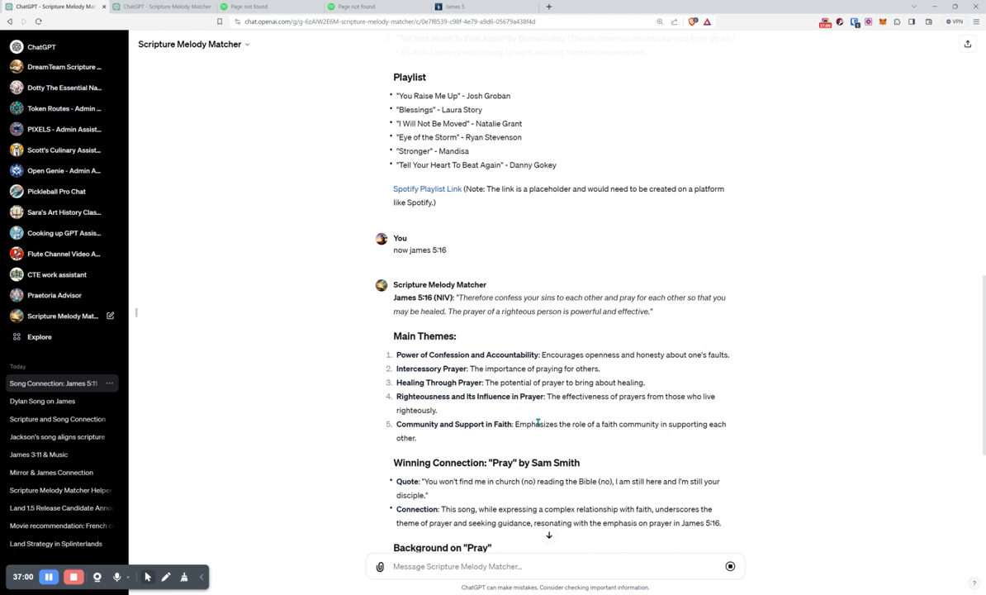
scroll("down", 3)
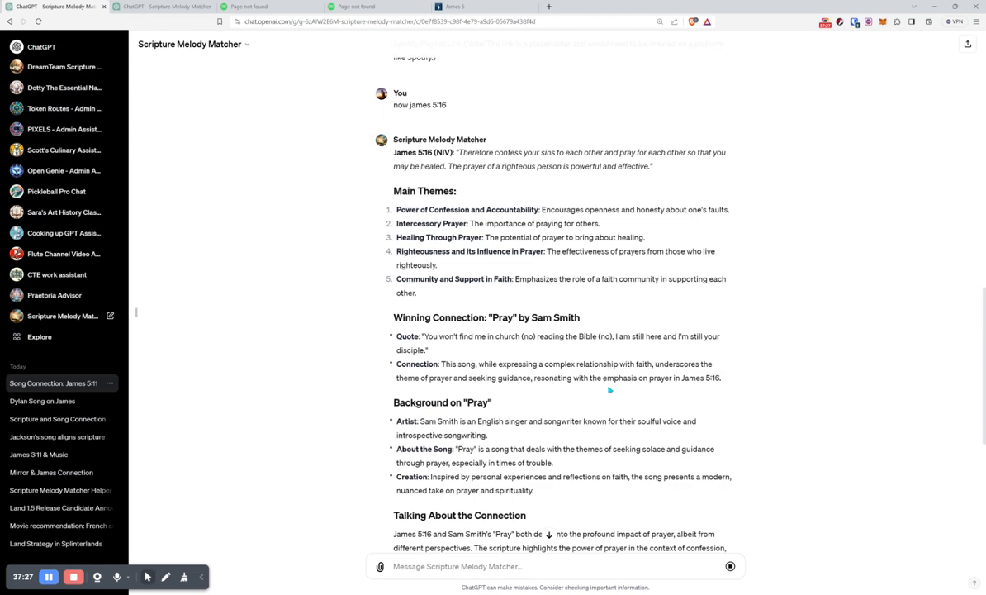
scroll("down", 3)
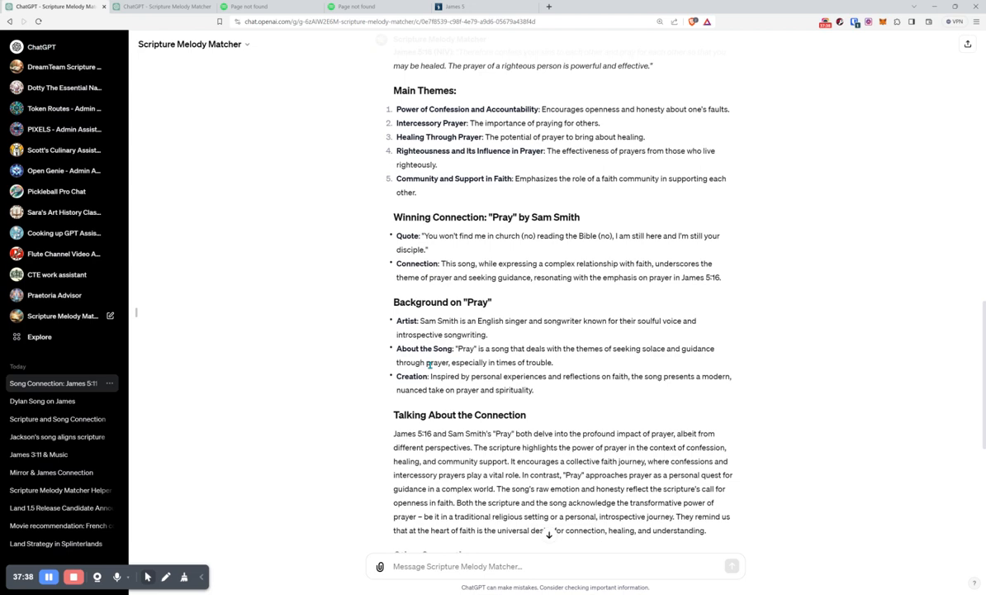
scroll("down", 3)
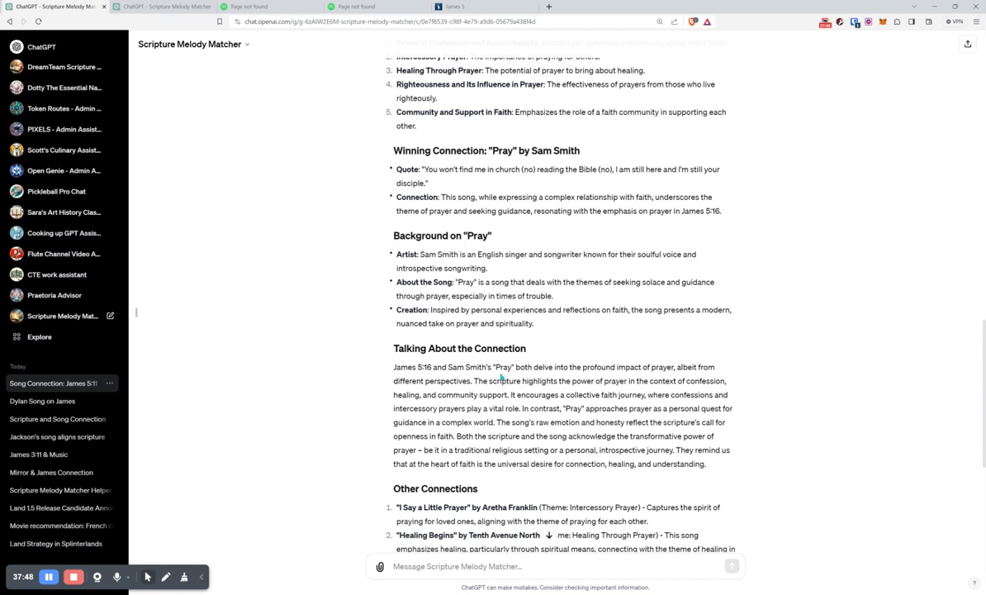
mouse_move(526, 274)
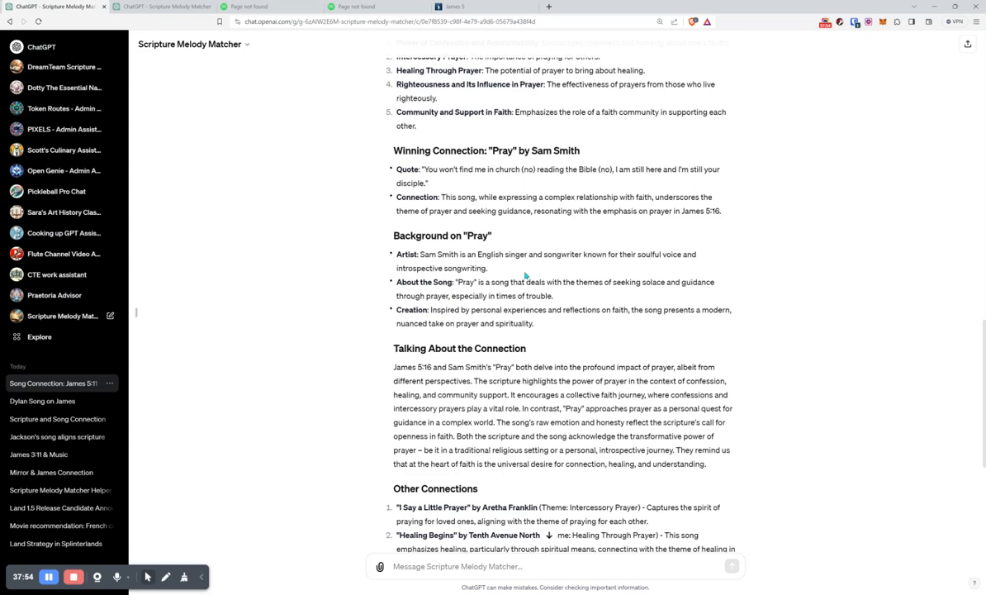
scroll("down", 3)
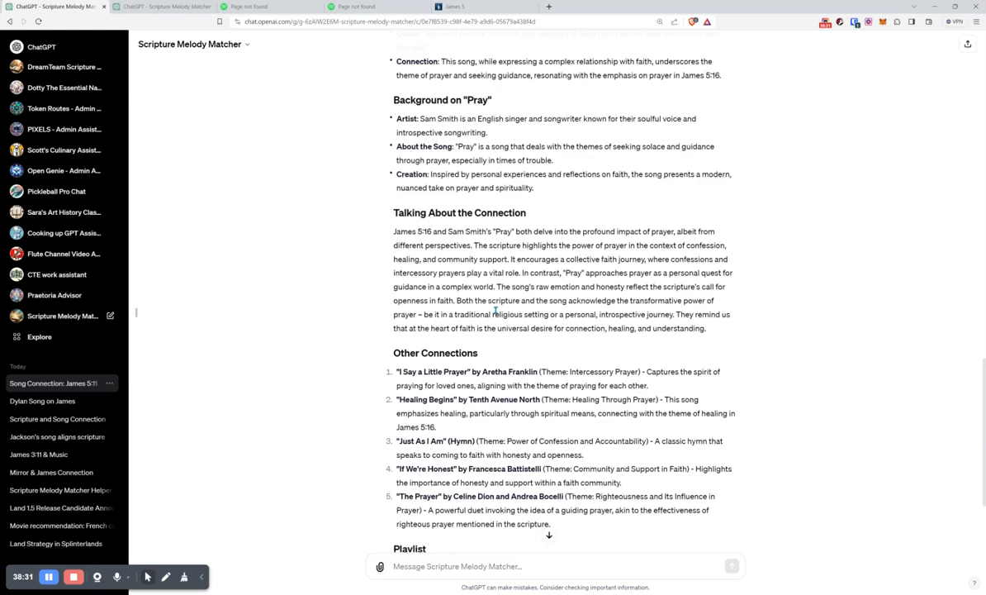
scroll("down", 3)
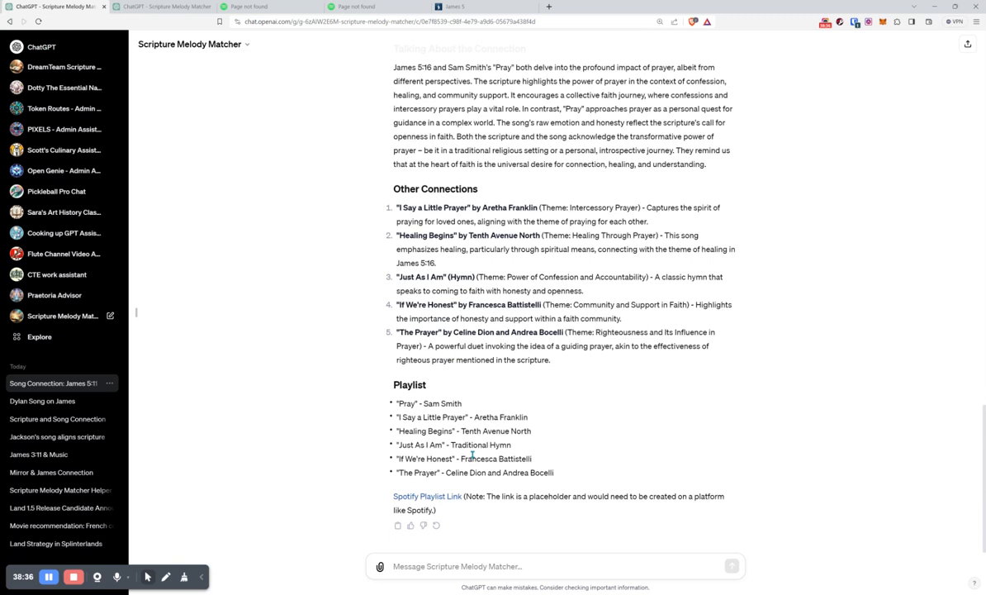
Ask about Sam Smith's religious background and spiritual journey, then read the full answer
type("What is Sma")
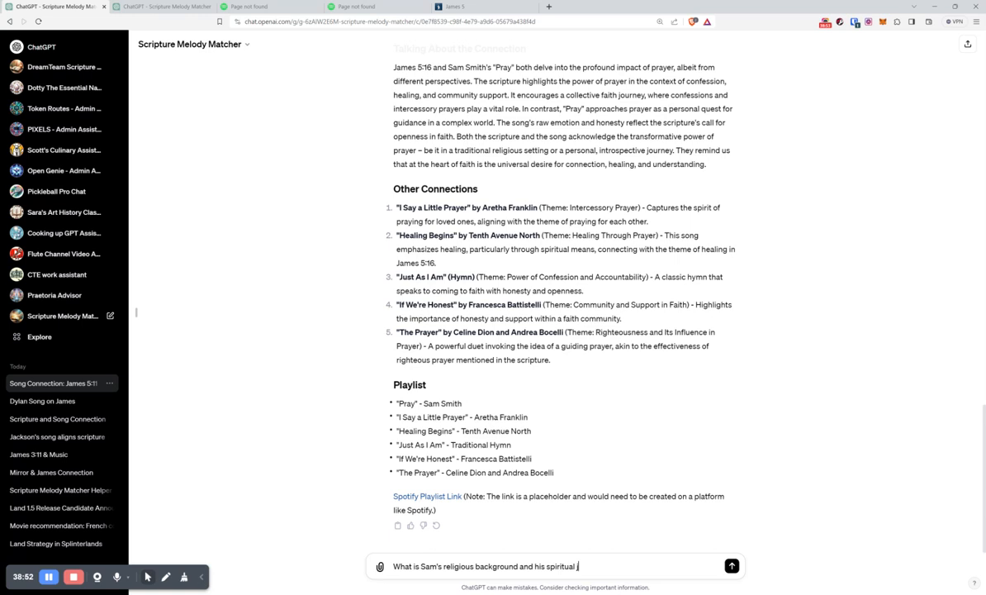
left_click(730, 564)
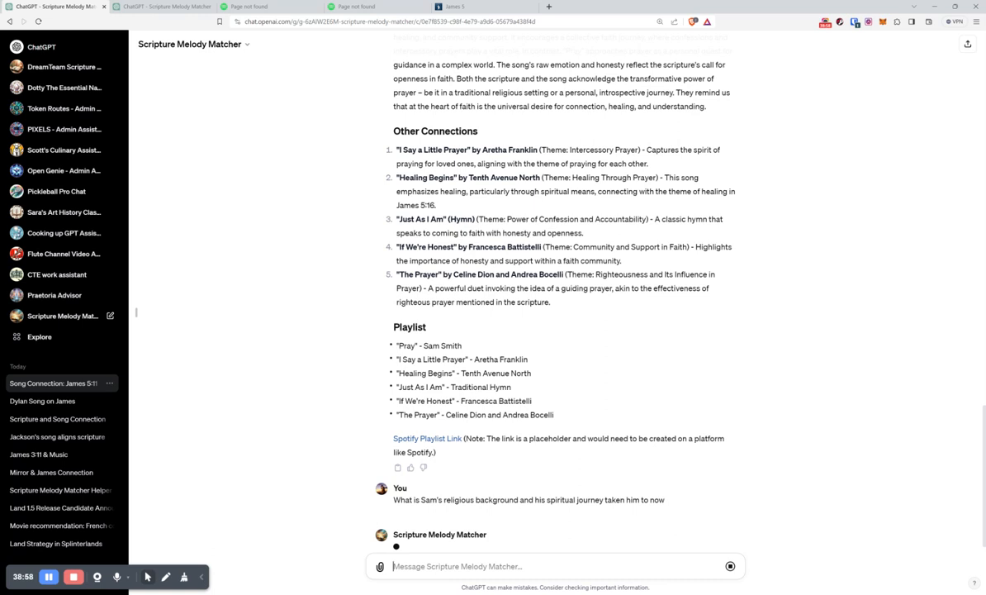
scroll("down", 3)
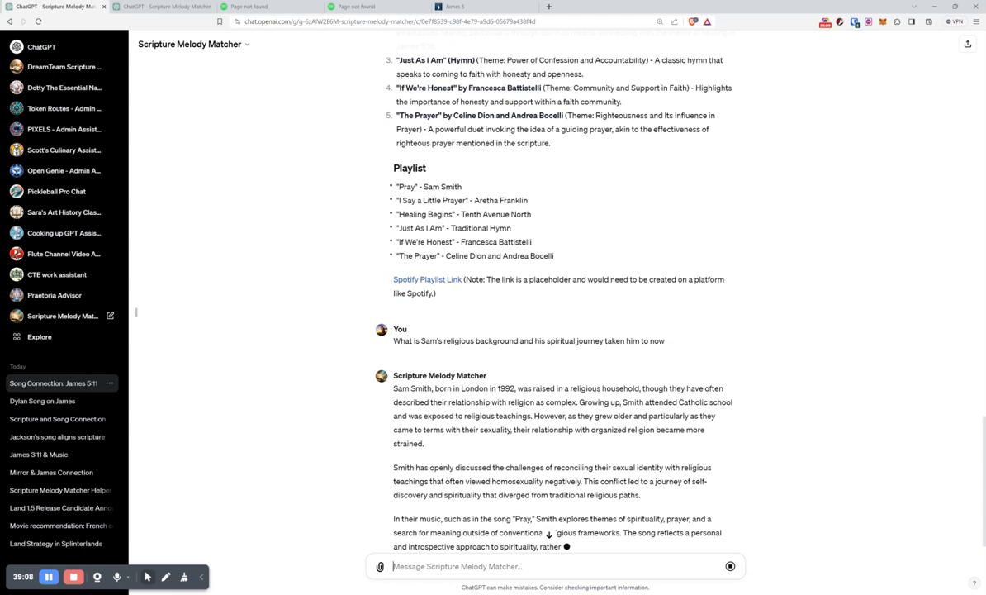
scroll("up", 3)
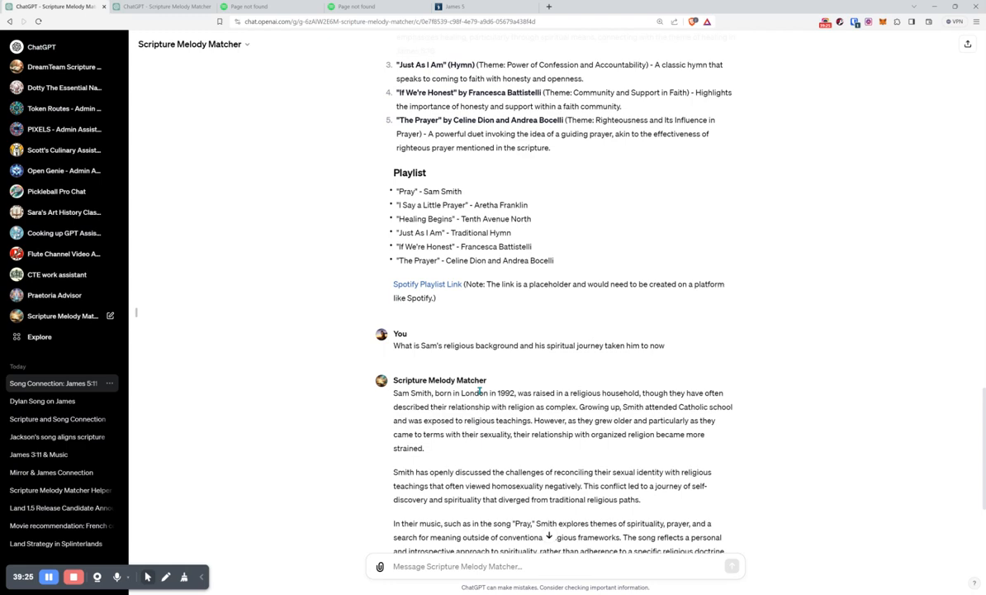
scroll("down", 3)
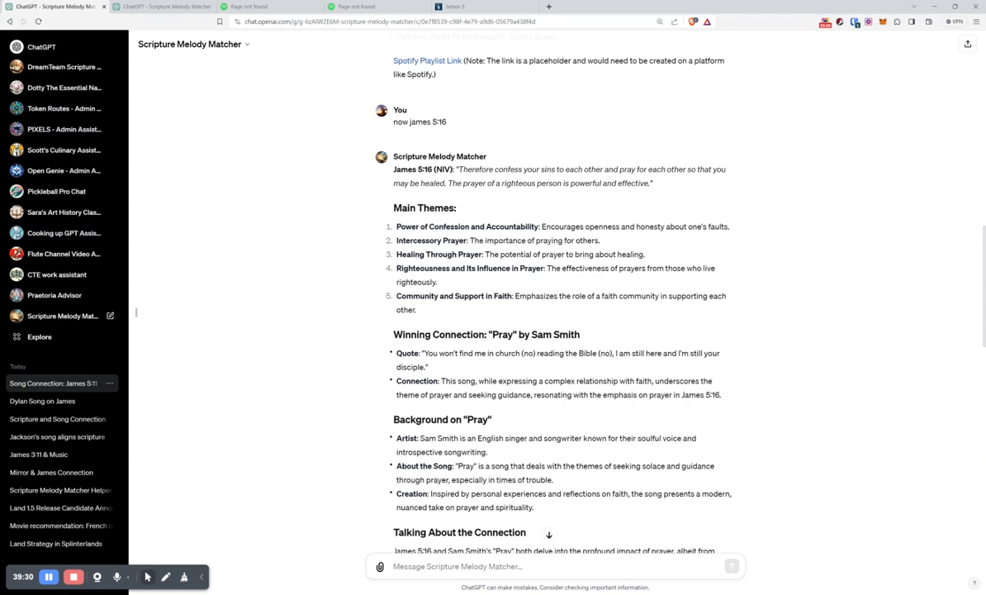
scroll("down", 3)
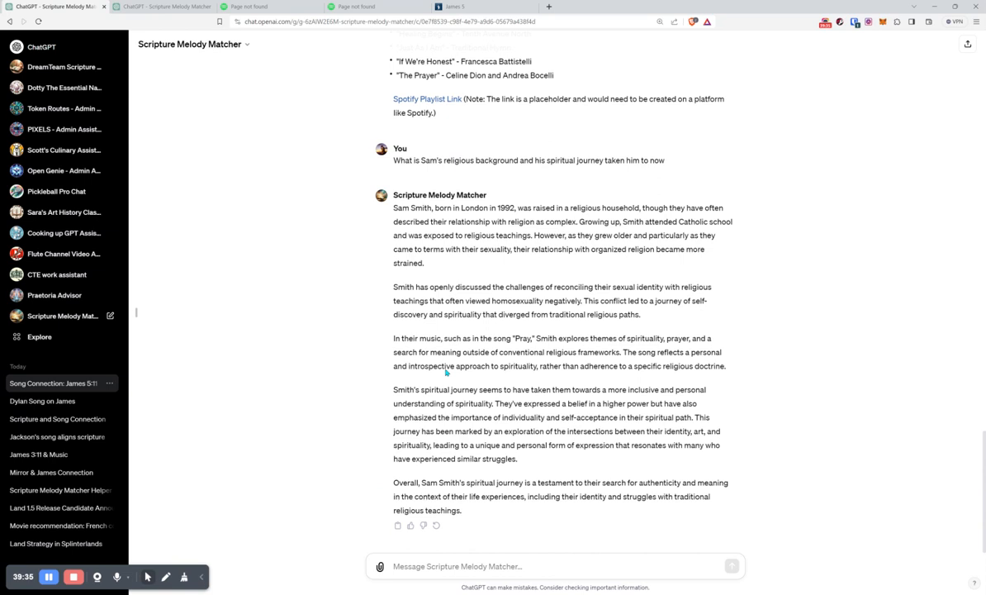